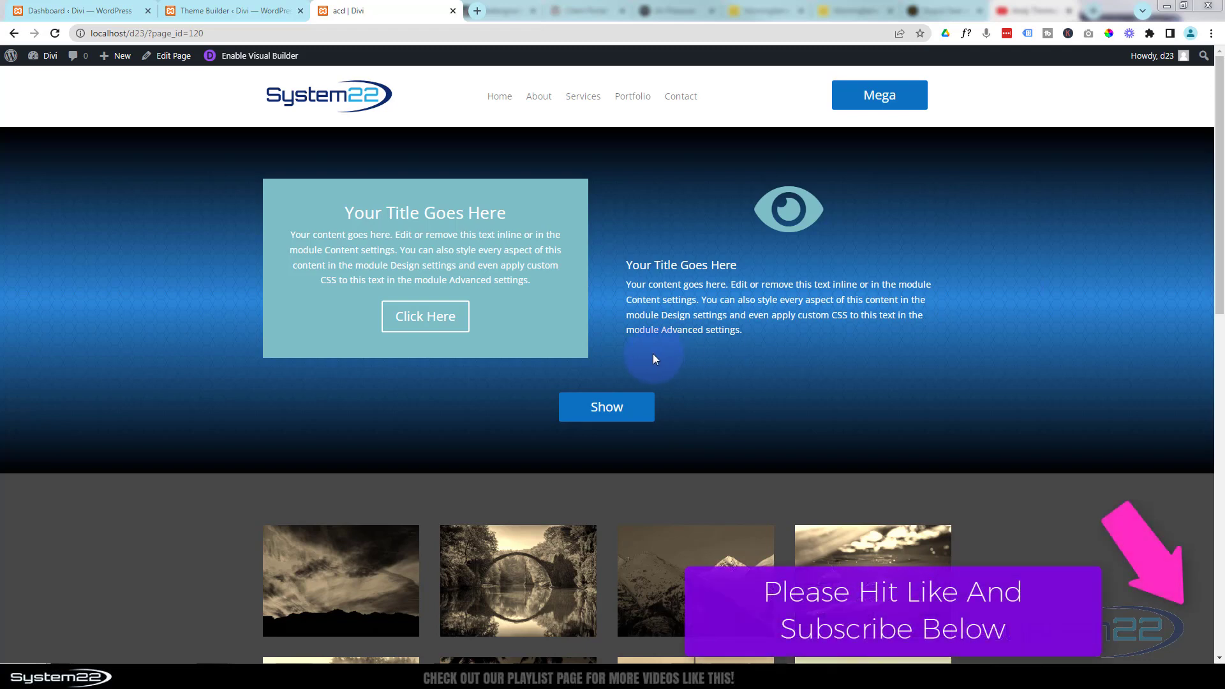
Toggle the colour gallery and mega menu sections open and closed on the live site.
{"action": "left_click", "coordinate": [606, 407]}
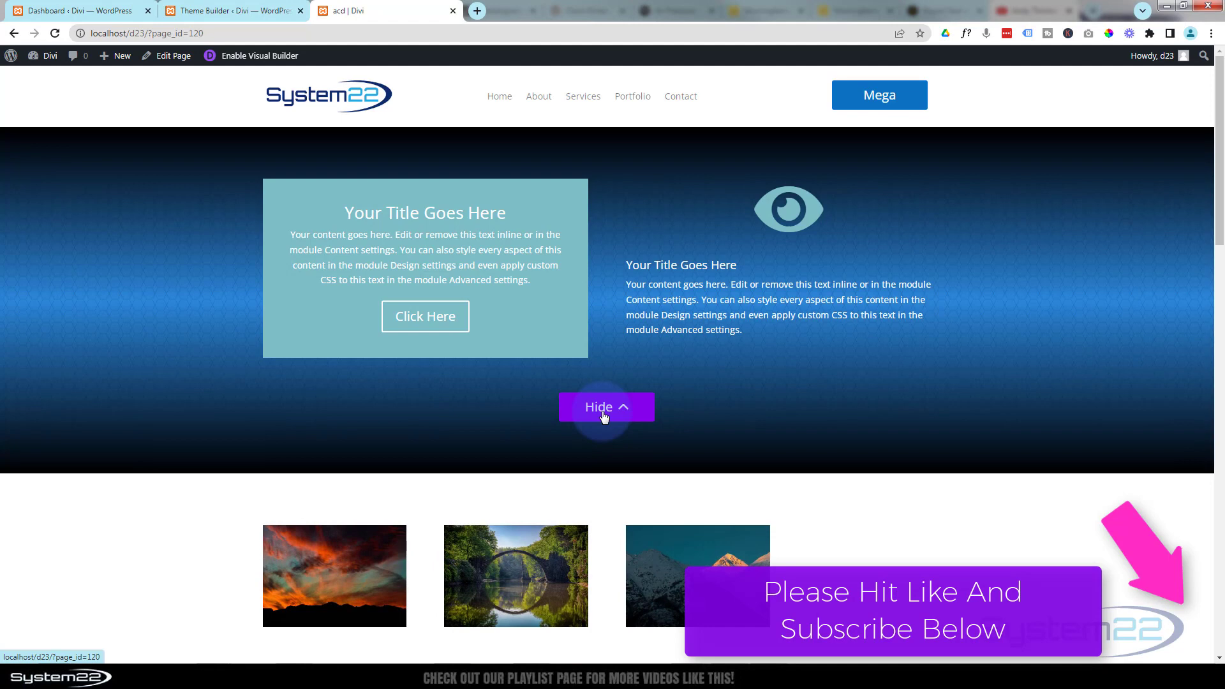
{"action": "left_click", "coordinate": [606, 407]}
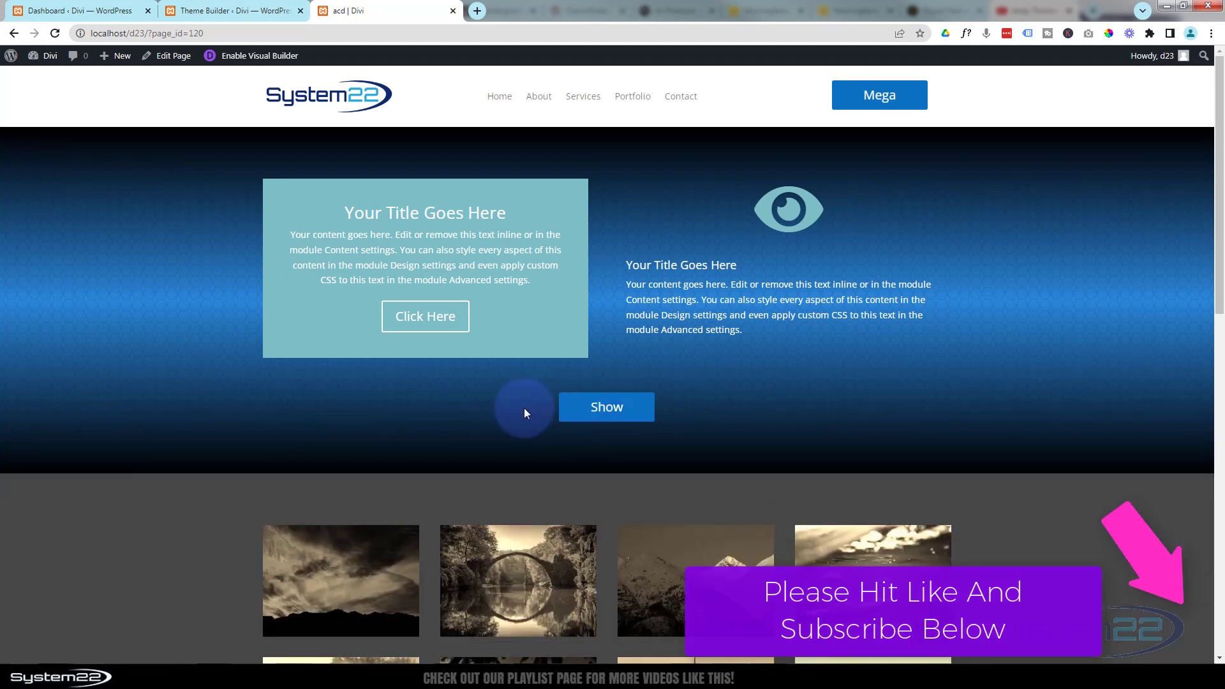
{"action": "mouse_move", "coordinate": [709, 214]}
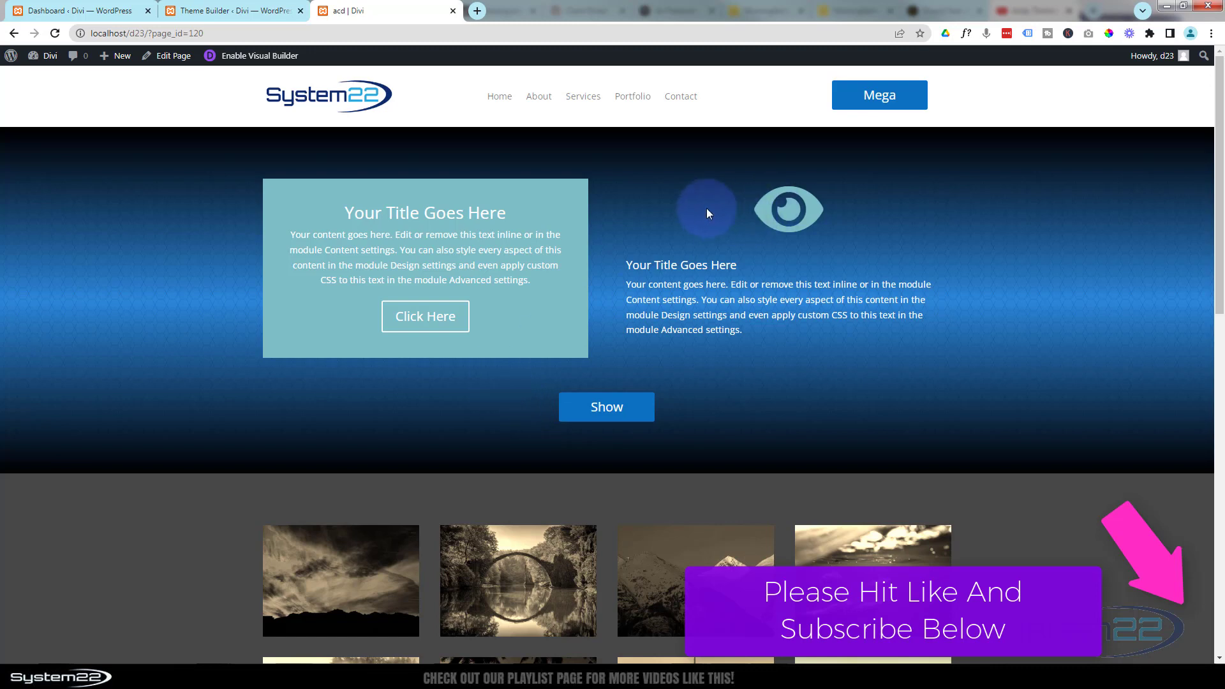
{"action": "mouse_move", "coordinate": [682, 212]}
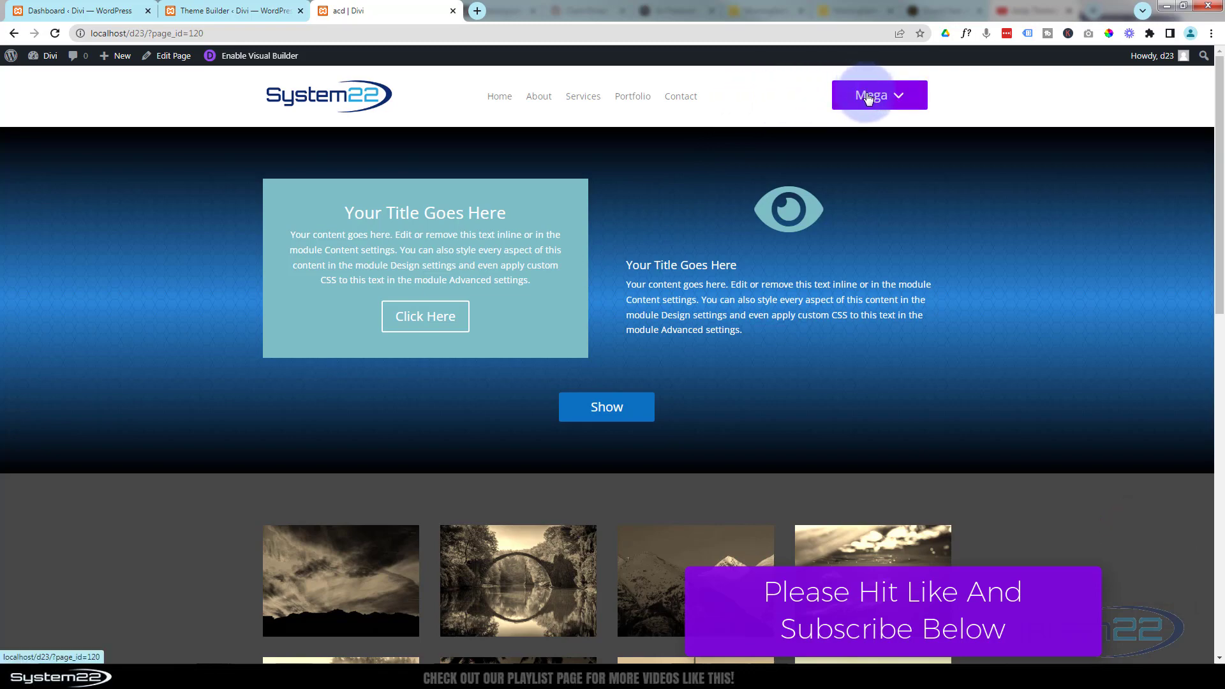
{"action": "left_click", "coordinate": [880, 95]}
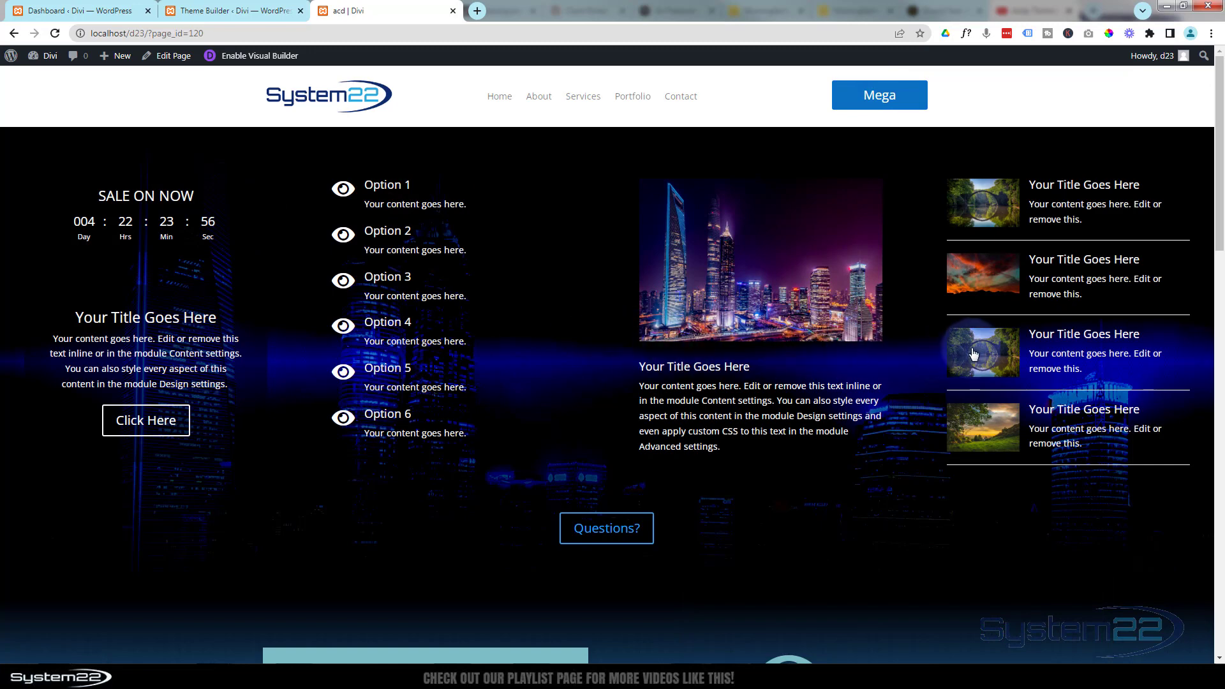
{"action": "left_click", "coordinate": [879, 95]}
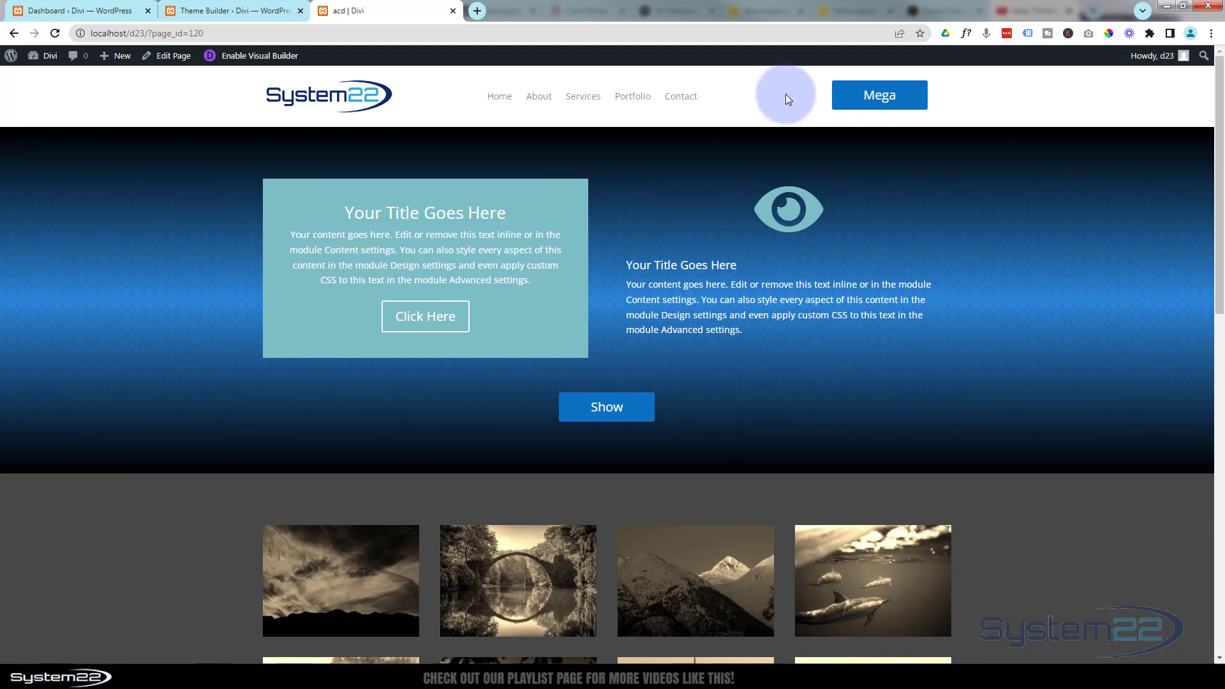
{"action": "mouse_move", "coordinate": [86, 337]}
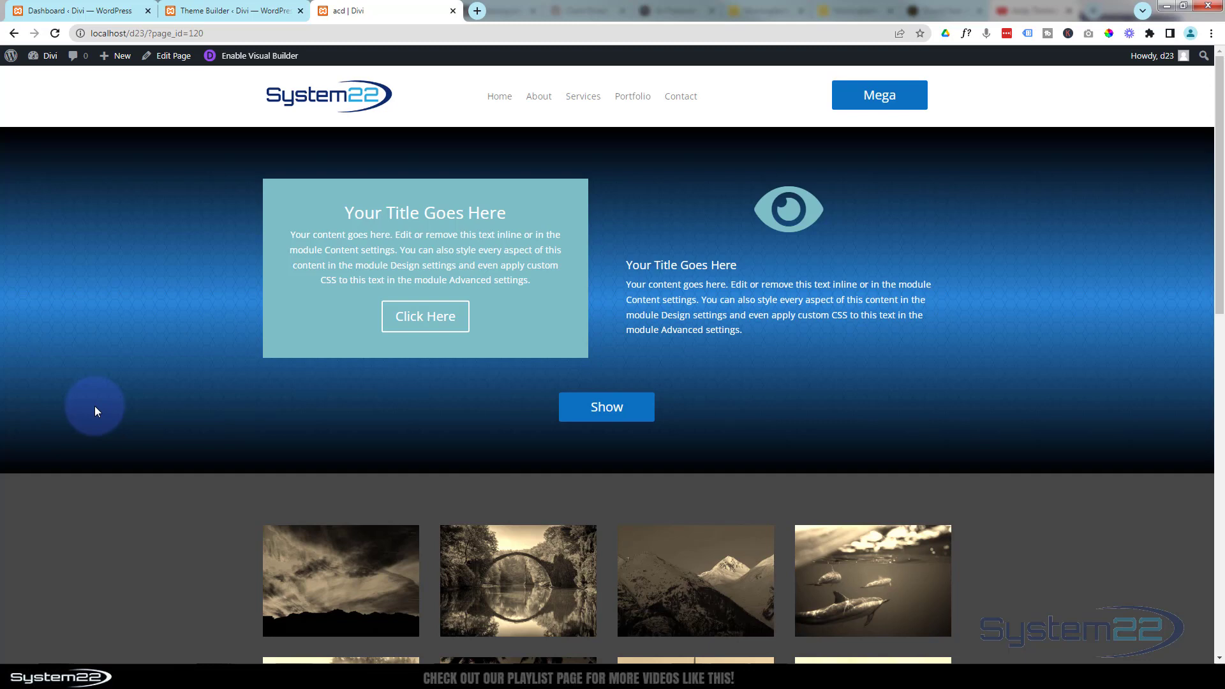
{"action": "left_click", "coordinate": [880, 95]}
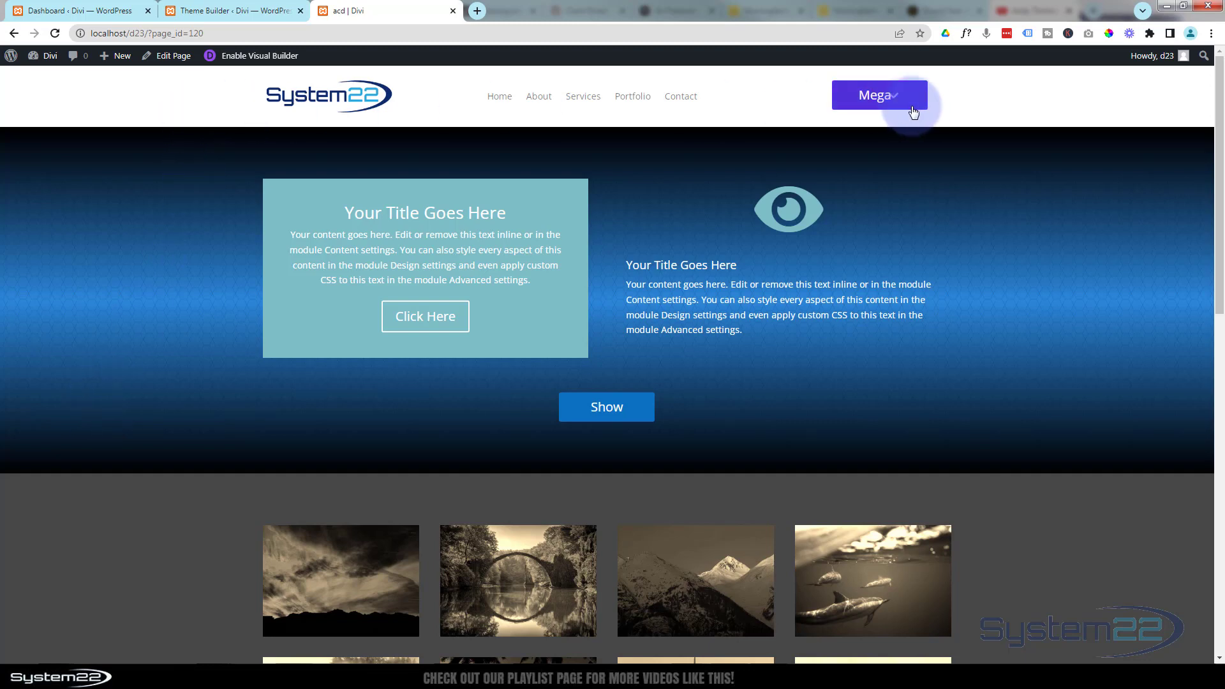
{"action": "mouse_move", "coordinate": [250, 6]}
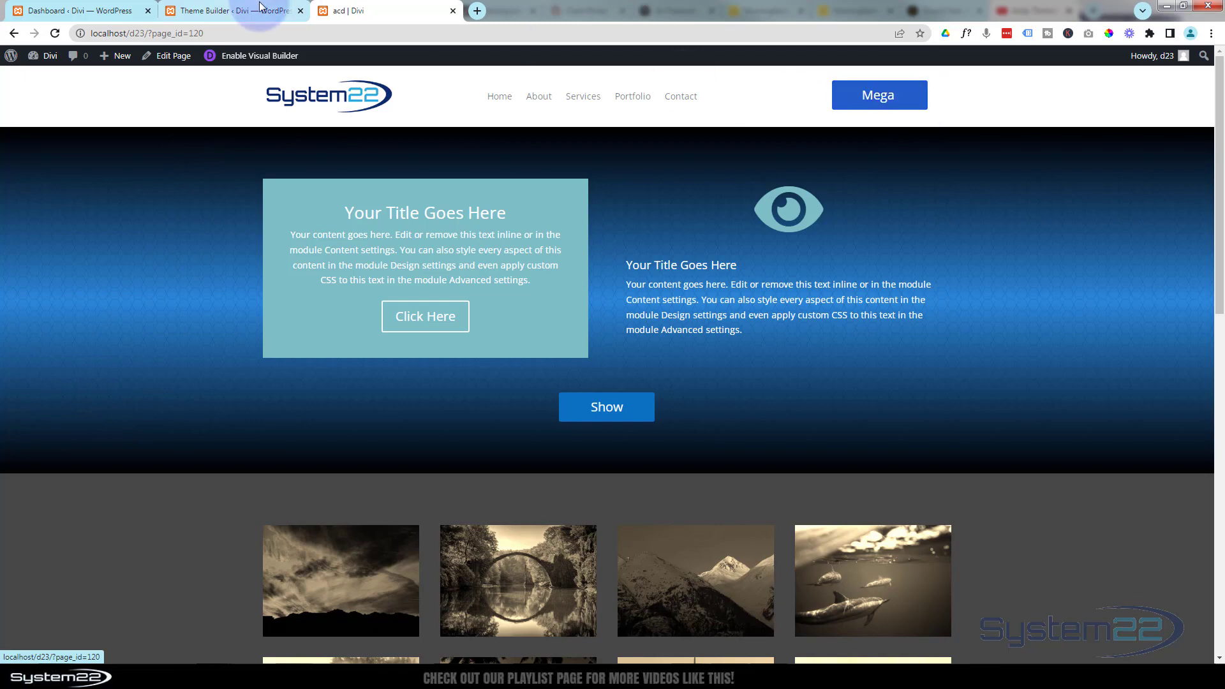
In Theme Builder, delete the existing global header and start a new one from scratch.
{"action": "left_click", "coordinate": [64, 10]}
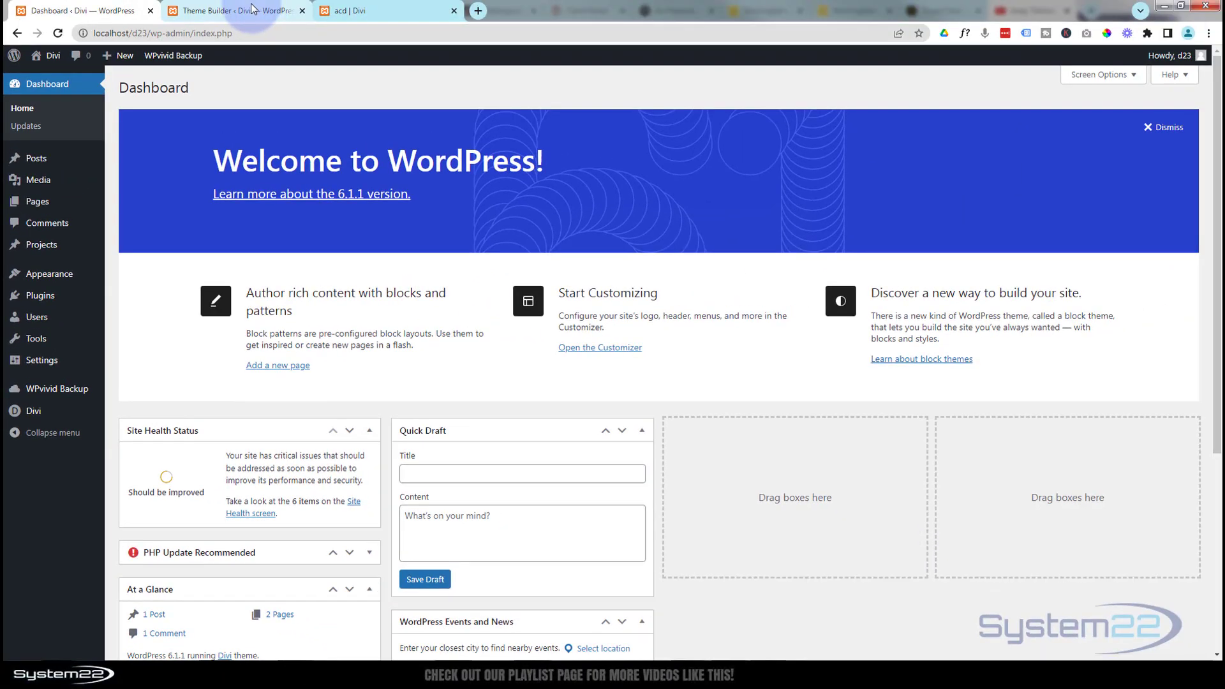
{"action": "left_click", "coordinate": [240, 11]}
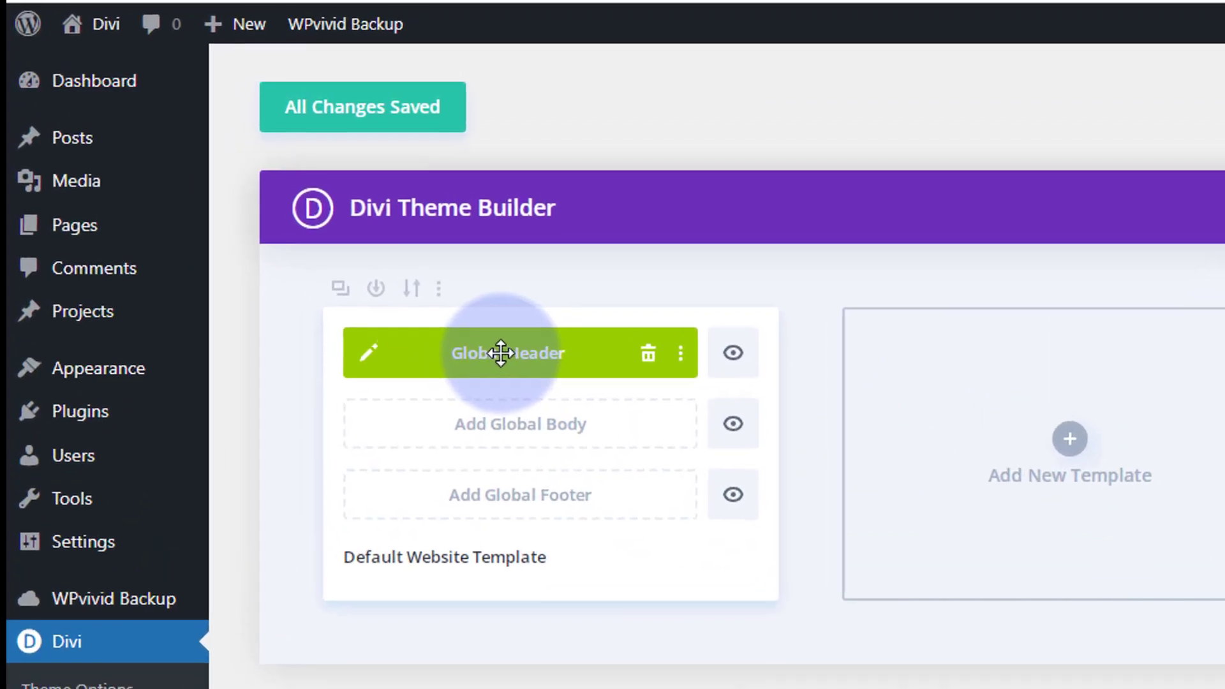
{"action": "mouse_move", "coordinate": [642, 362]}
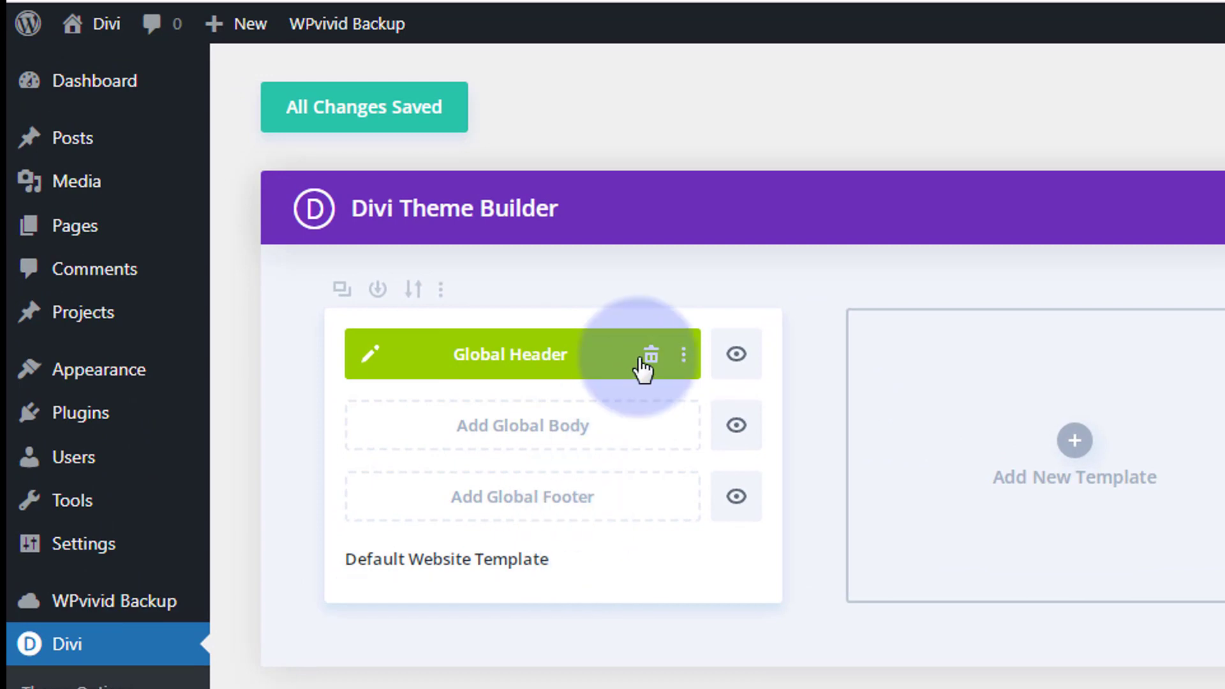
{"action": "mouse_move", "coordinate": [651, 356]}
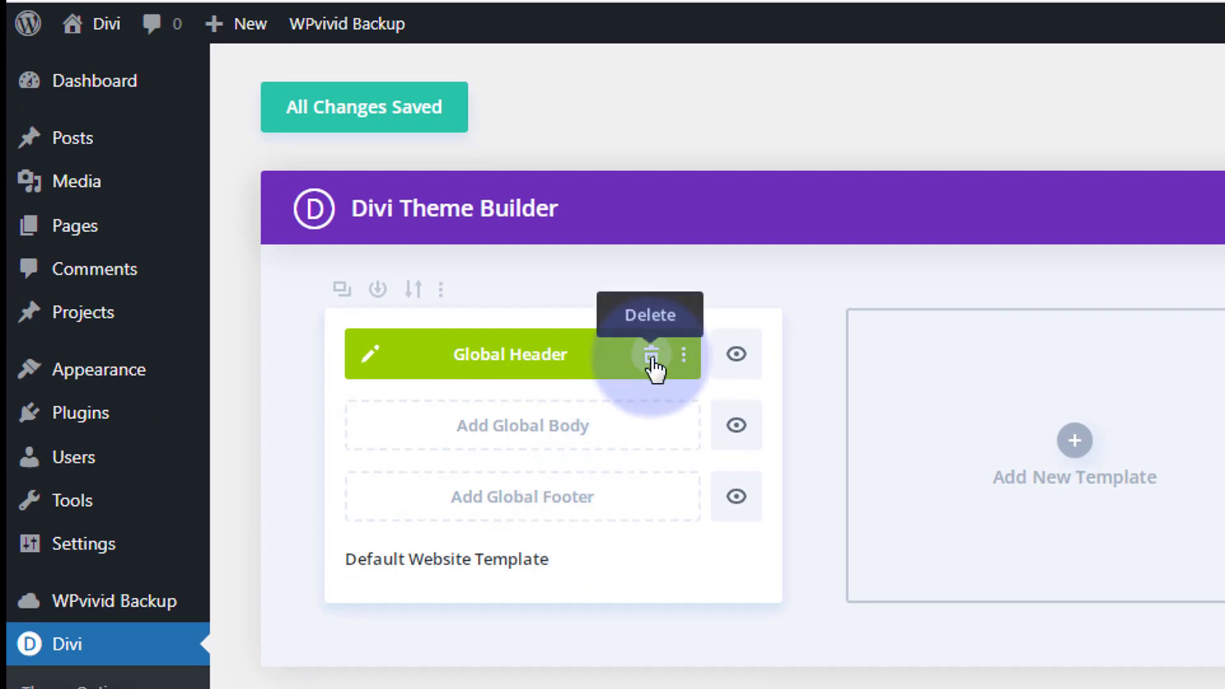
{"action": "left_click", "coordinate": [649, 355]}
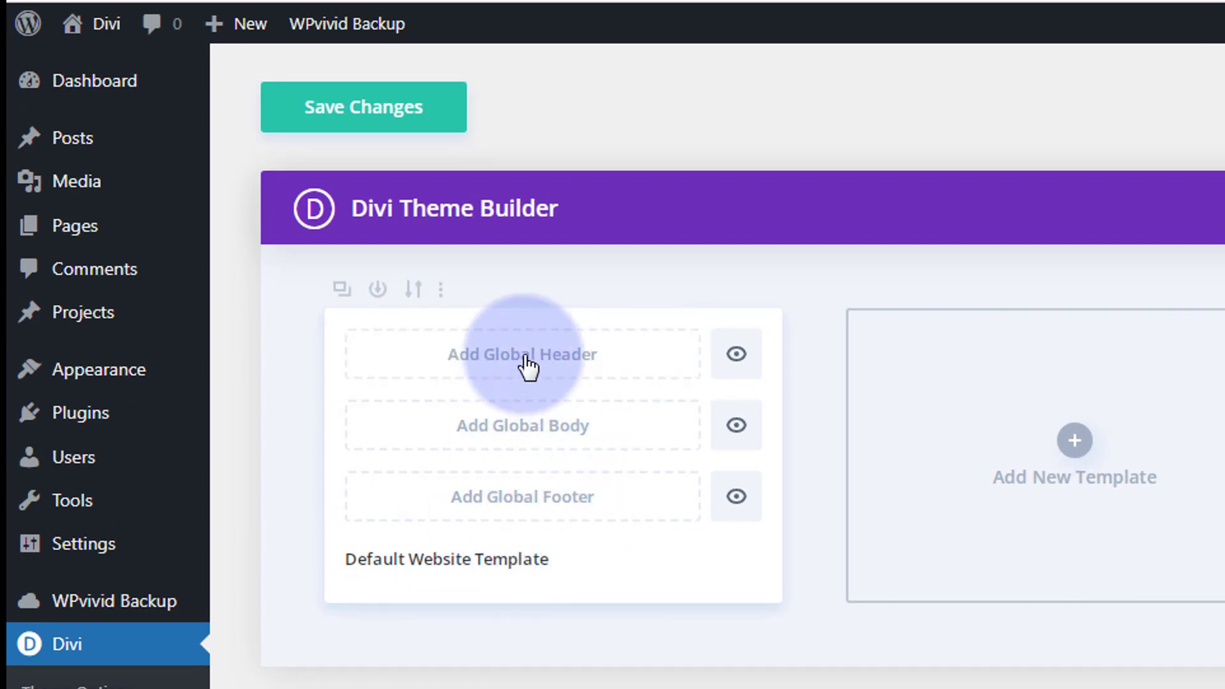
{"action": "left_click", "coordinate": [522, 354]}
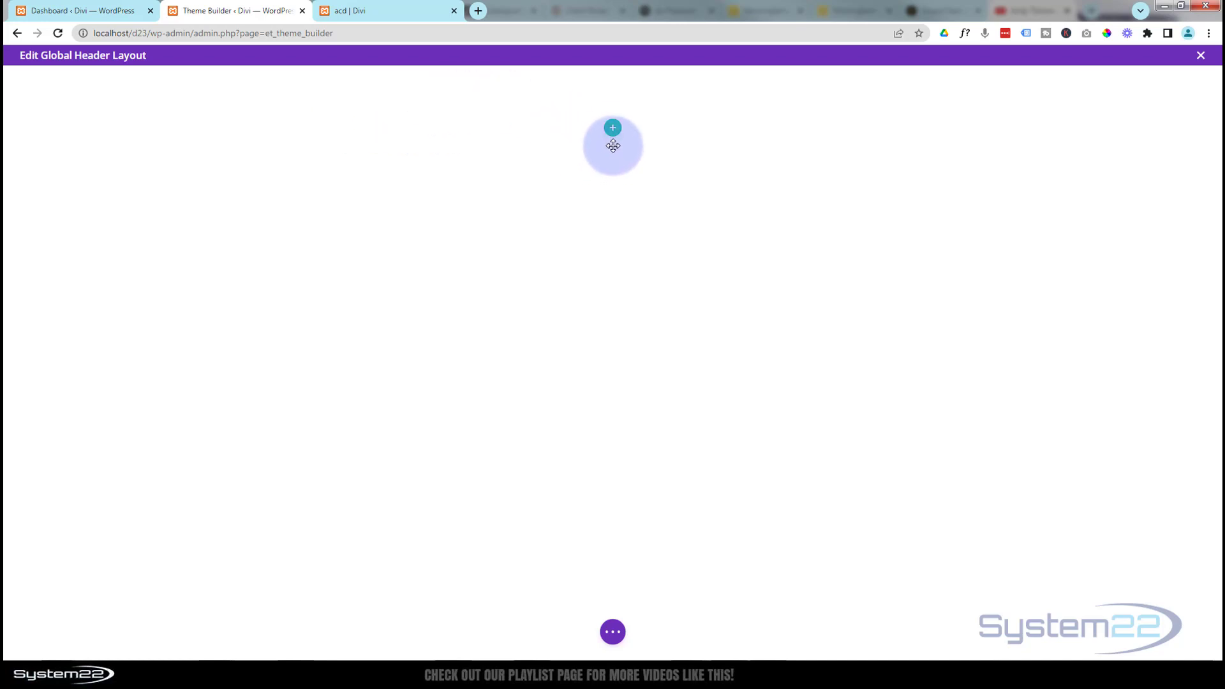
Insert a 3/4 + 1/4 two-column row and browse the module list toward Menu.
{"action": "left_click", "coordinate": [613, 128]}
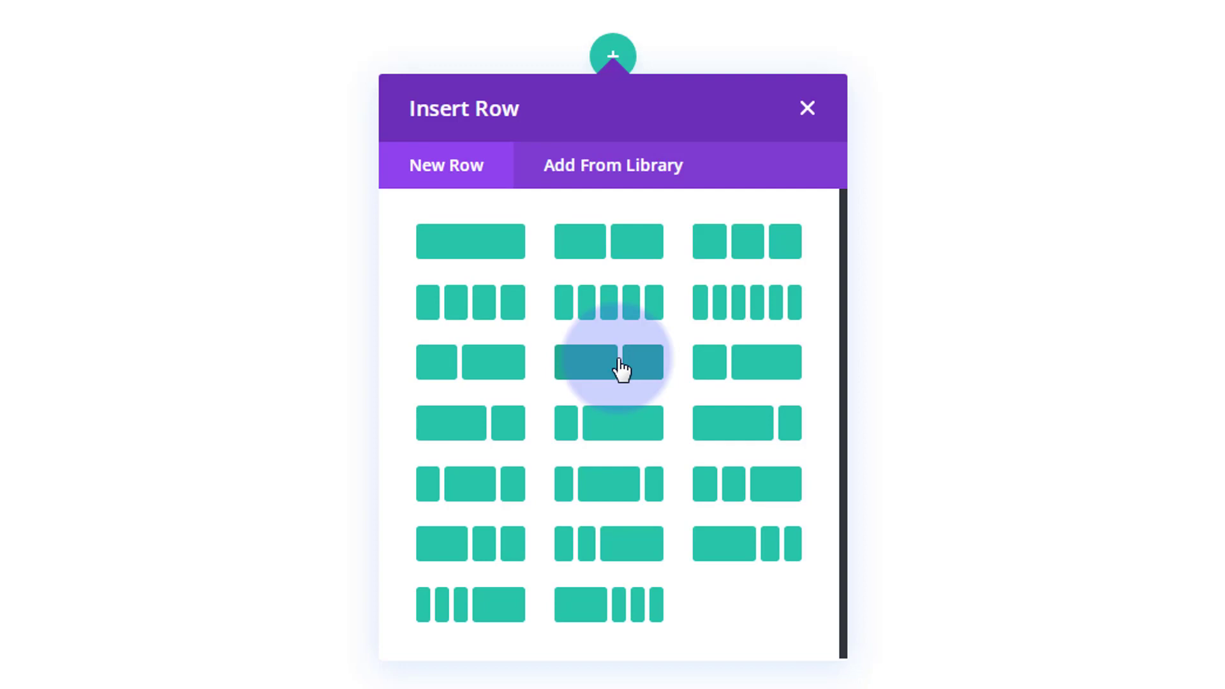
{"action": "mouse_move", "coordinate": [743, 428]}
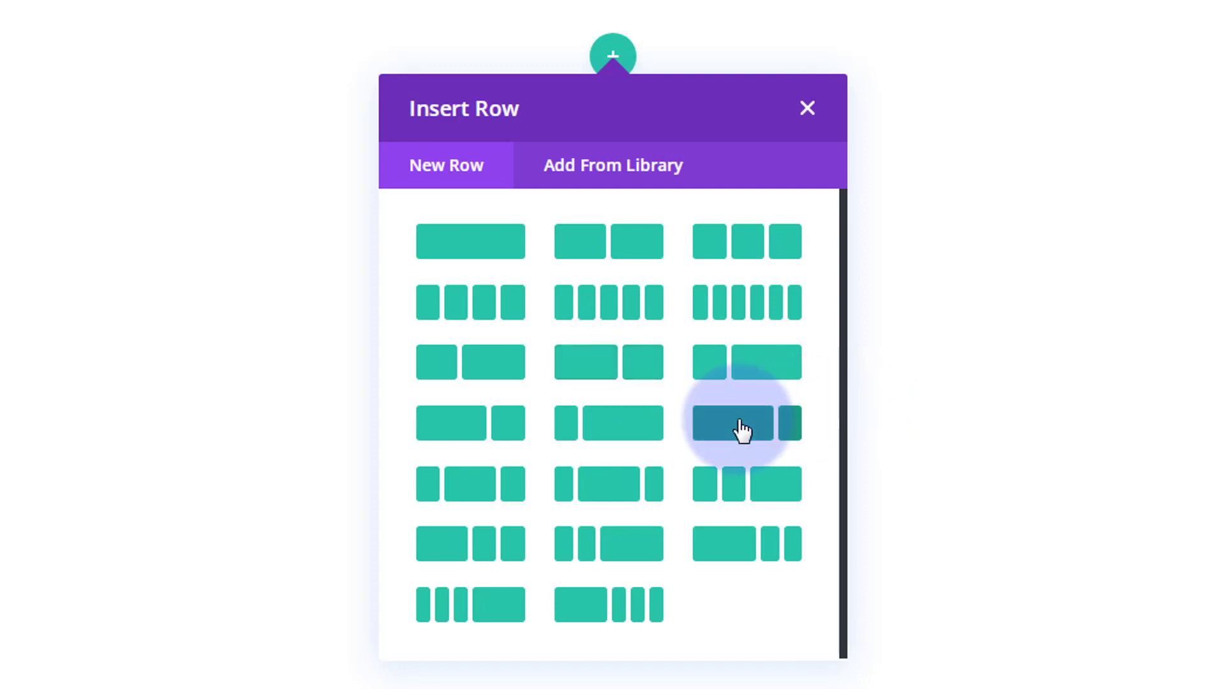
{"action": "left_click", "coordinate": [742, 425]}
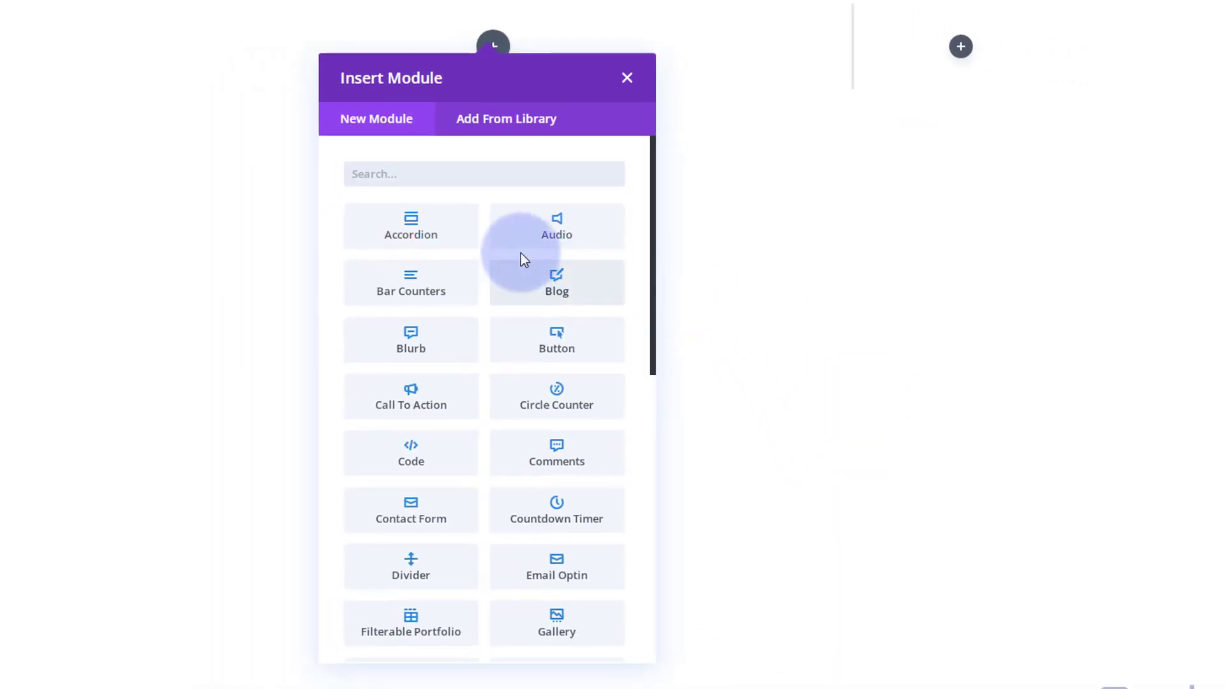
{"action": "scroll", "scroll_direction": "down", "scroll_amount": 3}
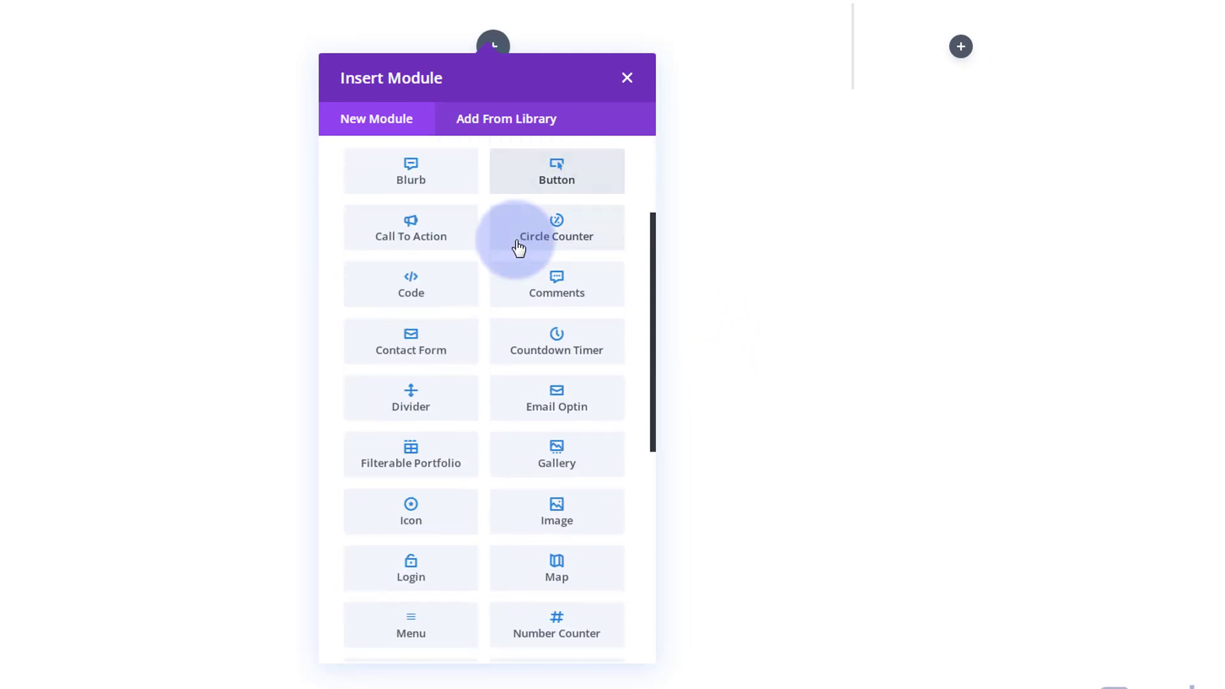
{"action": "scroll", "scroll_direction": "down", "scroll_amount": 3}
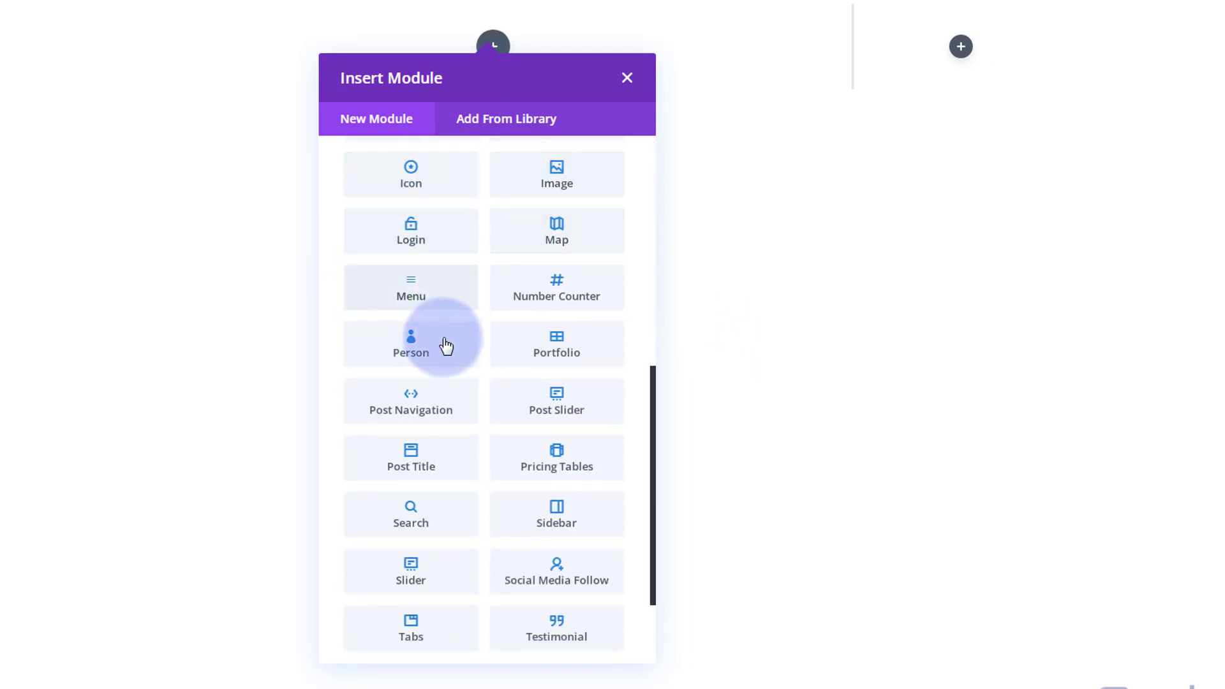
{"action": "mouse_move", "coordinate": [444, 303]}
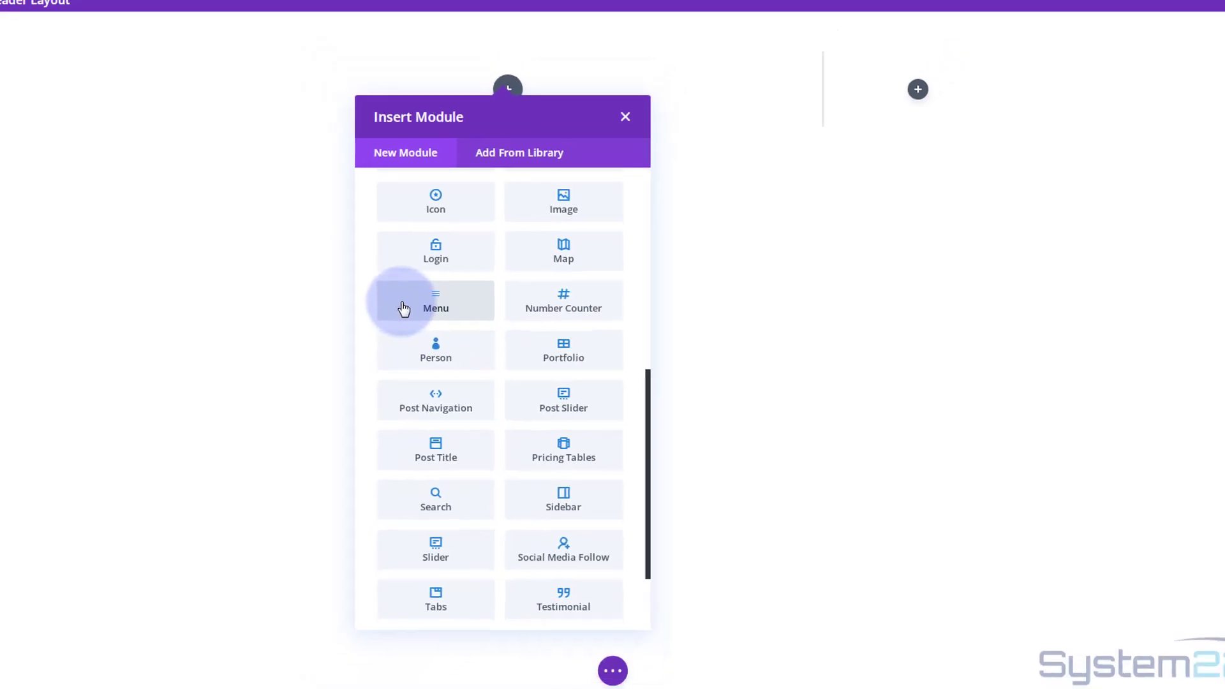
Add a Menu module to the left column with the System22 logo, leaving cart and search icons off.
{"action": "left_click", "coordinate": [435, 301]}
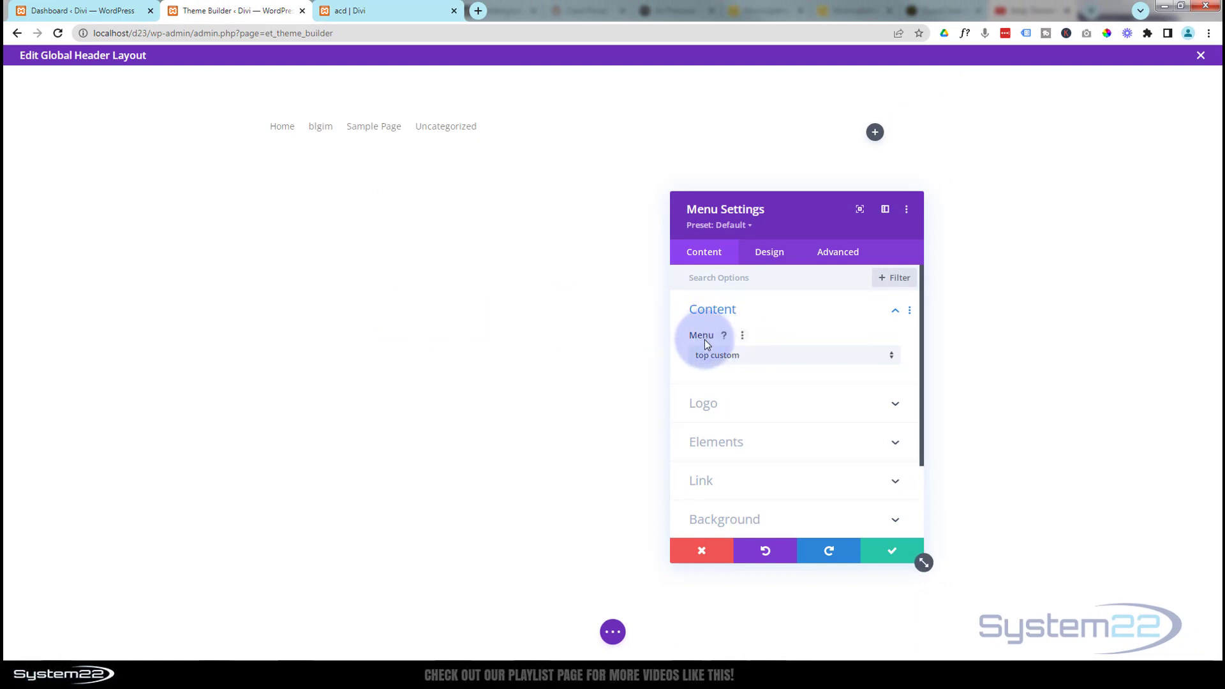
{"action": "mouse_move", "coordinate": [766, 365]}
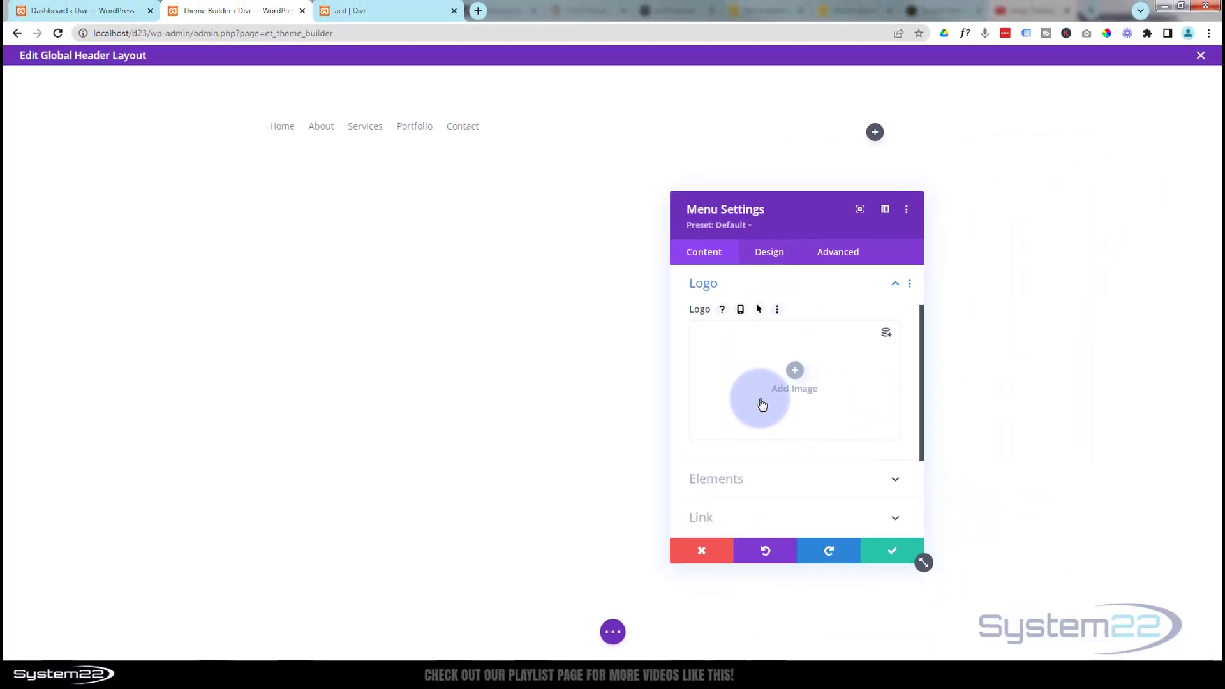
{"action": "left_click", "coordinate": [794, 370]}
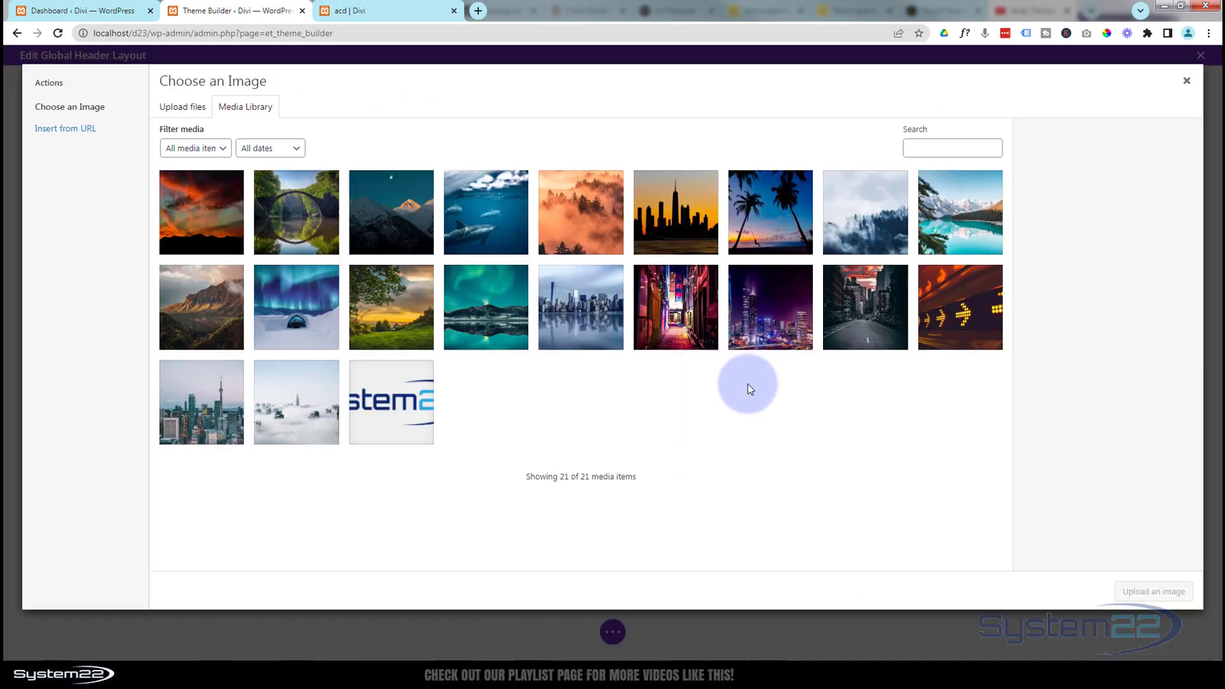
{"action": "left_click", "coordinate": [391, 402]}
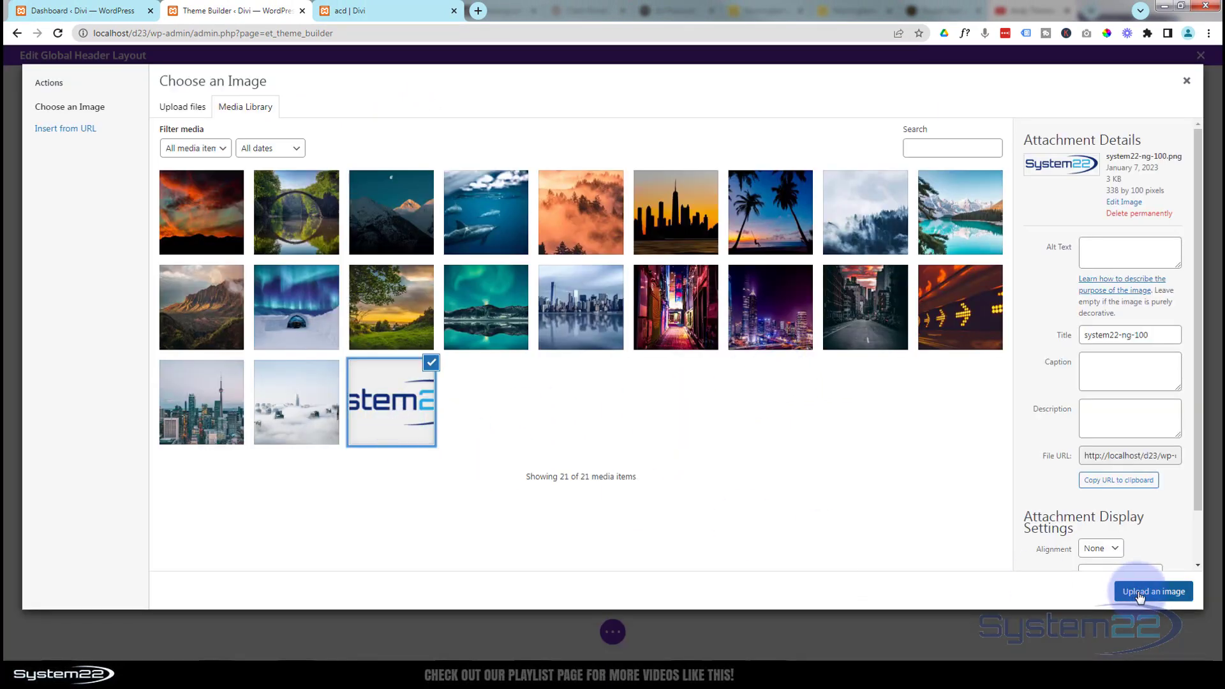
{"action": "left_click", "coordinate": [1153, 591]}
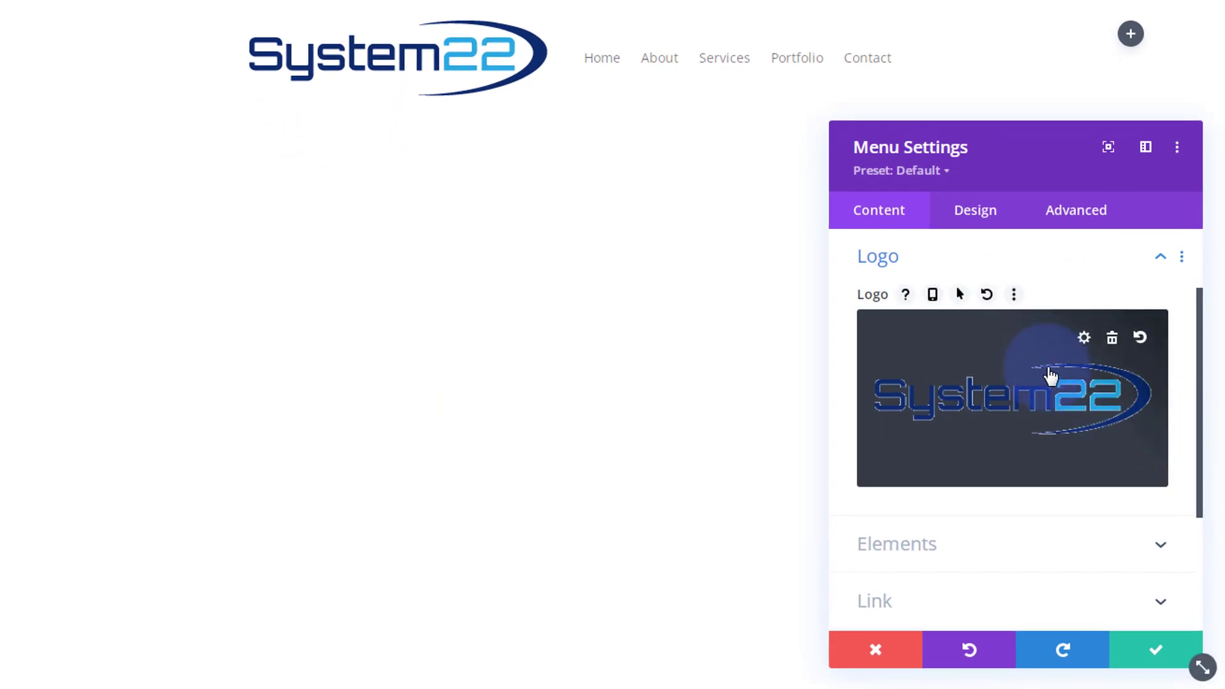
{"action": "left_click", "coordinate": [896, 544]}
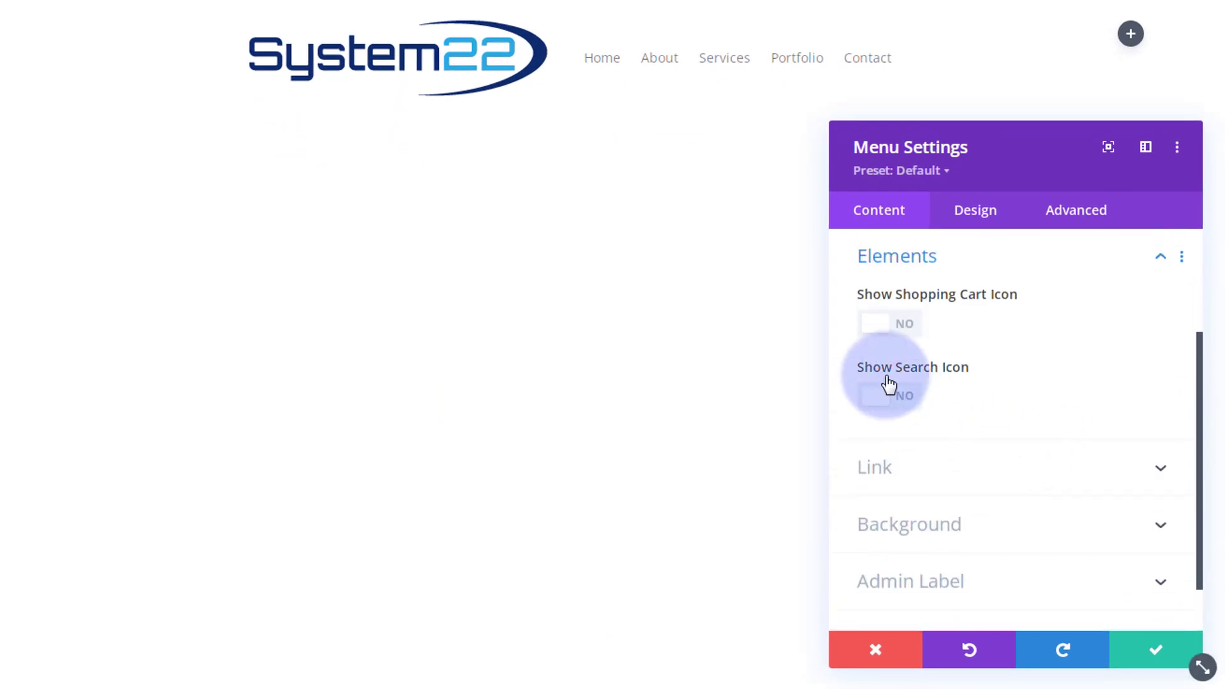
{"action": "mouse_move", "coordinate": [1026, 305]}
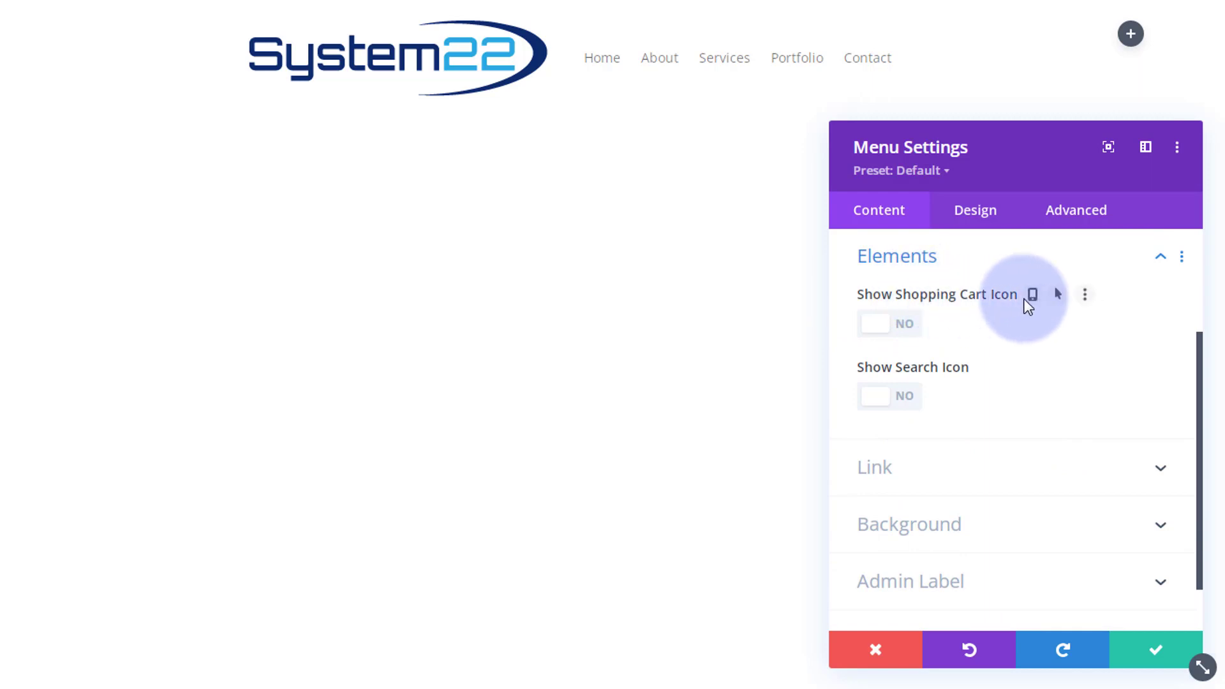
{"action": "mouse_move", "coordinate": [959, 421]}
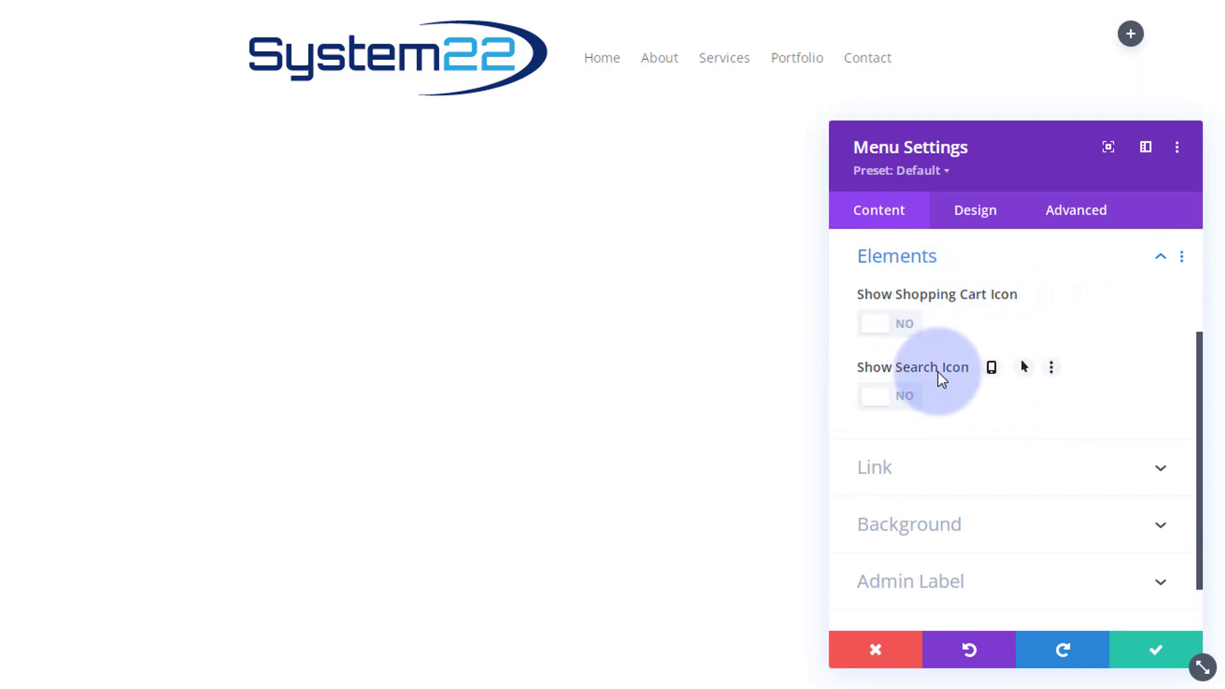
{"action": "mouse_move", "coordinate": [942, 419]}
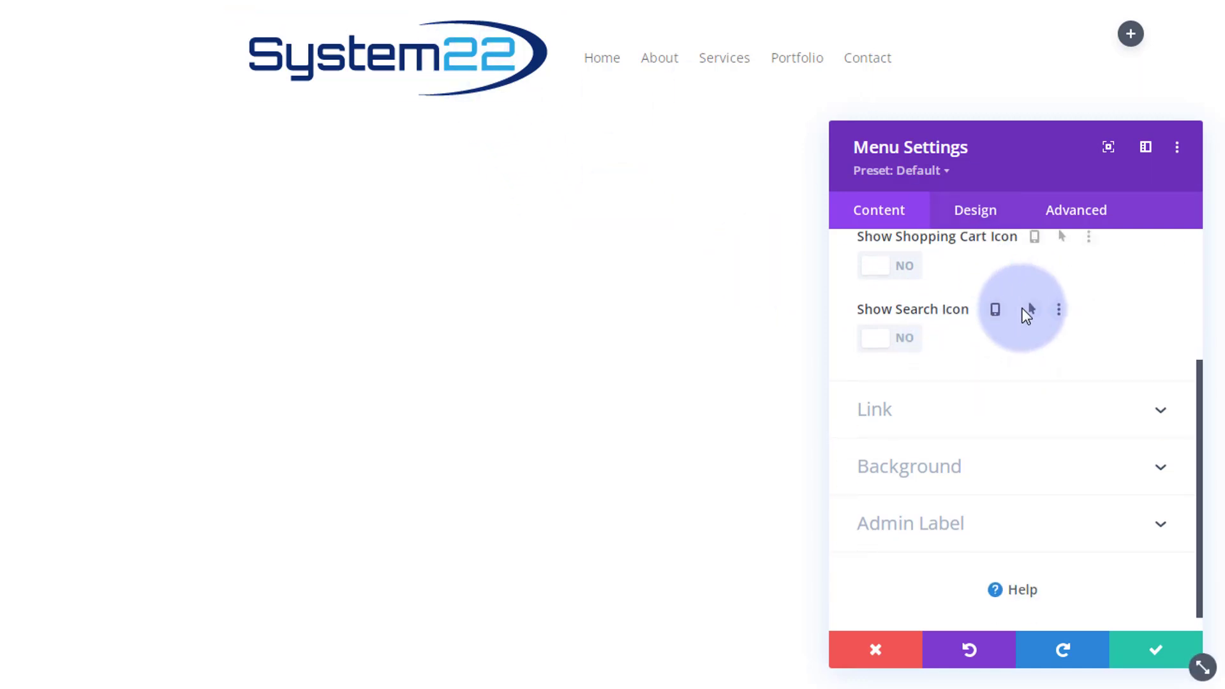
Centre the menu text and drag the logo width down to 30%.
{"action": "left_click", "coordinate": [975, 209]}
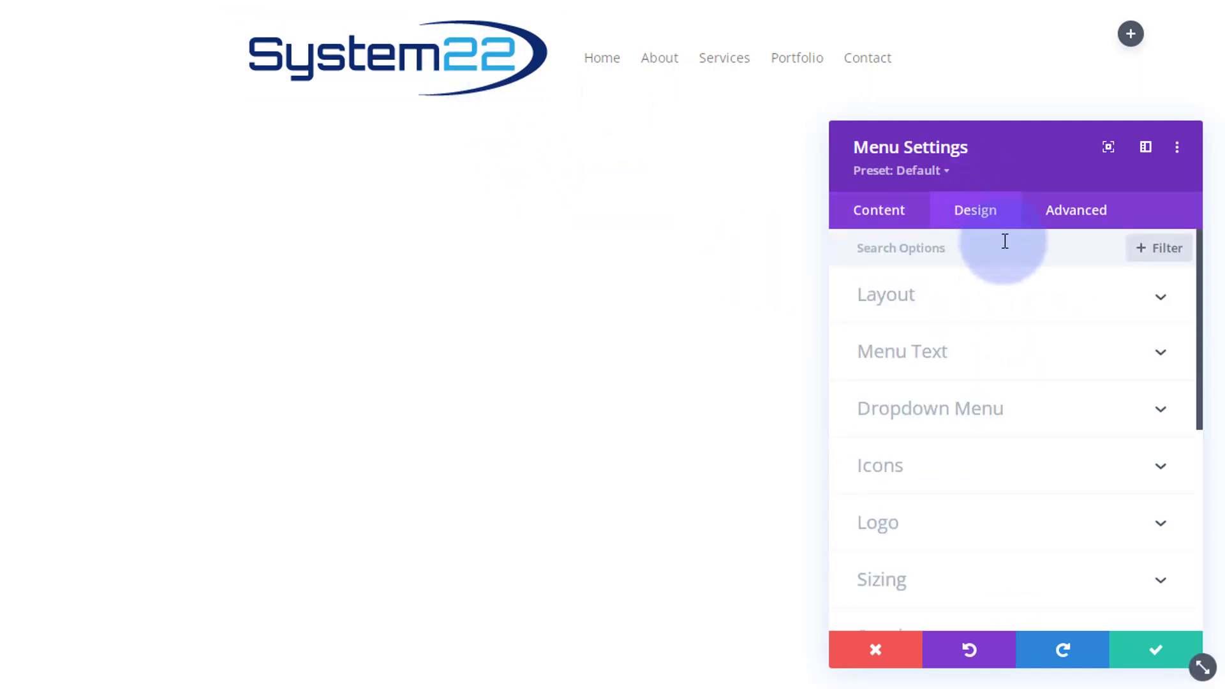
{"action": "mouse_move", "coordinate": [1008, 294]}
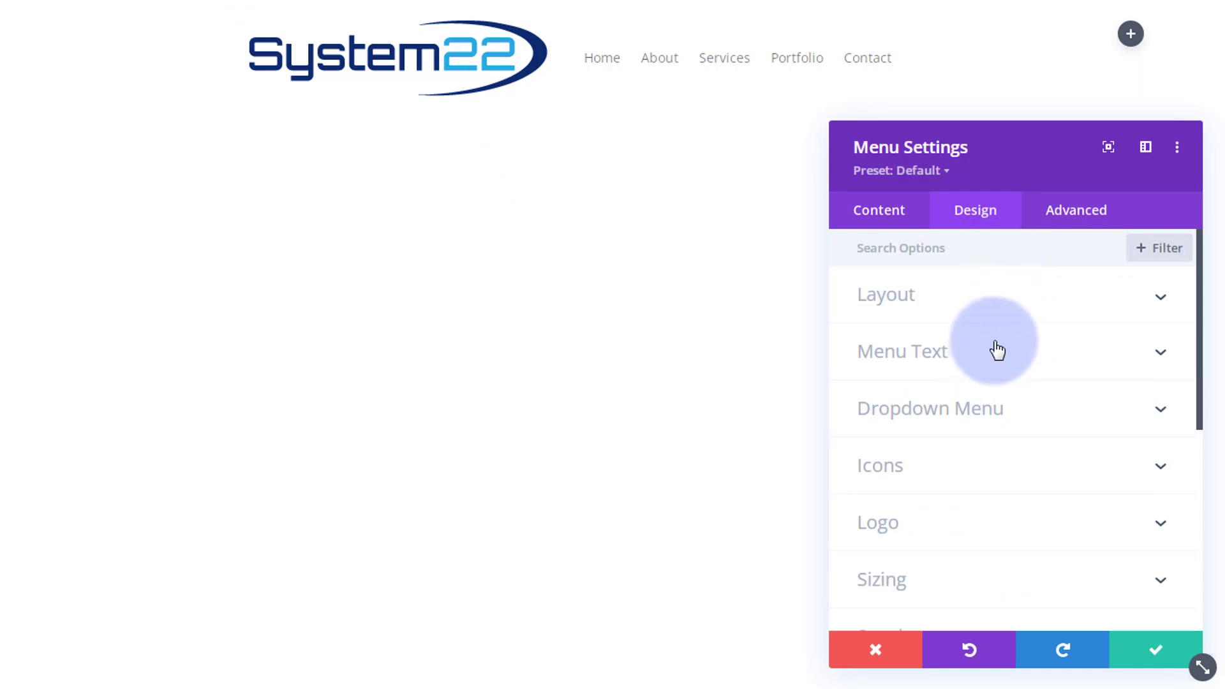
{"action": "left_click", "coordinate": [903, 350]}
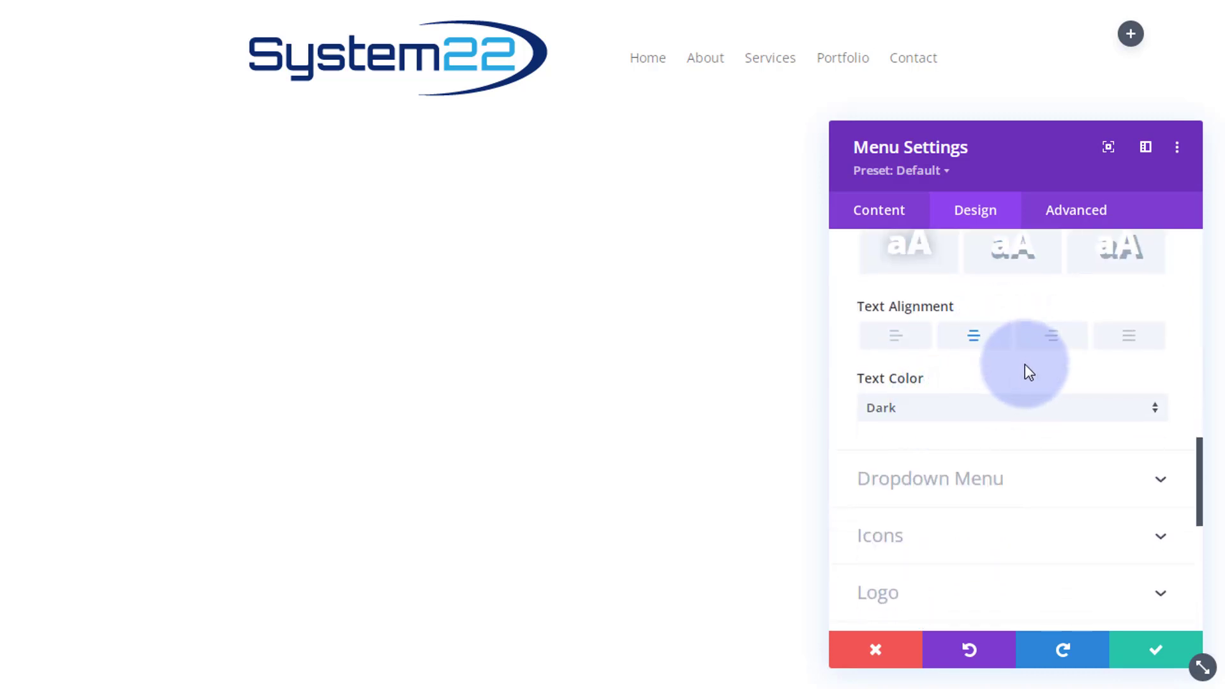
{"action": "scroll", "scroll_direction": "down", "scroll_amount": 3}
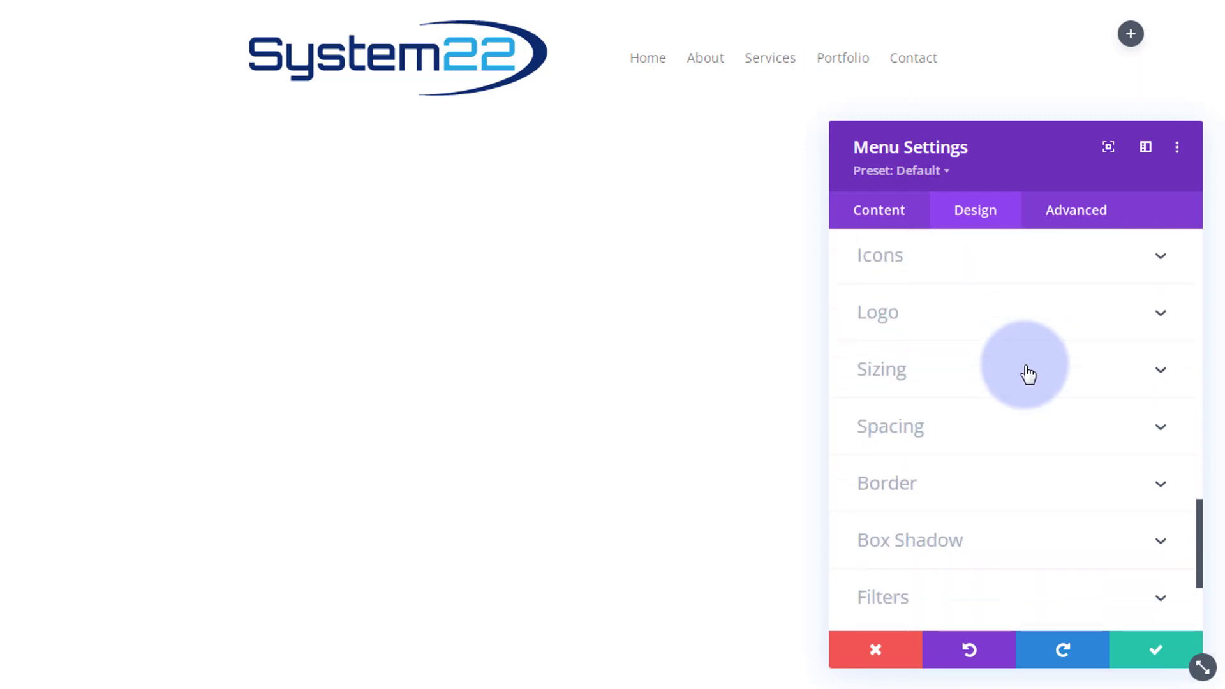
{"action": "left_click", "coordinate": [881, 369]}
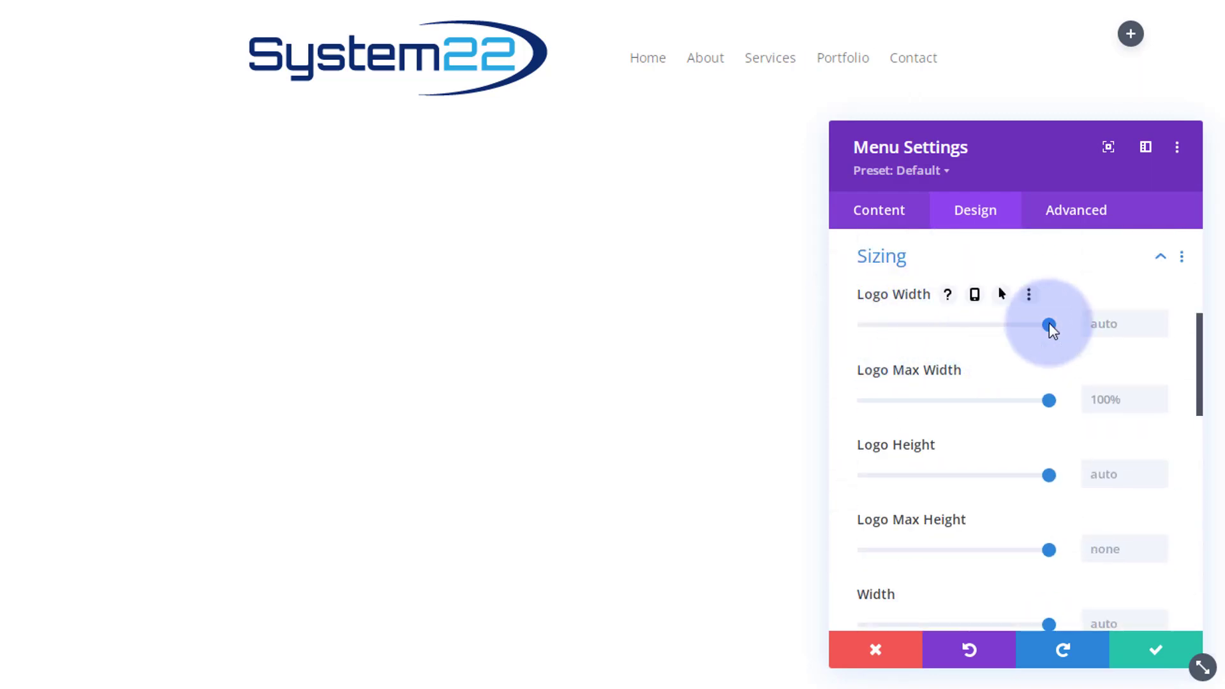
{"action": "left_click_drag", "start_coordinate": [1048, 322], "coordinate": [1018, 323]}
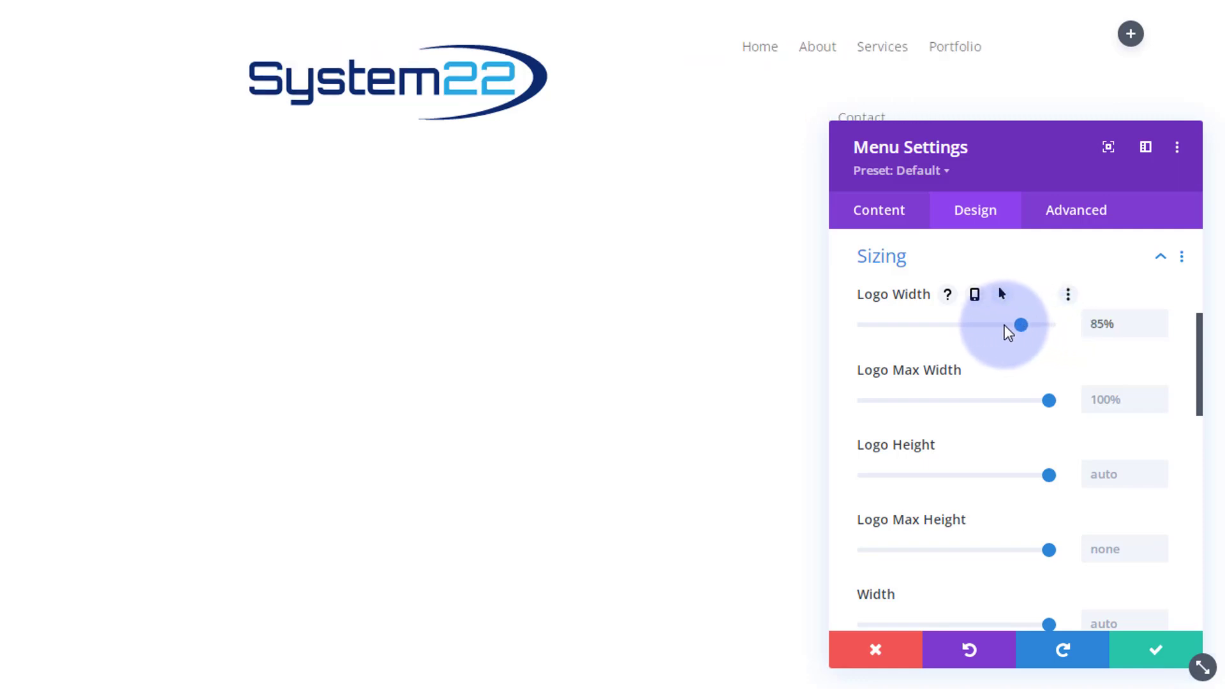
{"action": "left_click_drag", "start_coordinate": [1019, 323], "coordinate": [926, 325]}
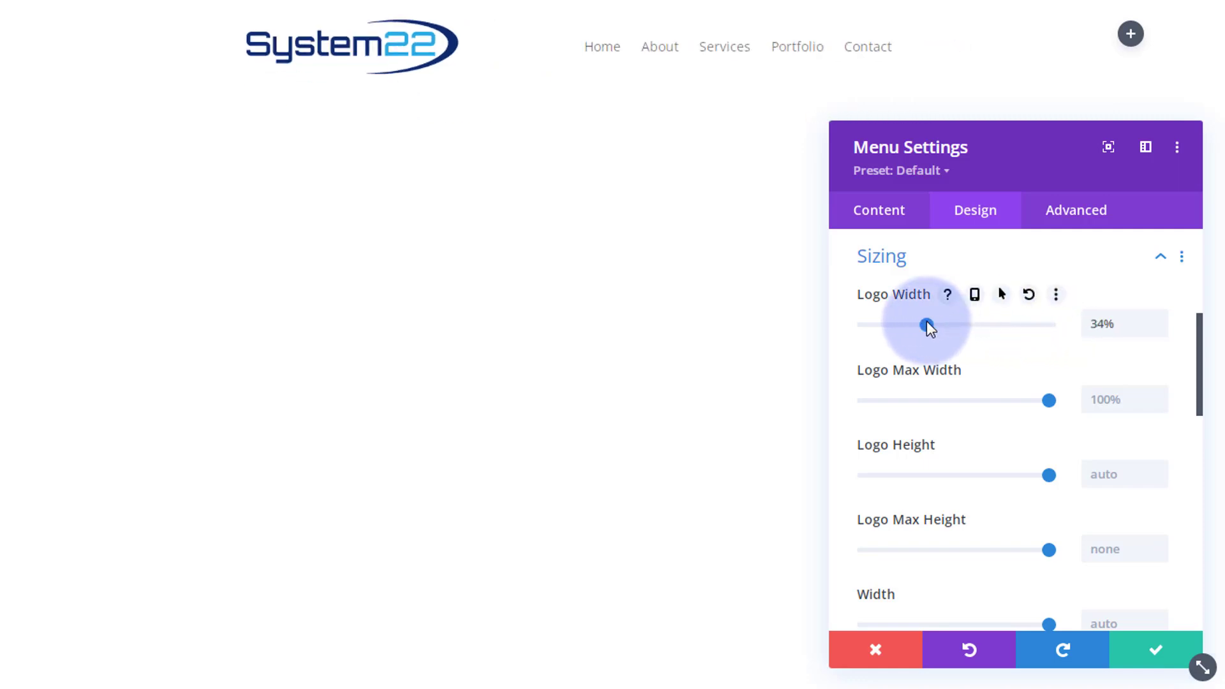
{"action": "left_click_drag", "start_coordinate": [927, 323], "coordinate": [920, 323]}
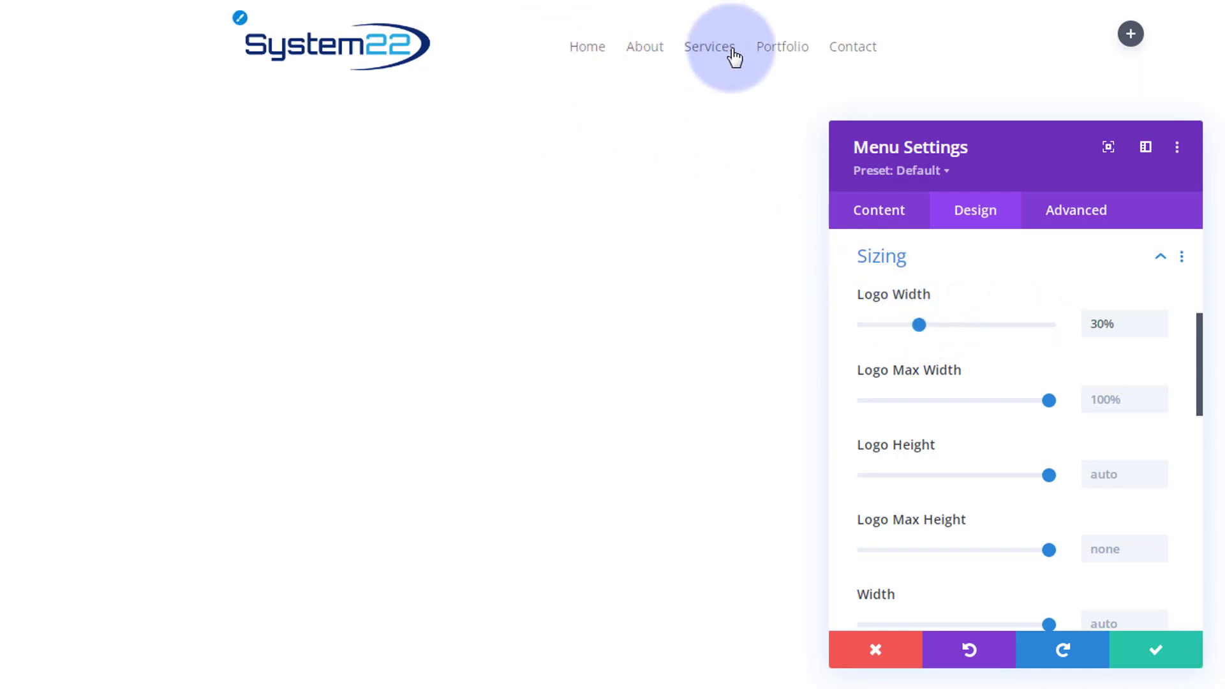
{"action": "mouse_move", "coordinate": [1087, 289]}
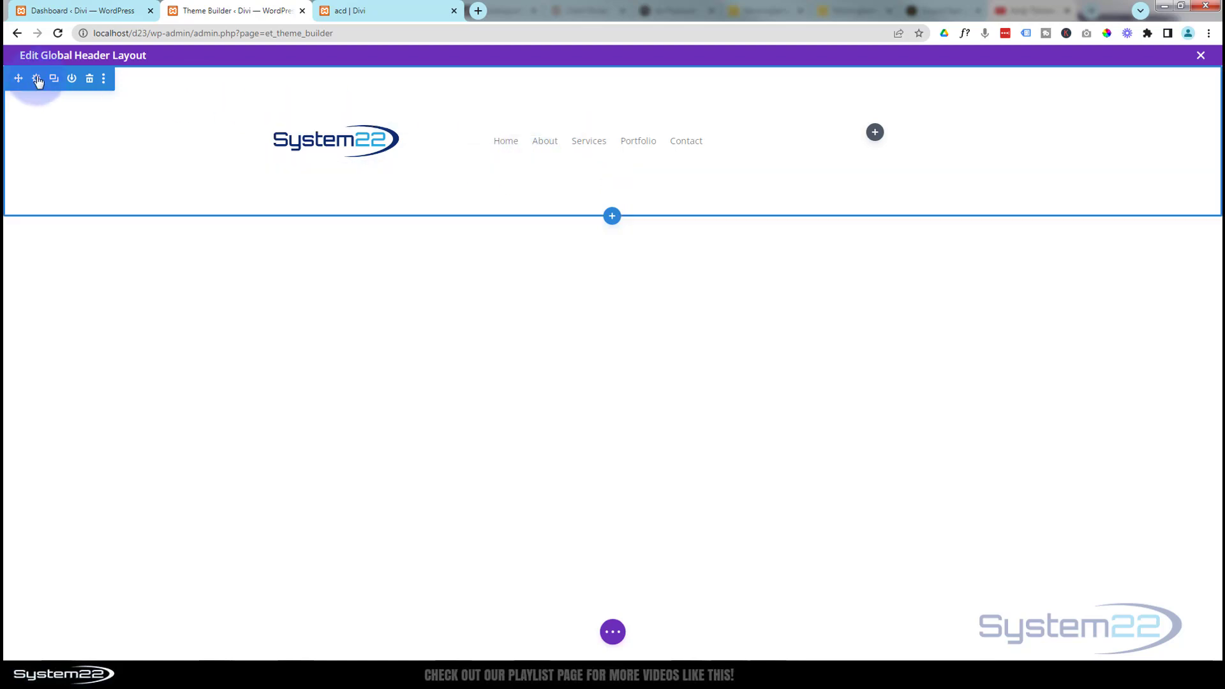
Set the header section's top padding to 0px in Design > Spacing.
{"action": "left_click", "coordinate": [37, 79]}
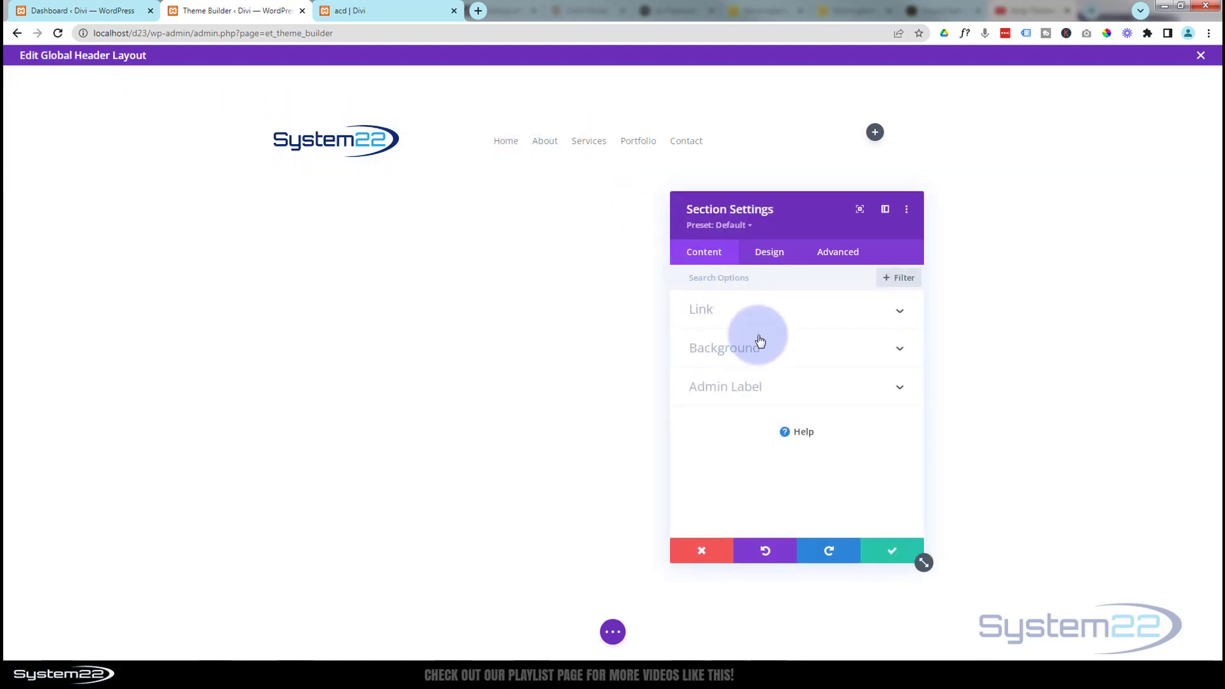
{"action": "left_click", "coordinate": [768, 251]}
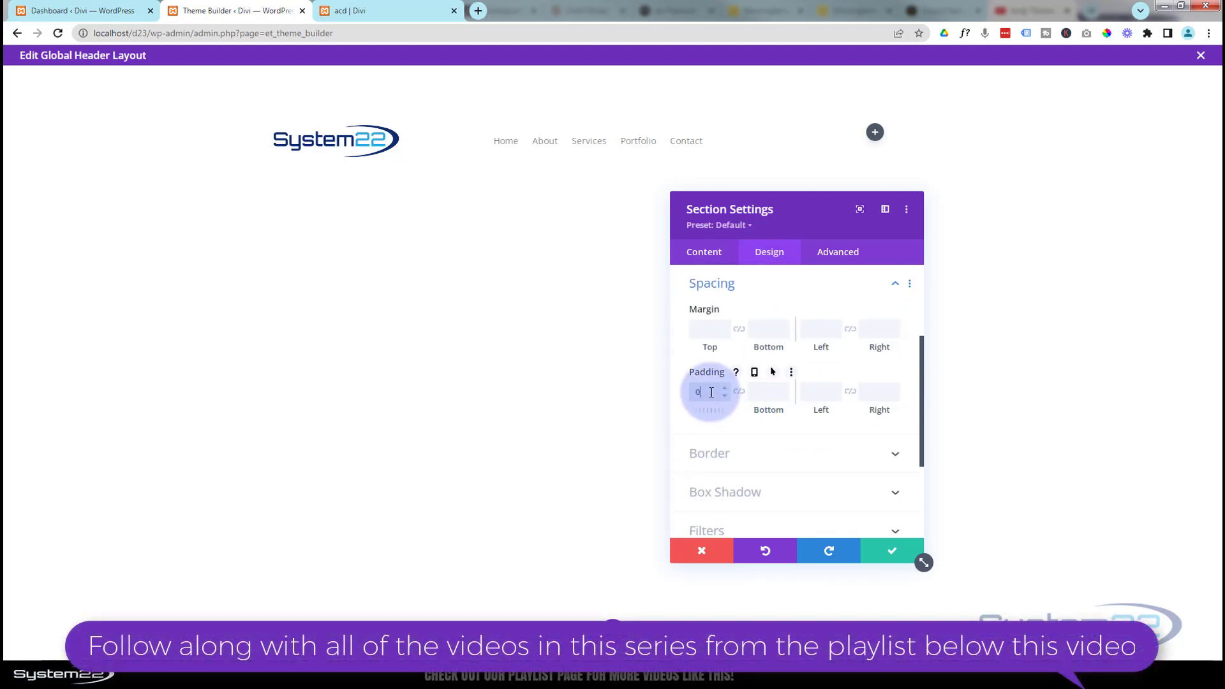
{"action": "type", "text": "0px"}
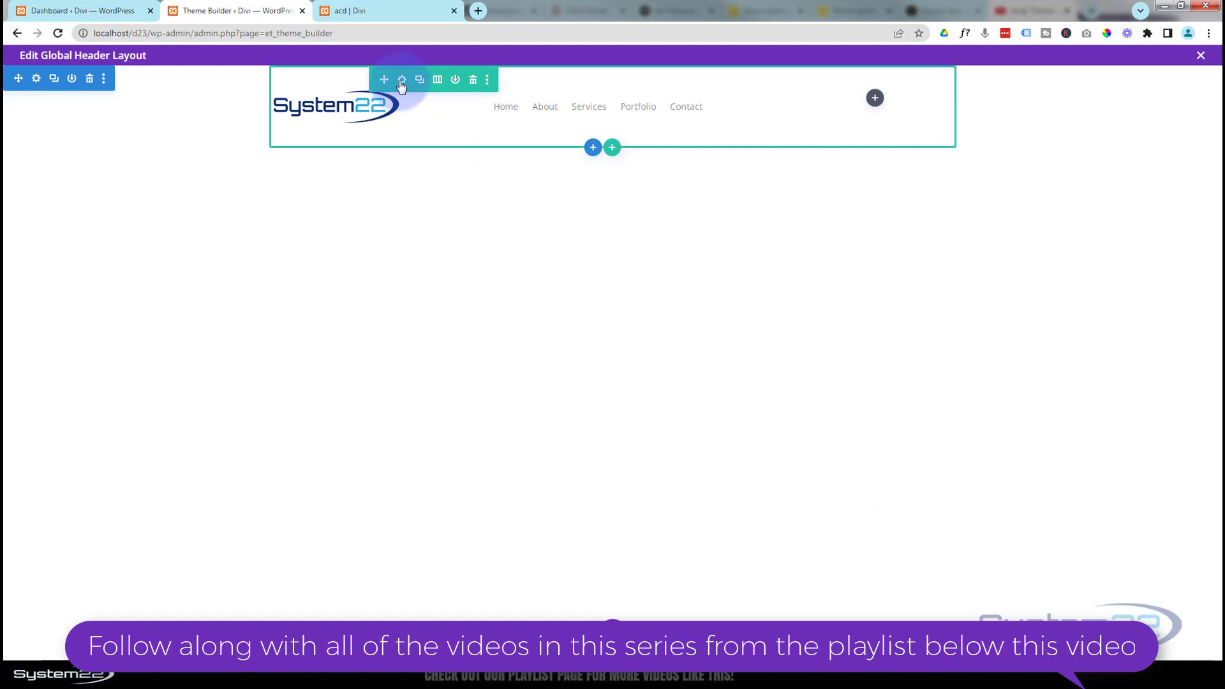
Set the header row's top padding to 15px and save the row settings.
{"action": "left_click", "coordinate": [401, 79]}
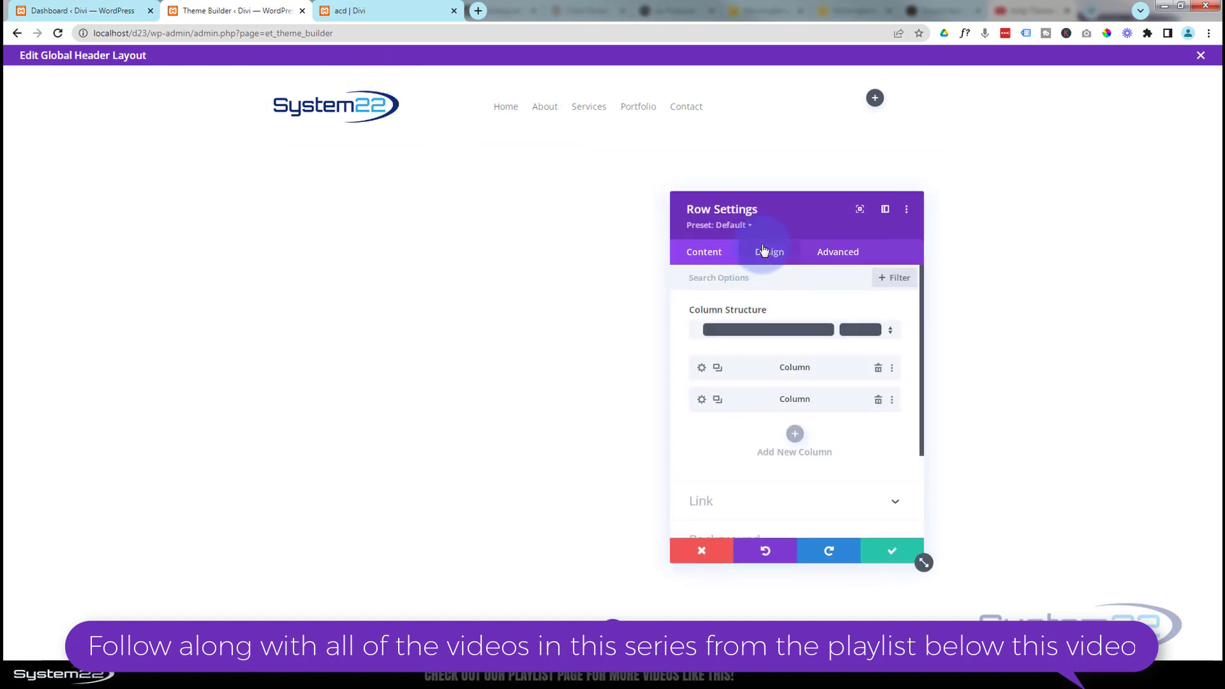
{"action": "left_click", "coordinate": [770, 251]}
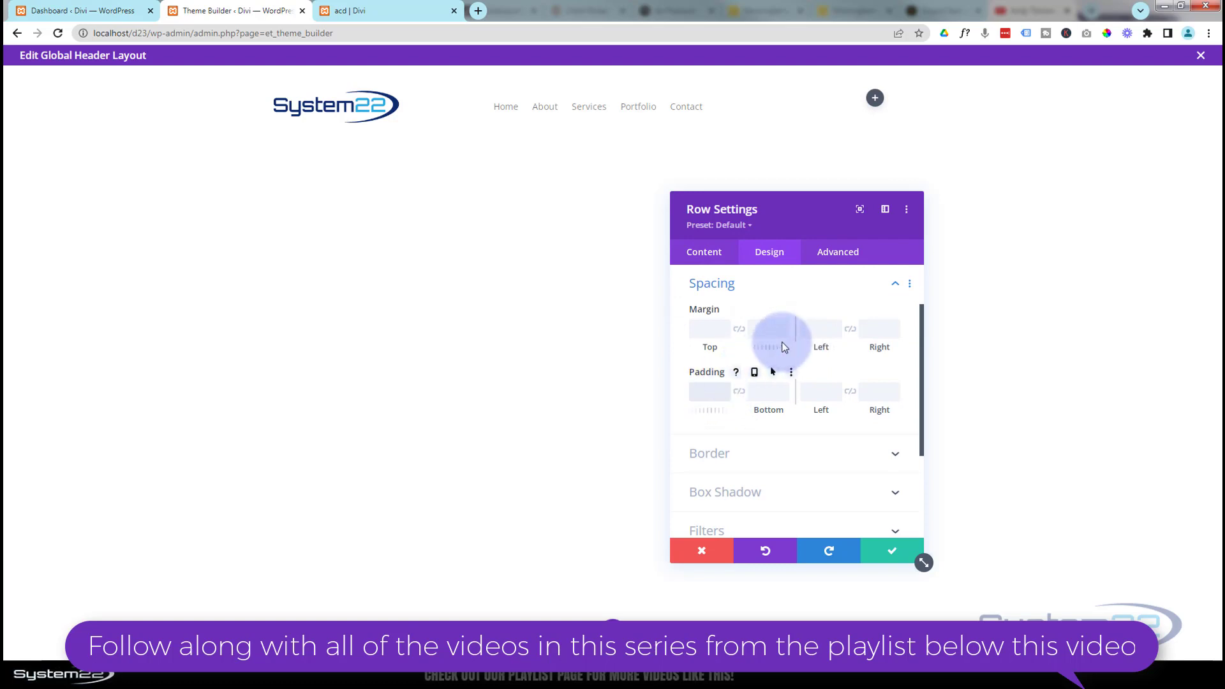
{"action": "type", "text": "15px"}
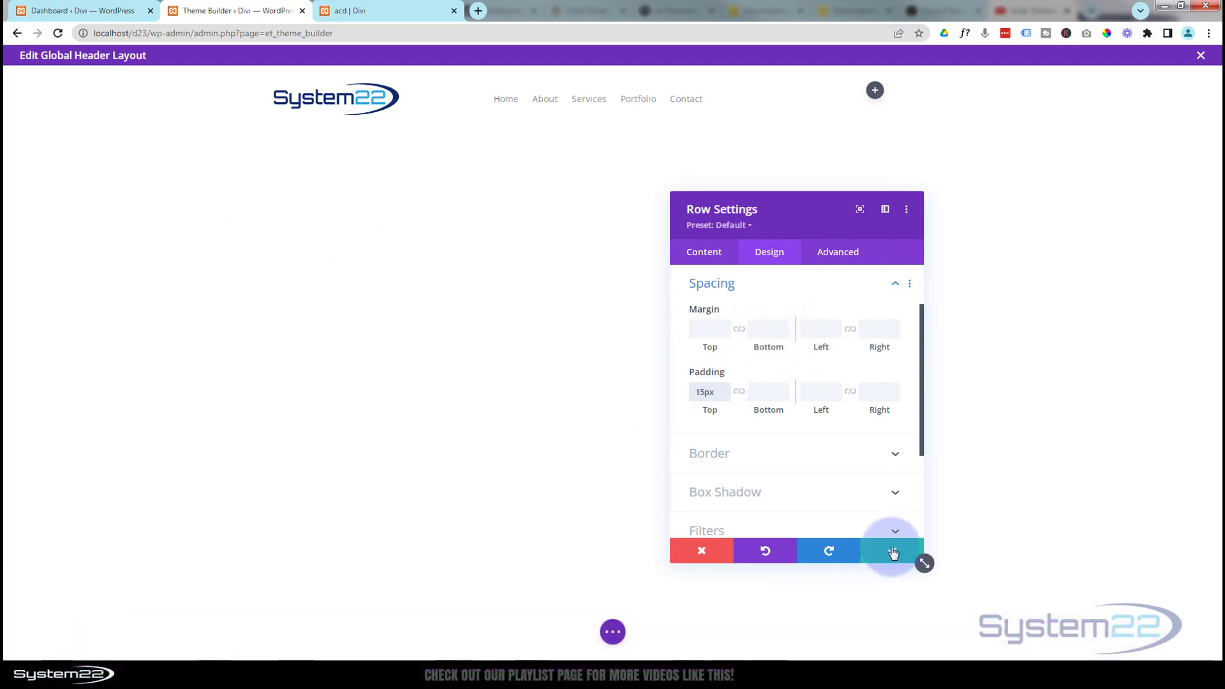
{"action": "left_click", "coordinate": [891, 551]}
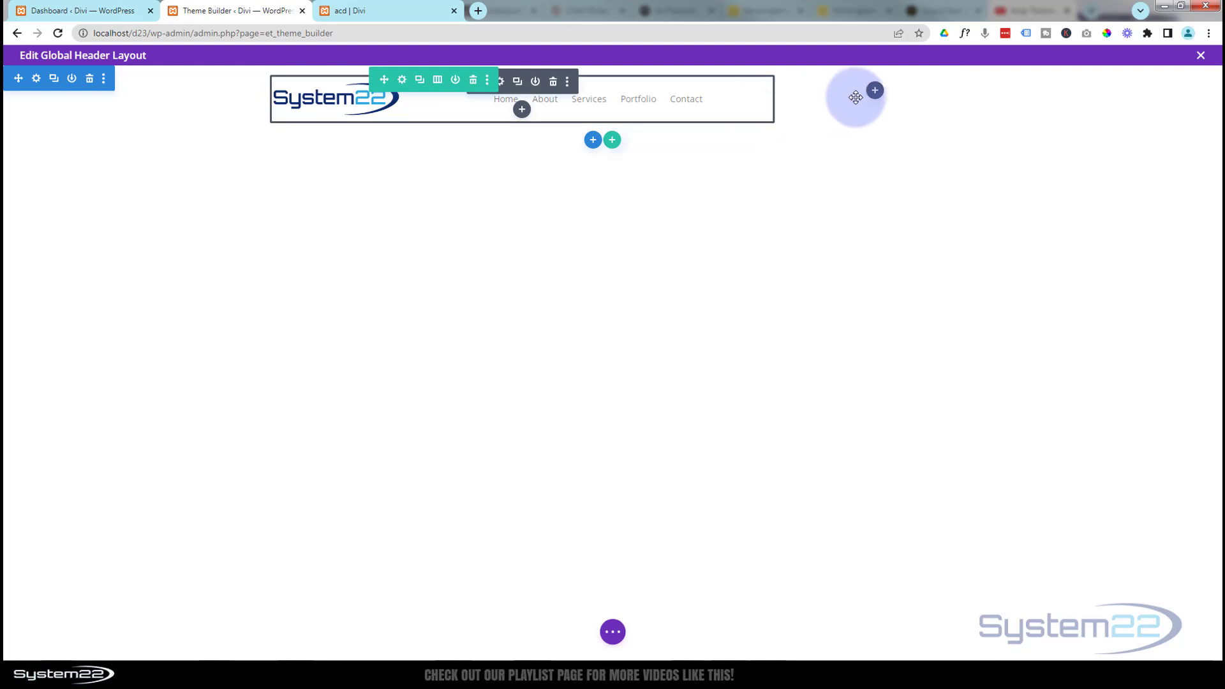
Insert a button labelled 'Mega' in the right column and reach its Button design group.
{"action": "left_click", "coordinate": [874, 89]}
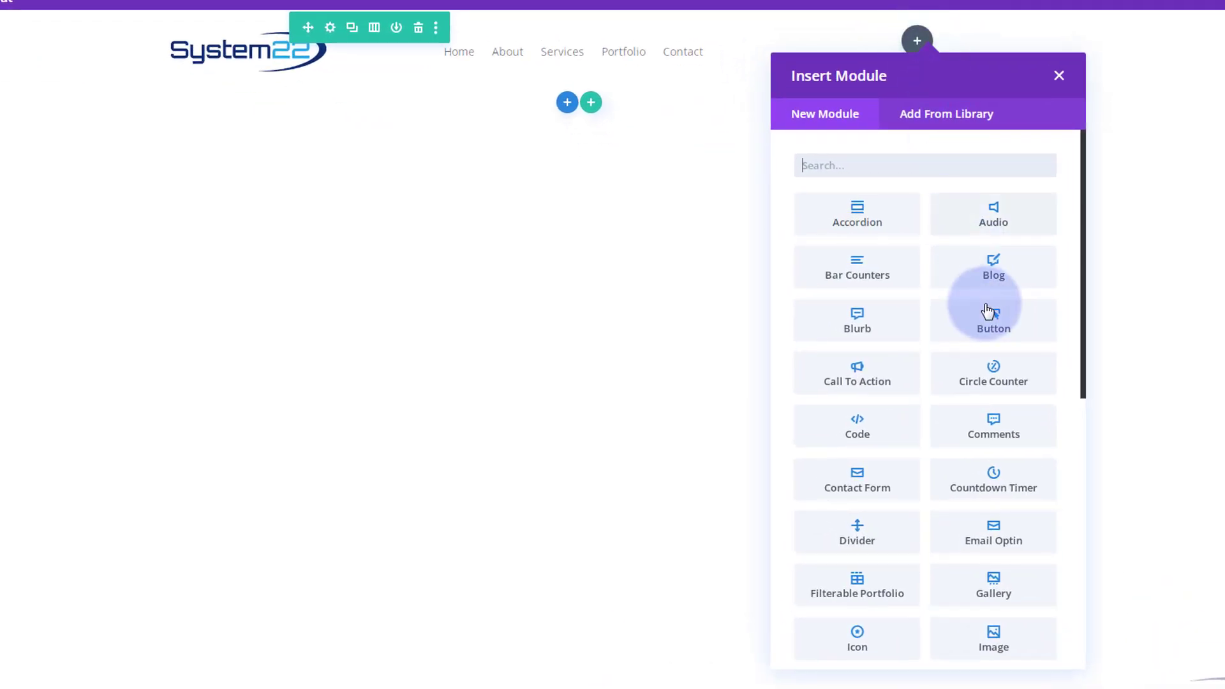
{"action": "left_click", "coordinate": [993, 321]}
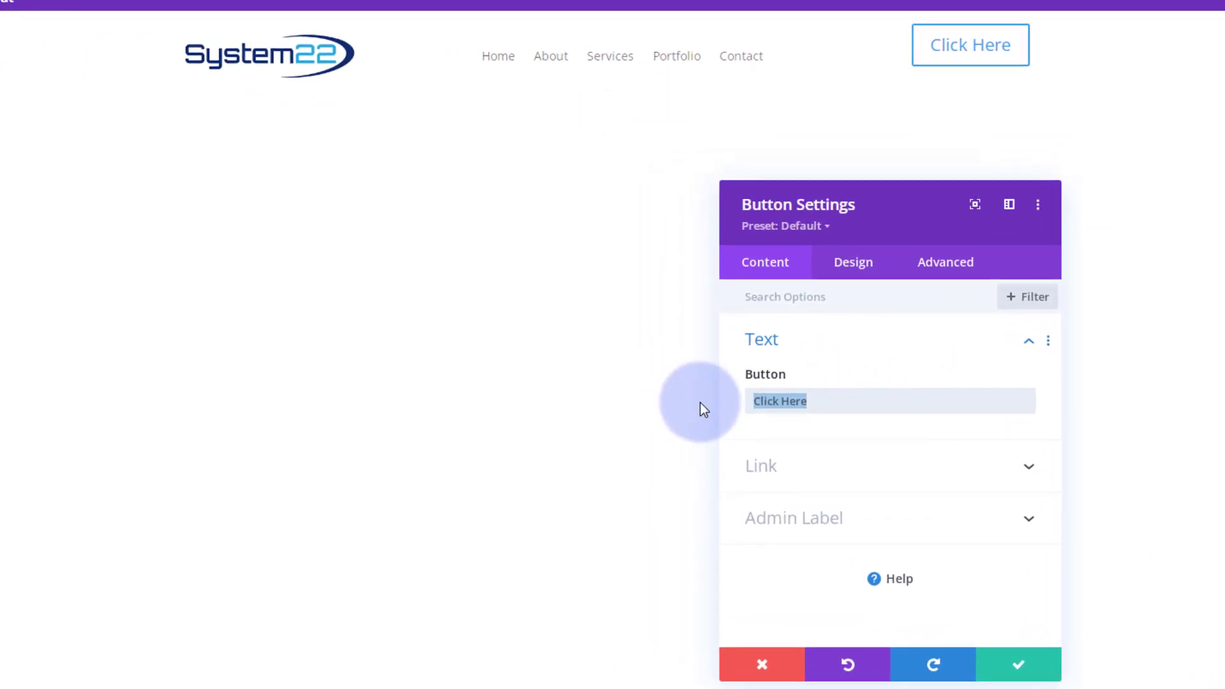
{"action": "type", "text": "M"}
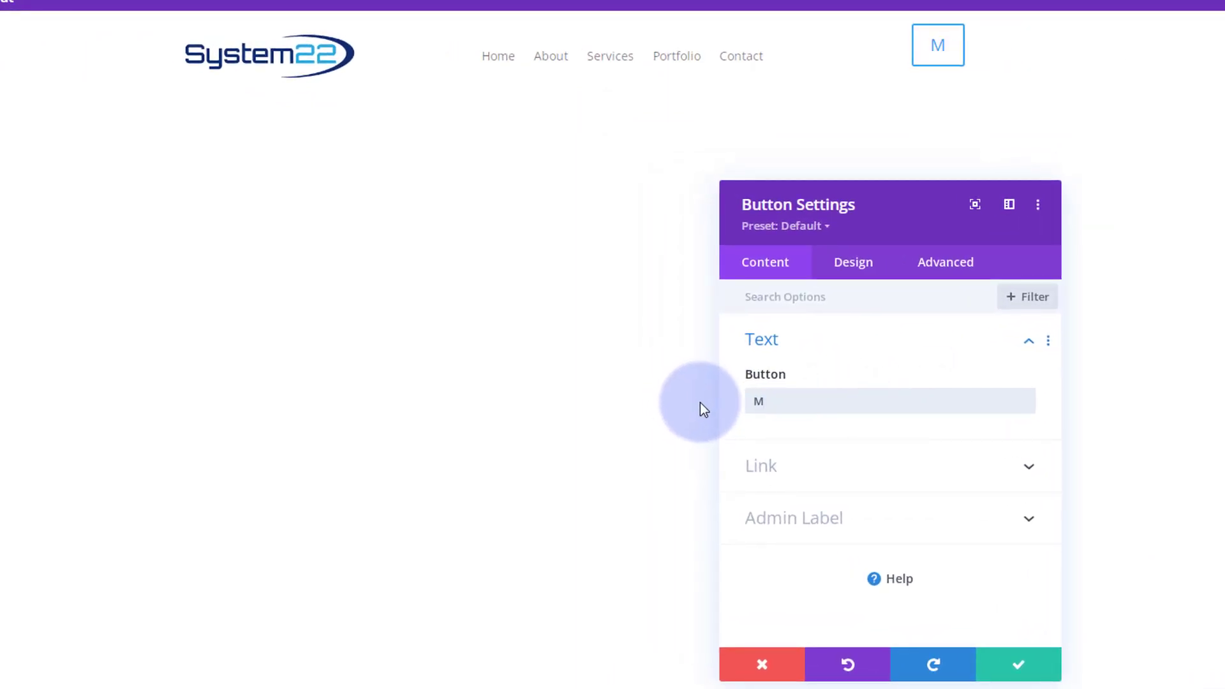
{"action": "type", "text": "ega"}
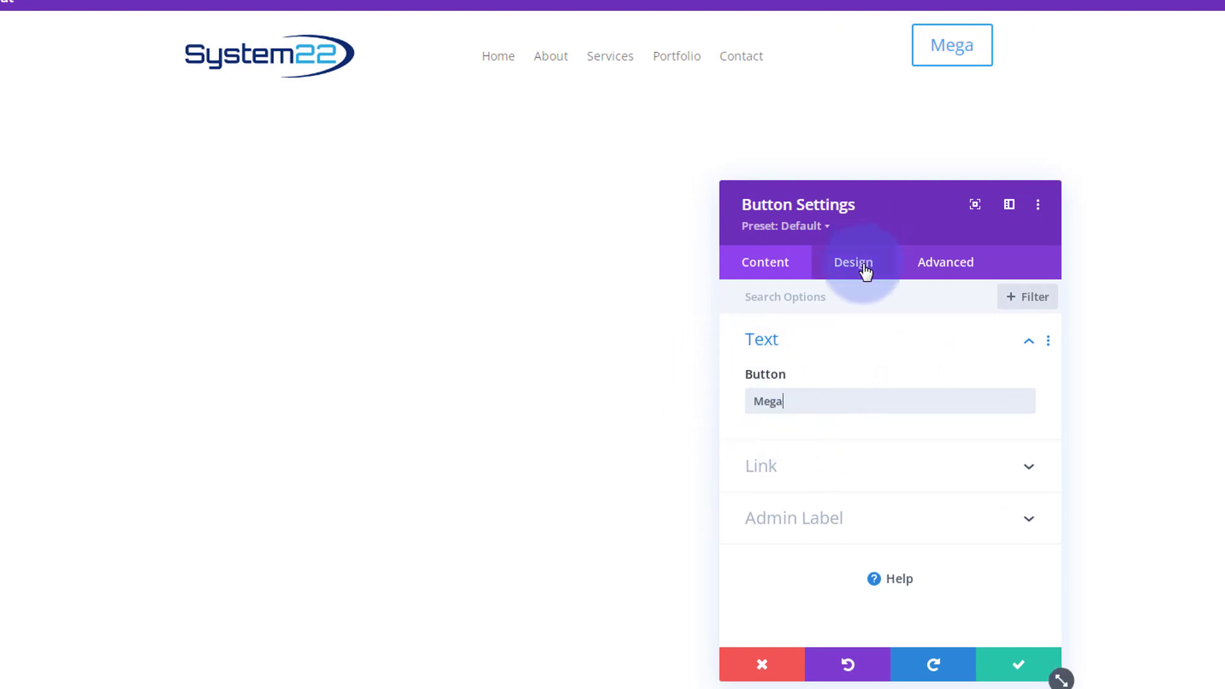
{"action": "left_click", "coordinate": [852, 263]}
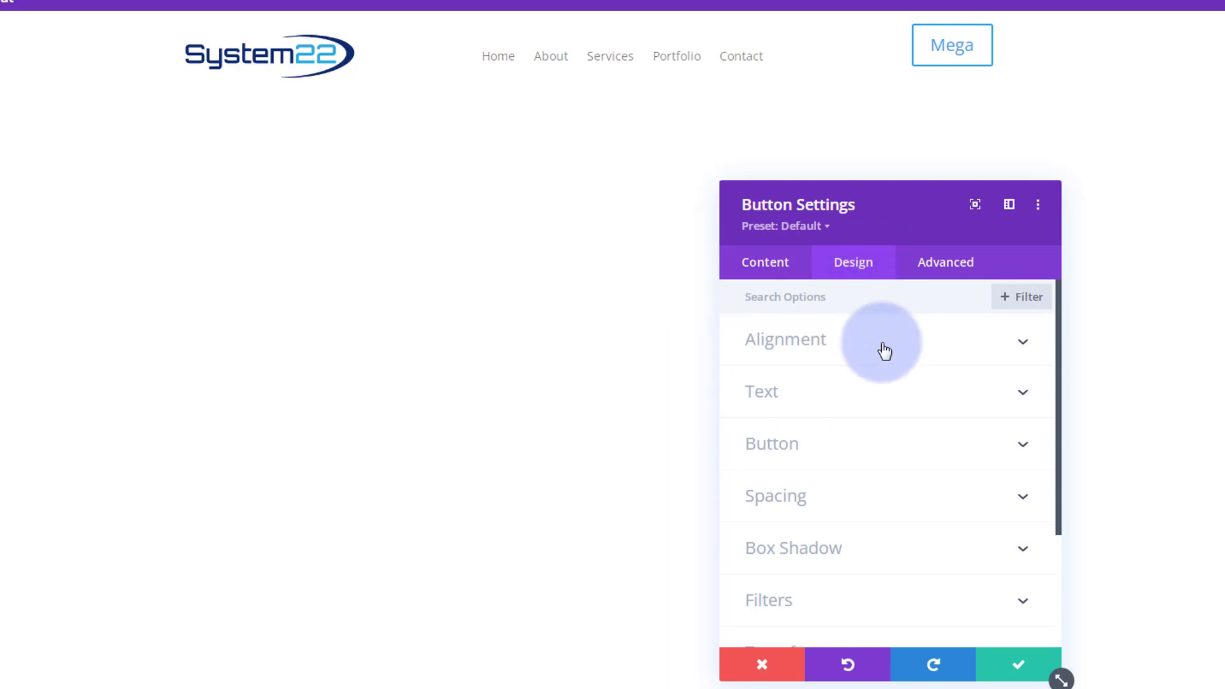
{"action": "left_click", "coordinate": [786, 339]}
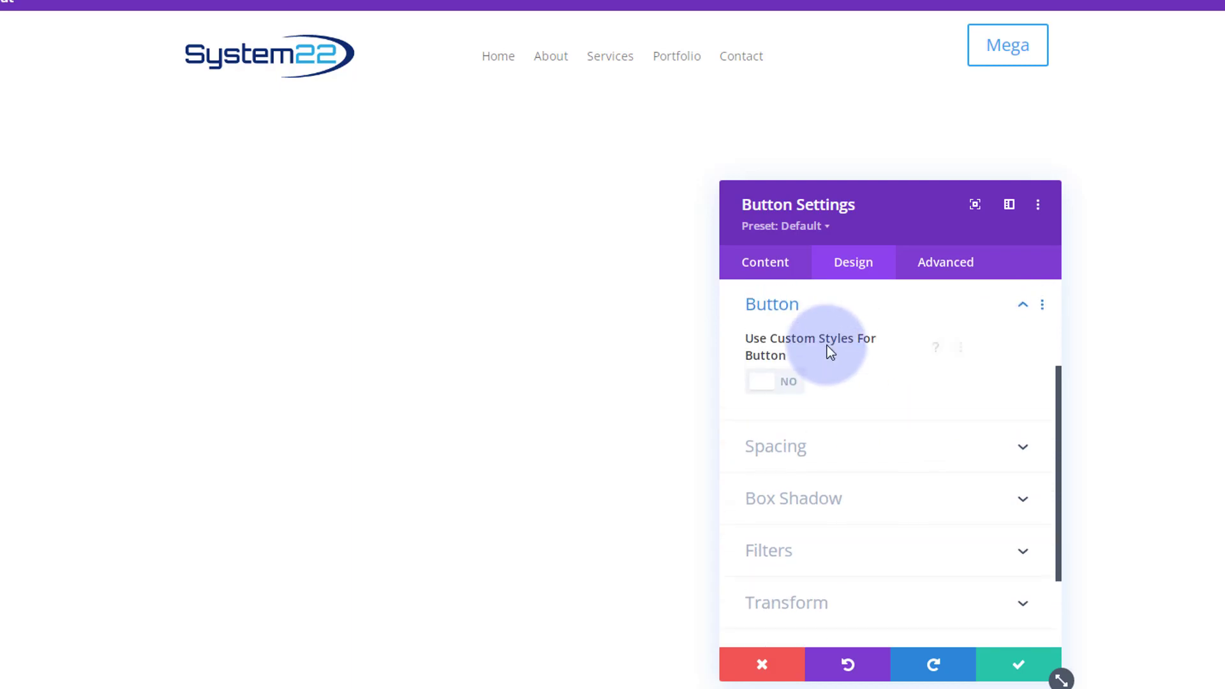
Enable custom button styles with white text, a purple background and a separate hover background colour.
{"action": "left_click", "coordinate": [774, 381]}
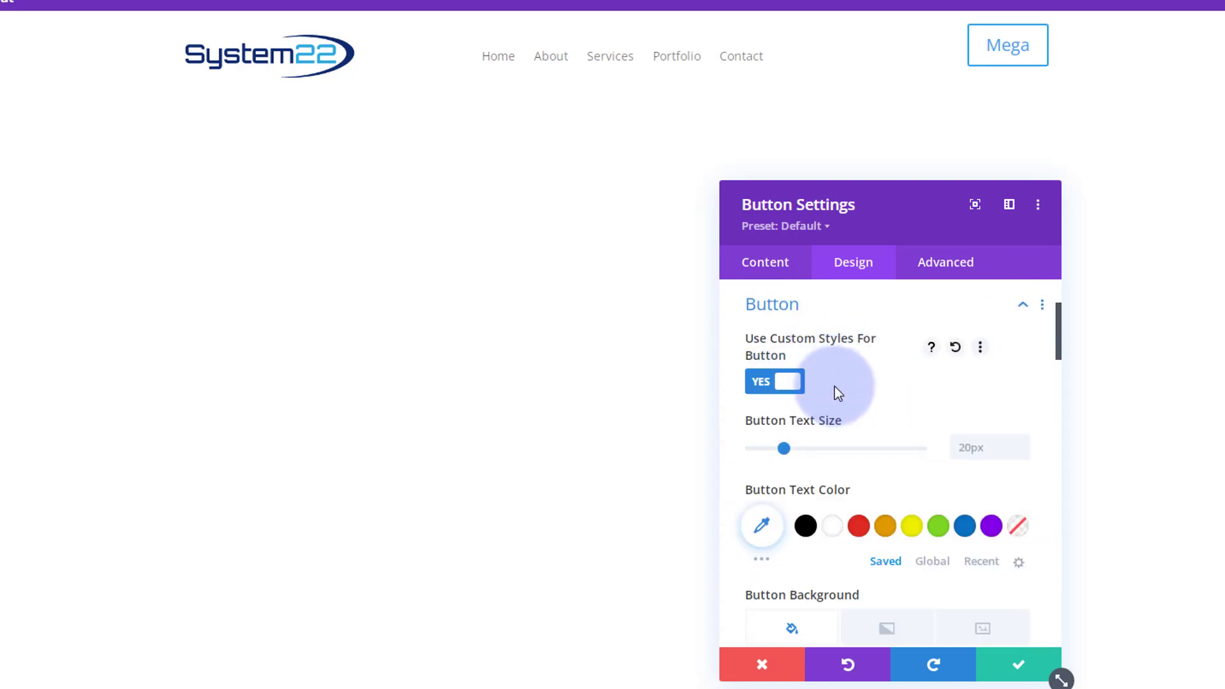
{"action": "scroll", "scroll_direction": "down", "scroll_amount": 3}
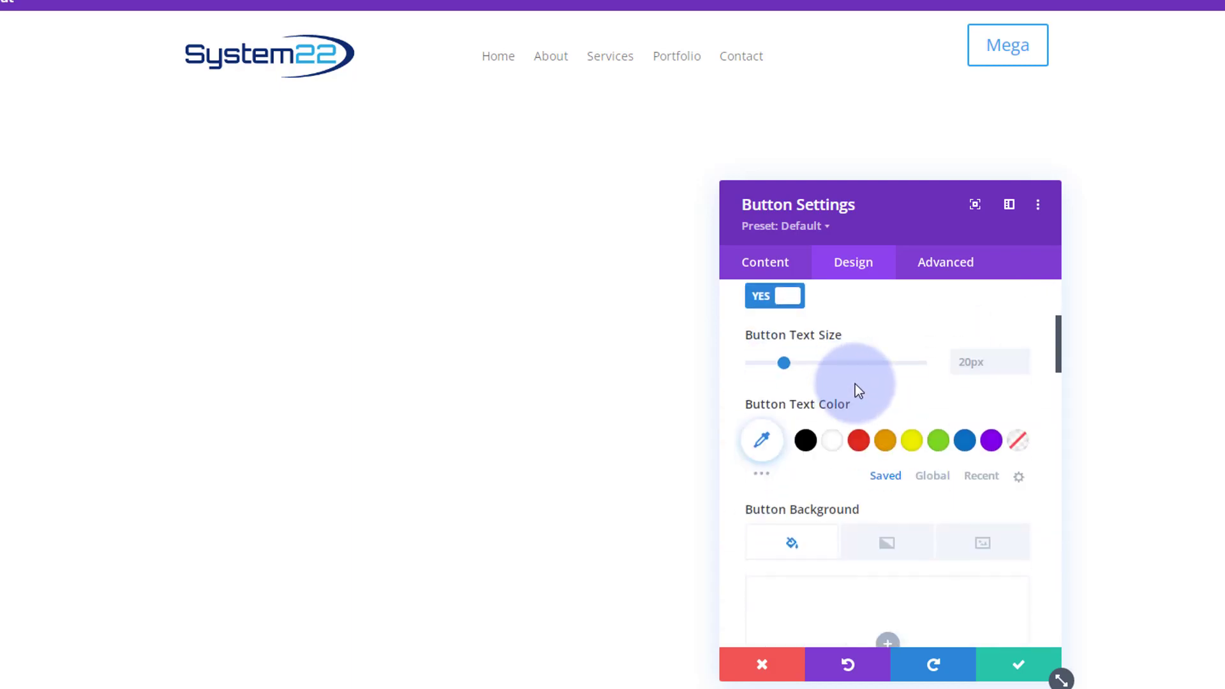
{"action": "mouse_move", "coordinate": [832, 440]}
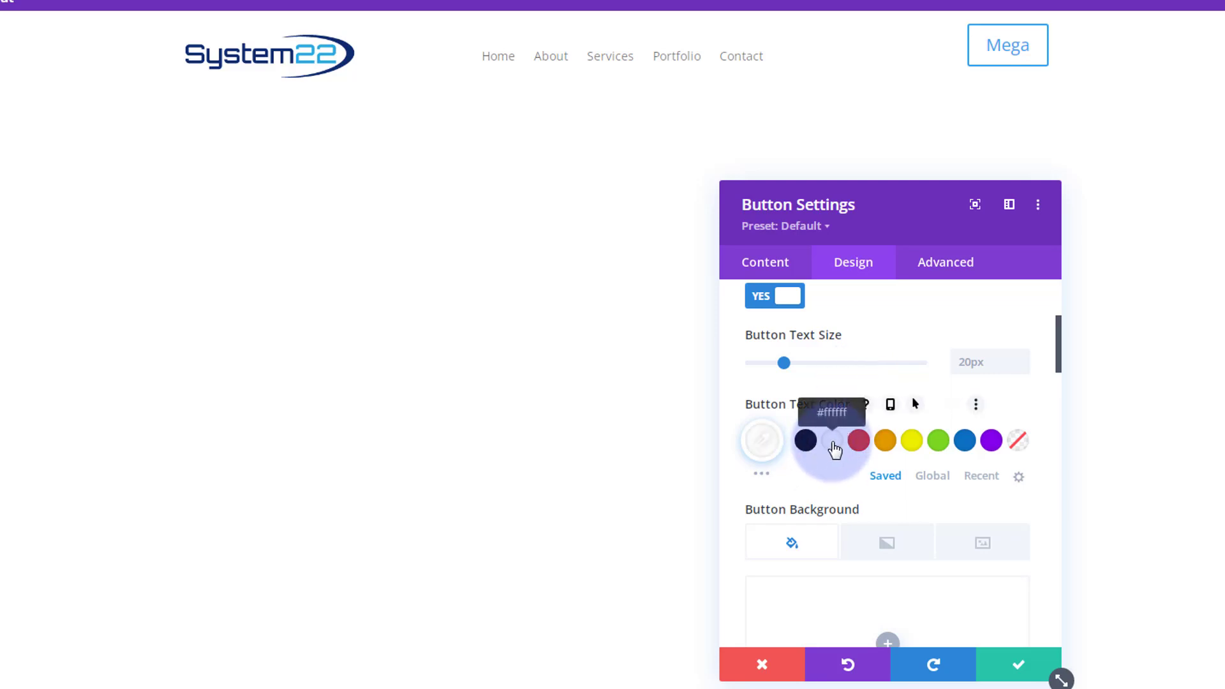
{"action": "scroll", "scroll_direction": "down", "scroll_amount": 3}
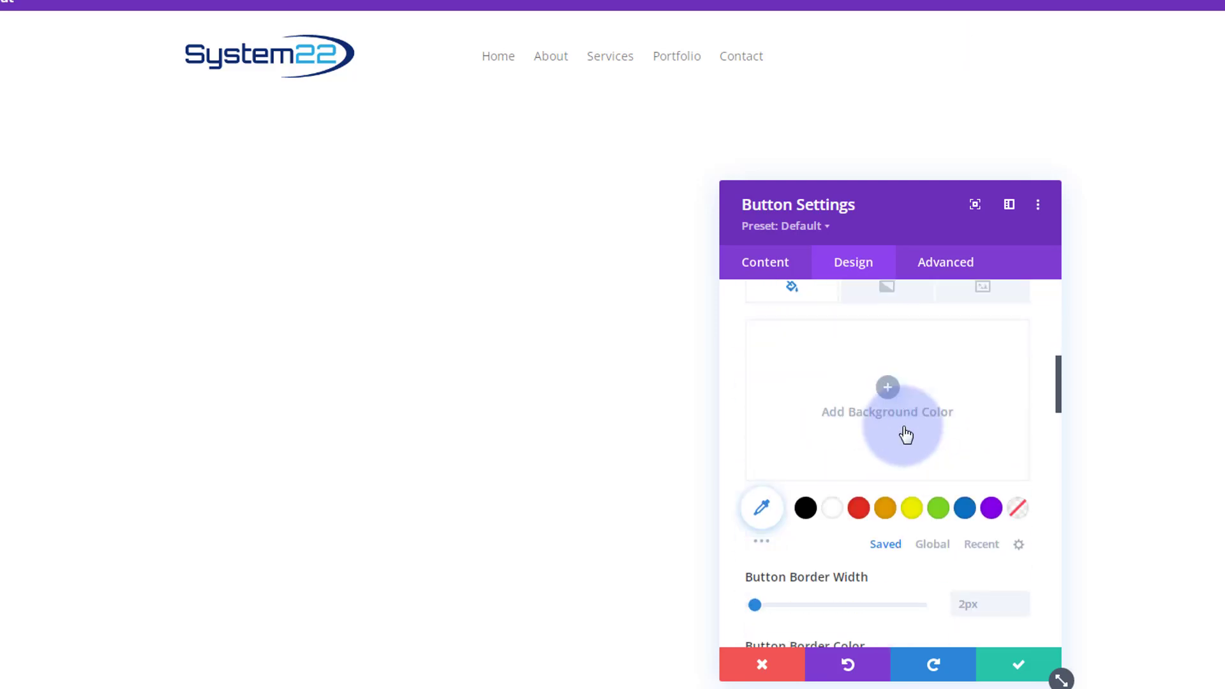
{"action": "left_click", "coordinate": [990, 508]}
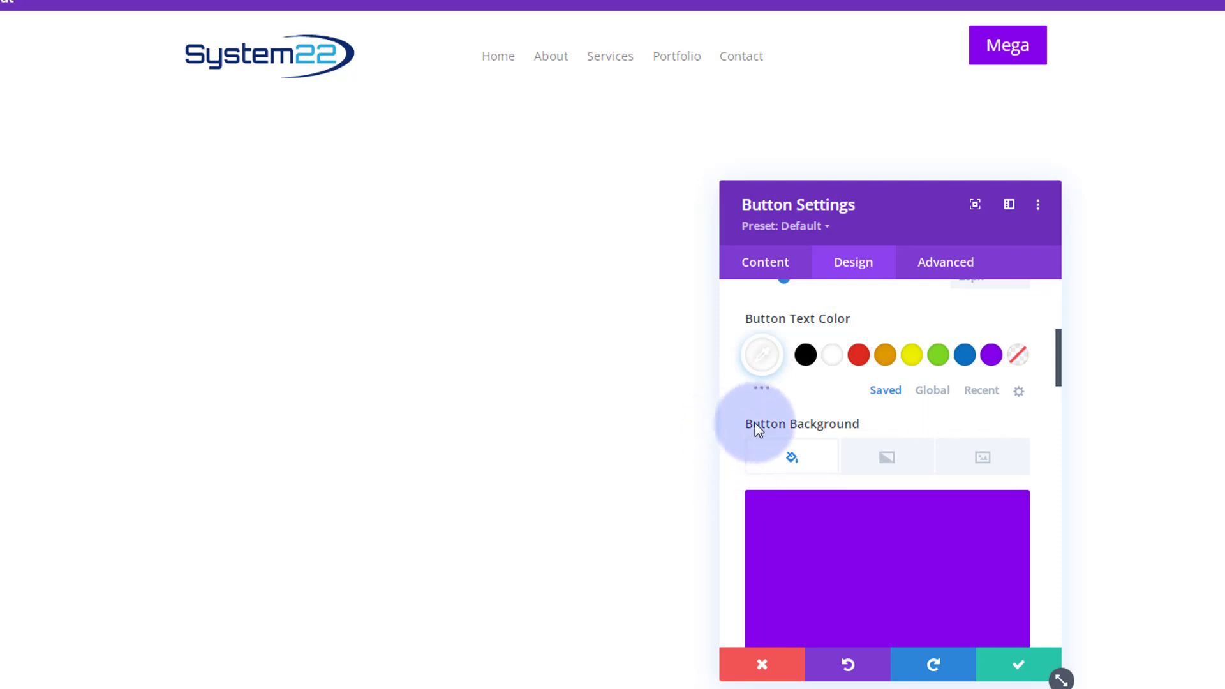
{"action": "mouse_move", "coordinate": [735, 336]}
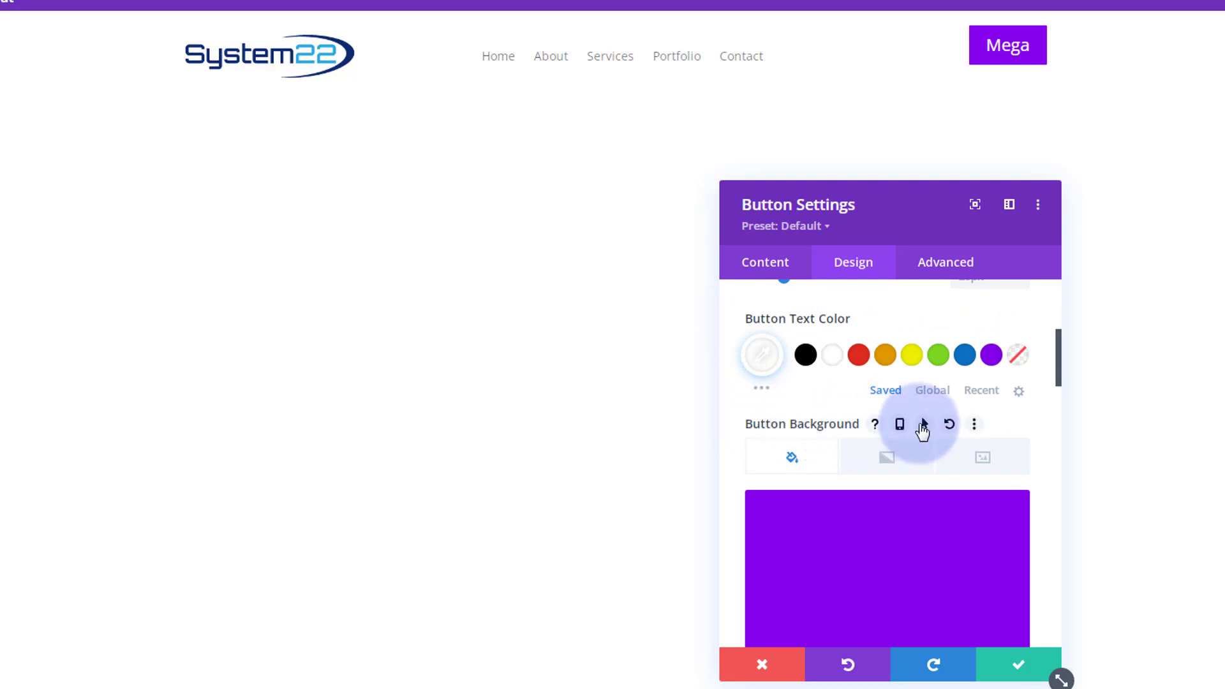
{"action": "left_click", "coordinate": [924, 425]}
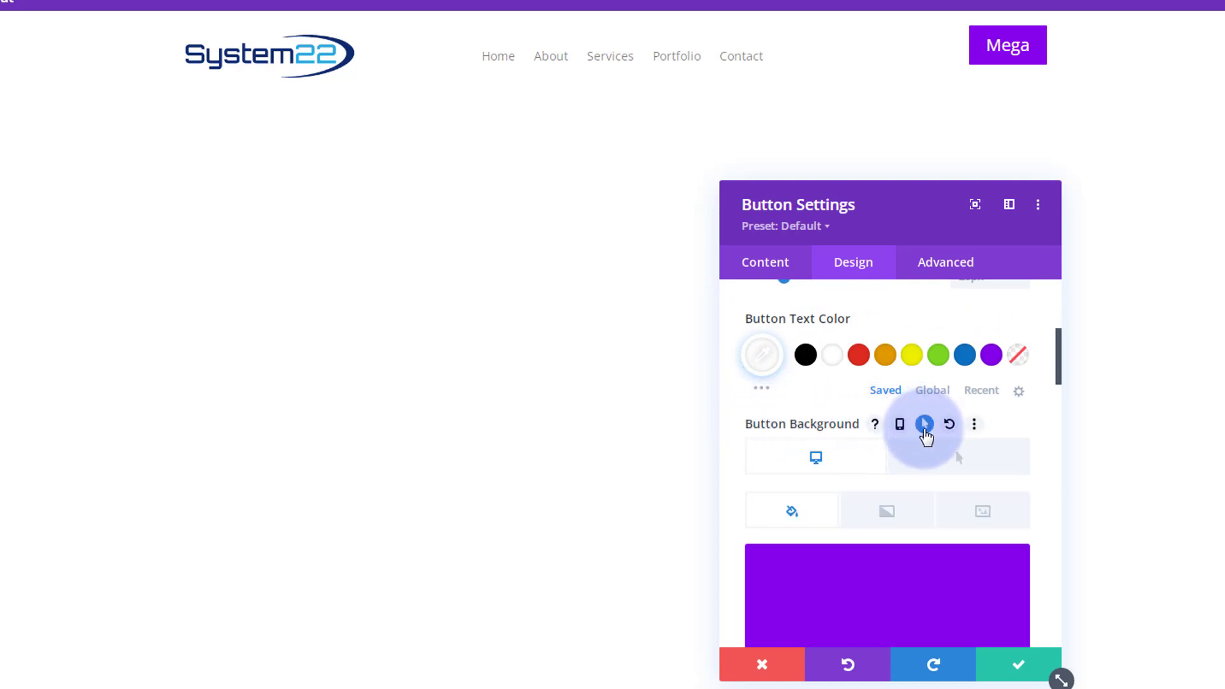
{"action": "mouse_move", "coordinate": [817, 458]}
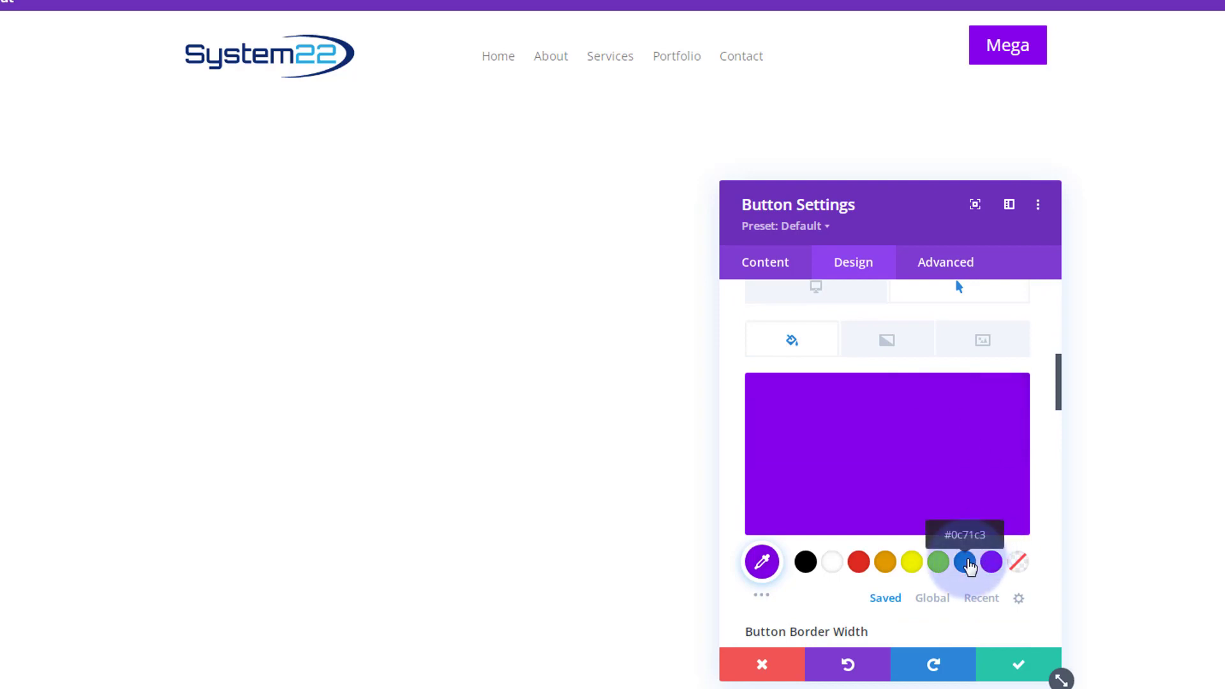
{"action": "left_click", "coordinate": [965, 562]}
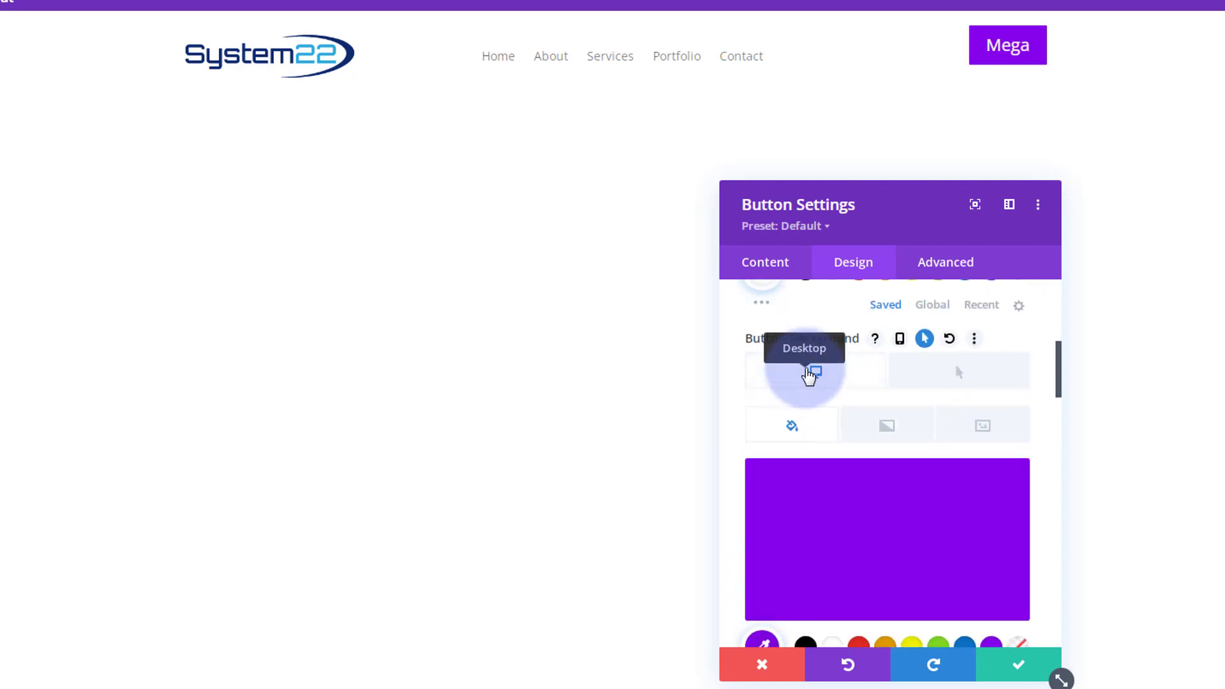
Give the Mega button a 15px top margin to align it with the menu.
{"action": "scroll", "scroll_direction": "down", "scroll_amount": 3}
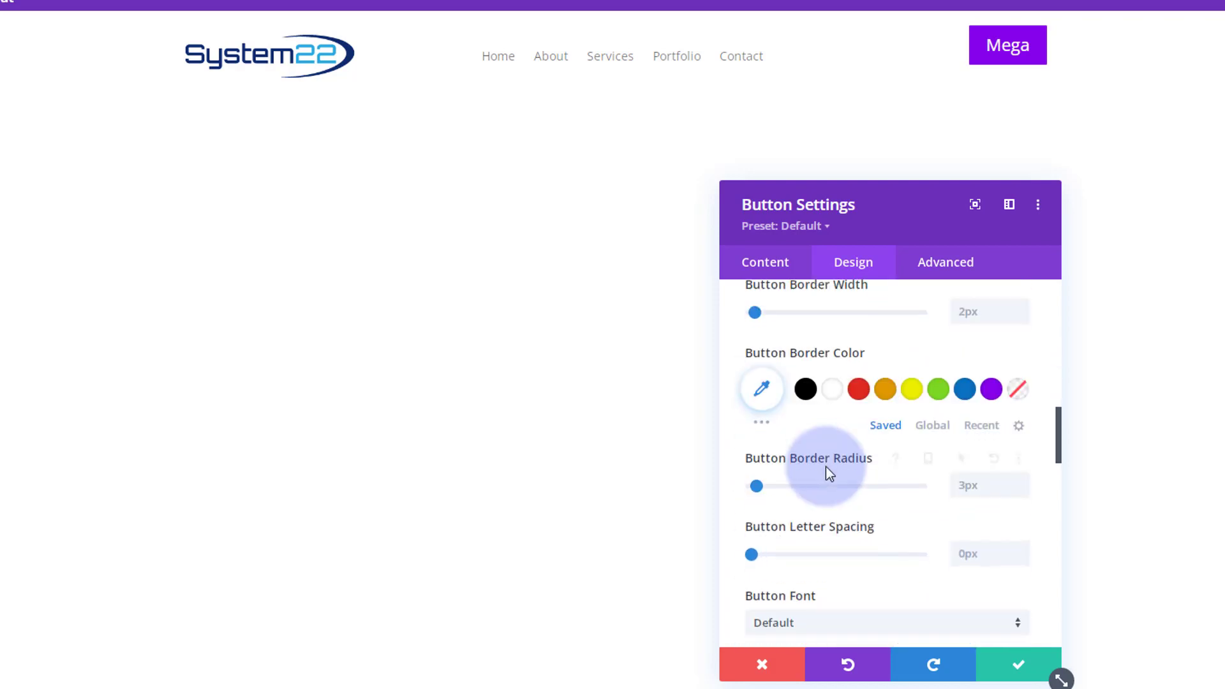
{"action": "scroll", "scroll_direction": "down", "scroll_amount": 3}
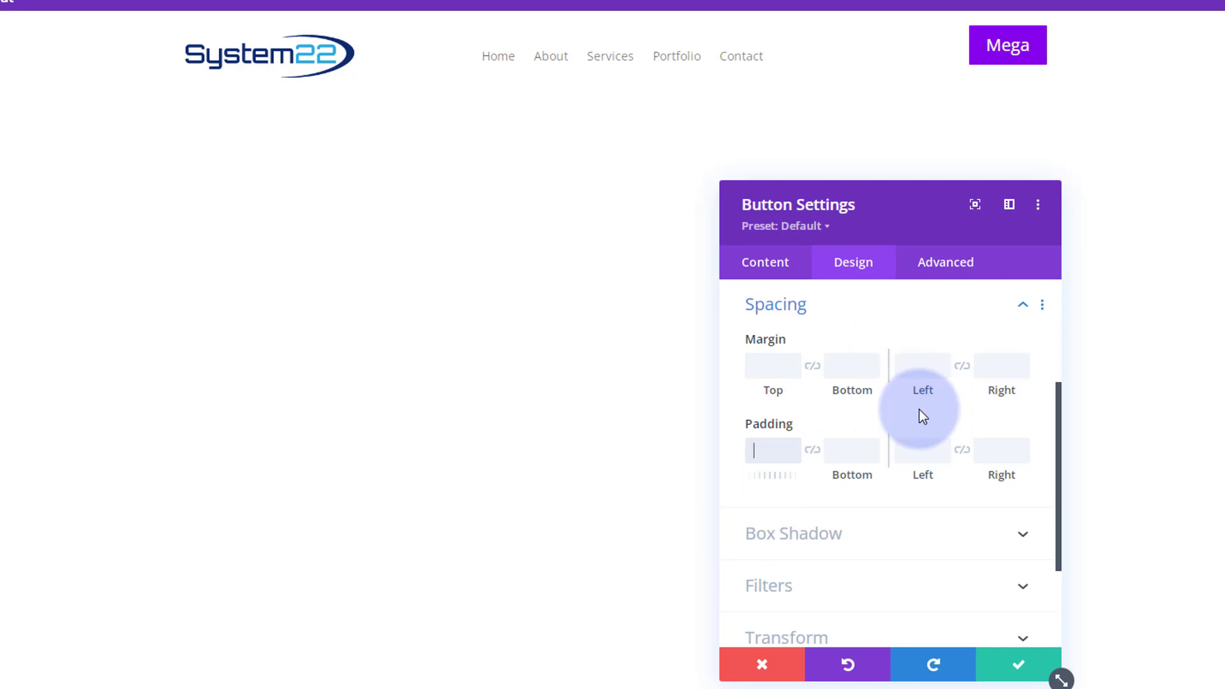
{"action": "type", "text": "20"}
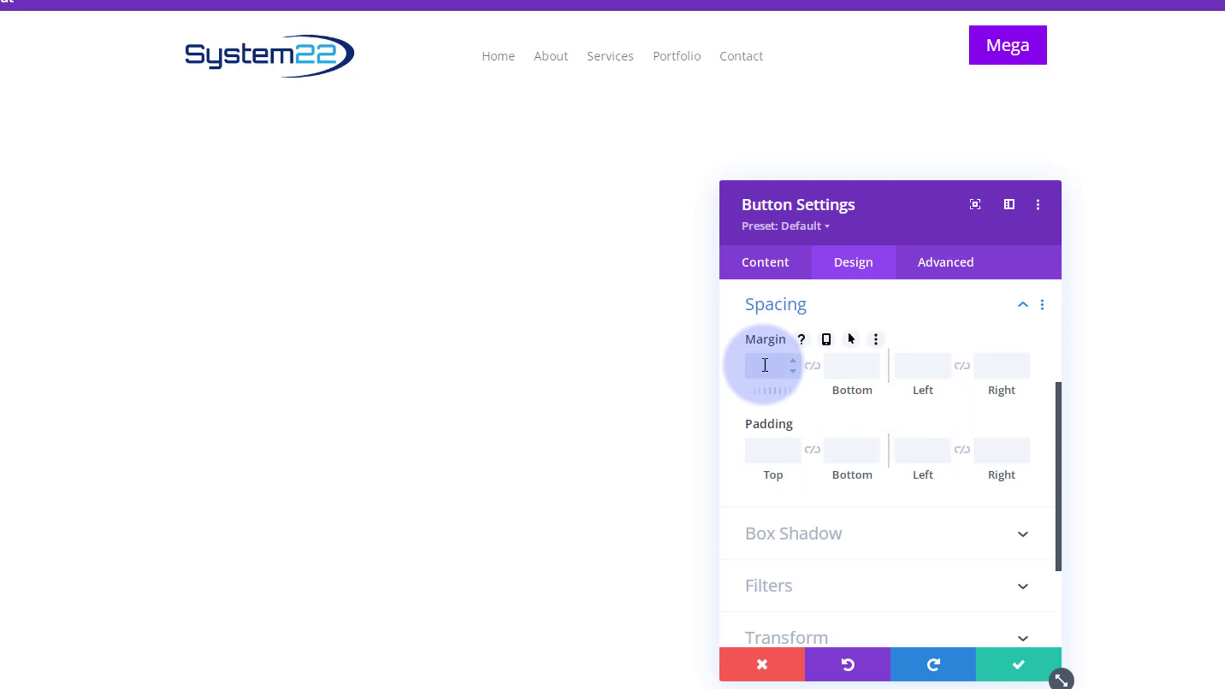
{"action": "type", "text": "20px"}
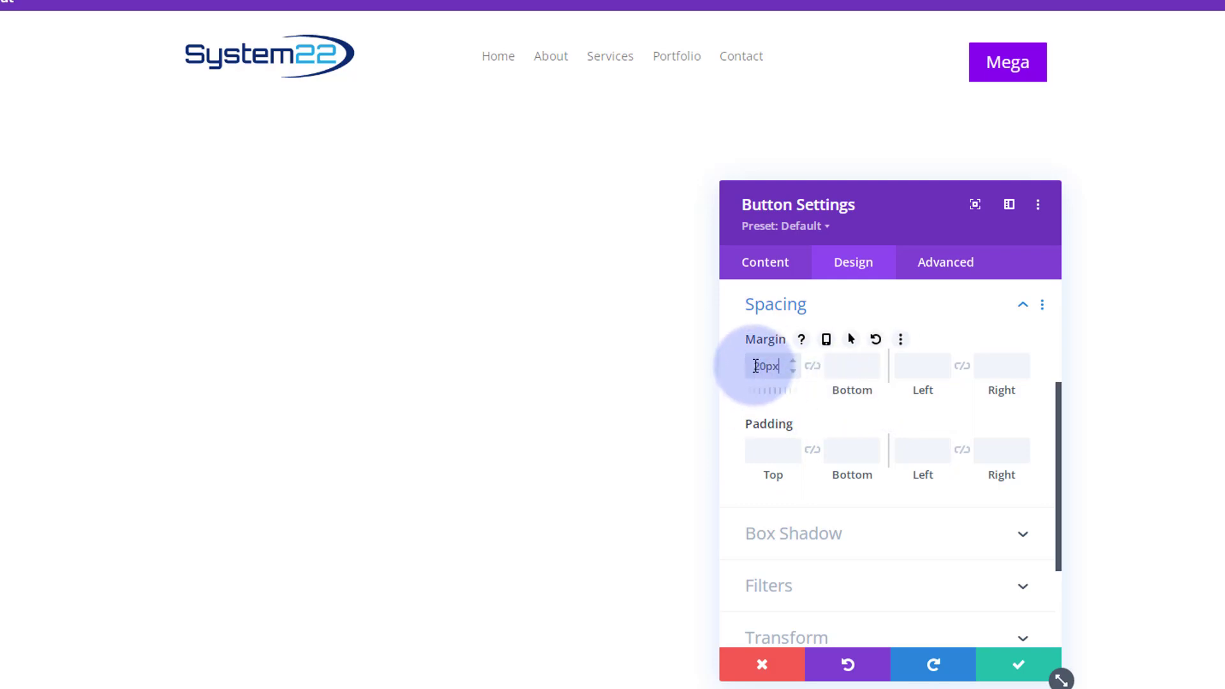
{"action": "type", "text": "15px"}
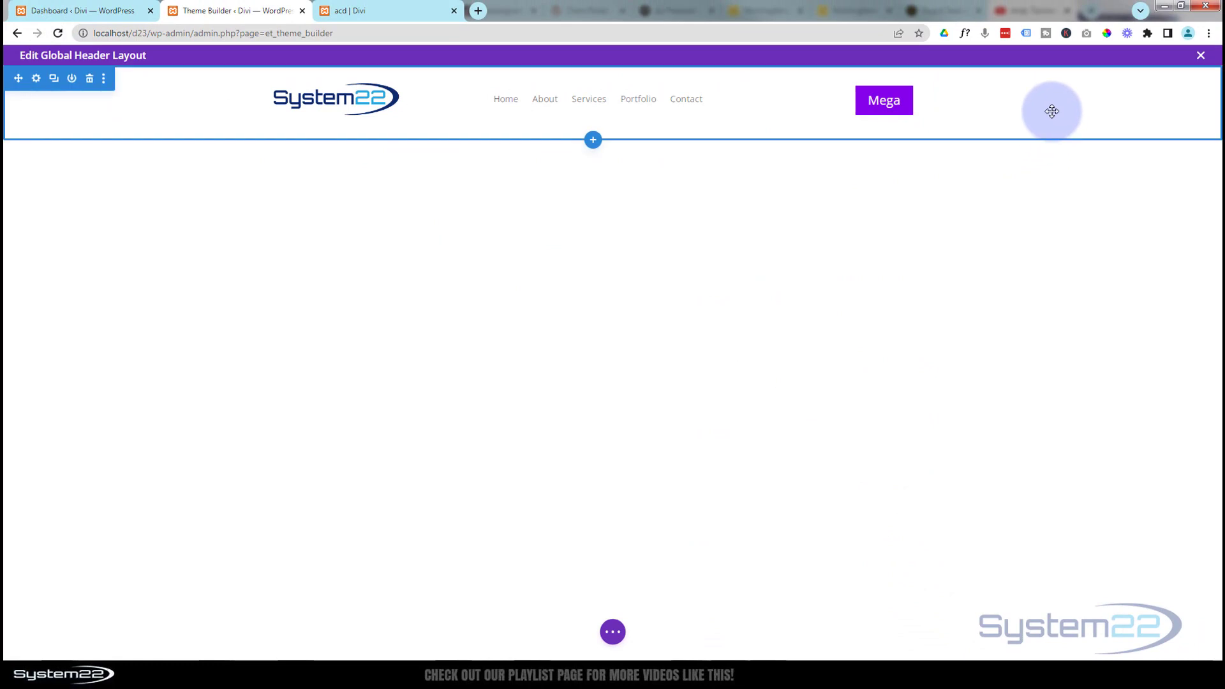
{"action": "mouse_move", "coordinate": [1044, 110]}
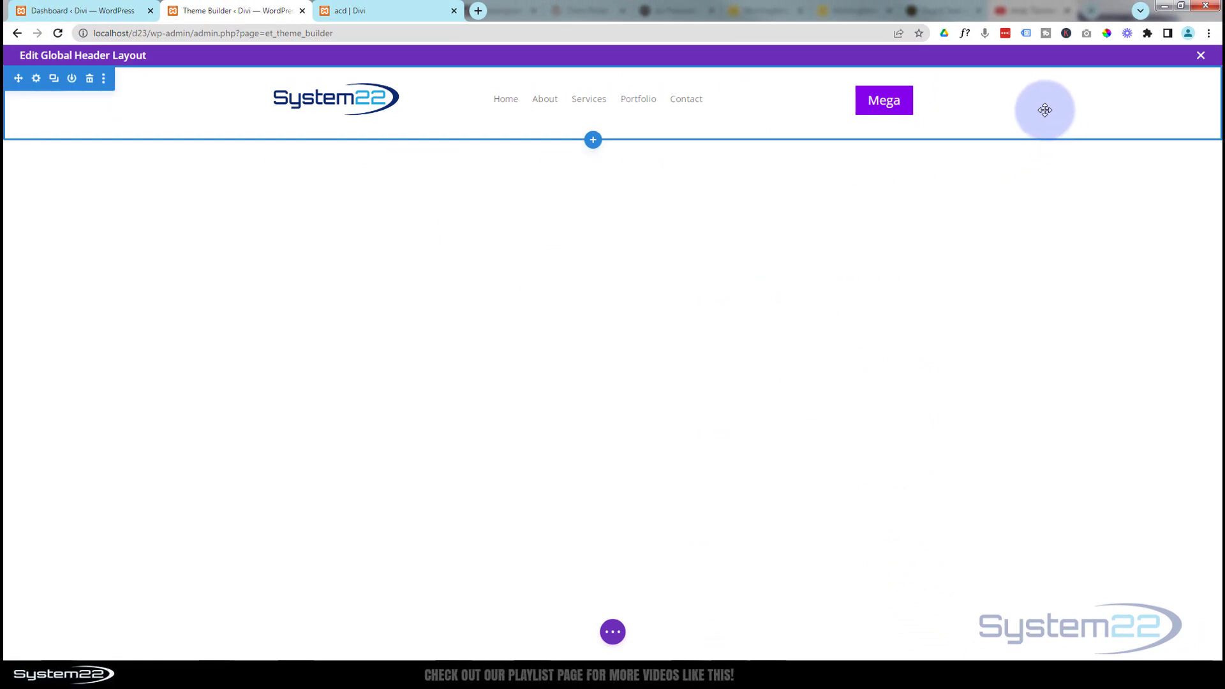
{"action": "mouse_move", "coordinate": [1021, 122]}
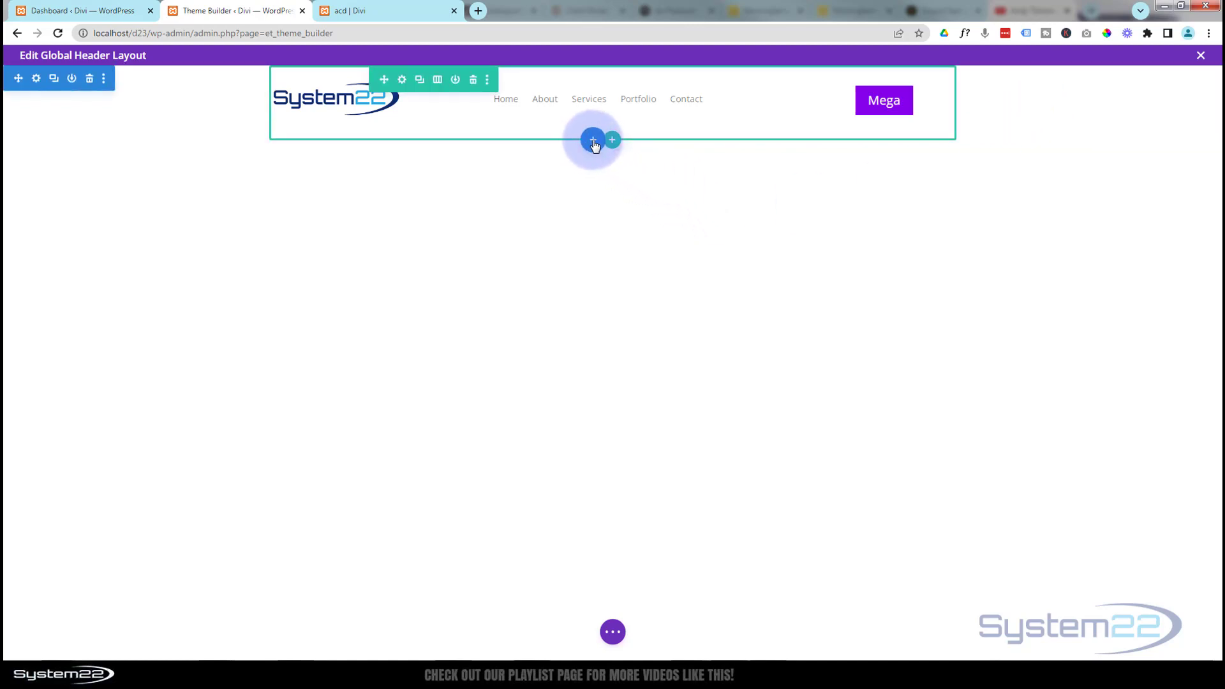
Start a regular section below the header, cancel the row prompt, and reopen the section choices.
{"action": "left_click", "coordinate": [592, 139]}
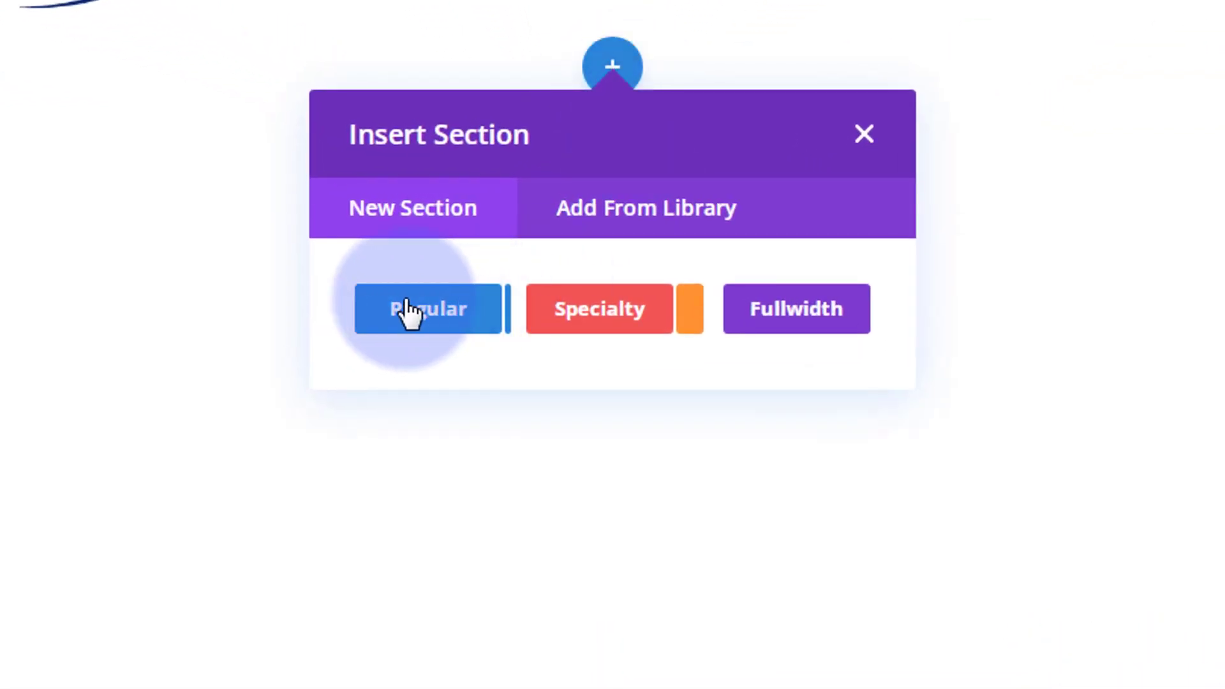
{"action": "left_click", "coordinate": [426, 309]}
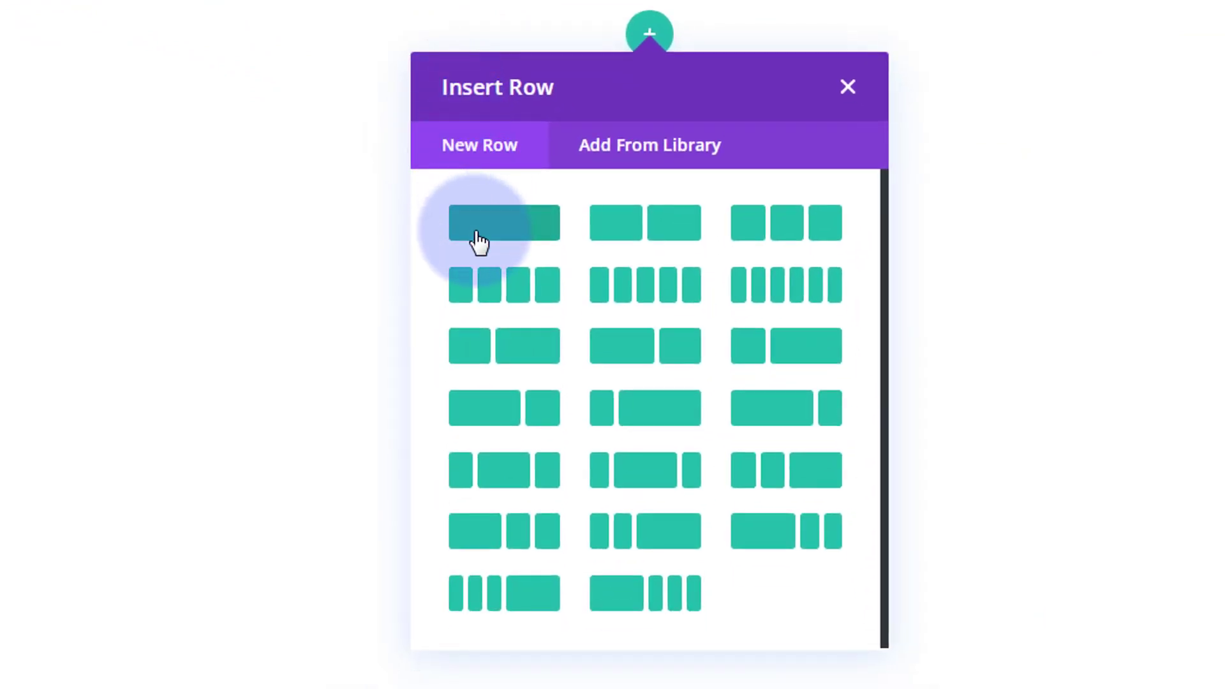
{"action": "mouse_move", "coordinate": [655, 337]}
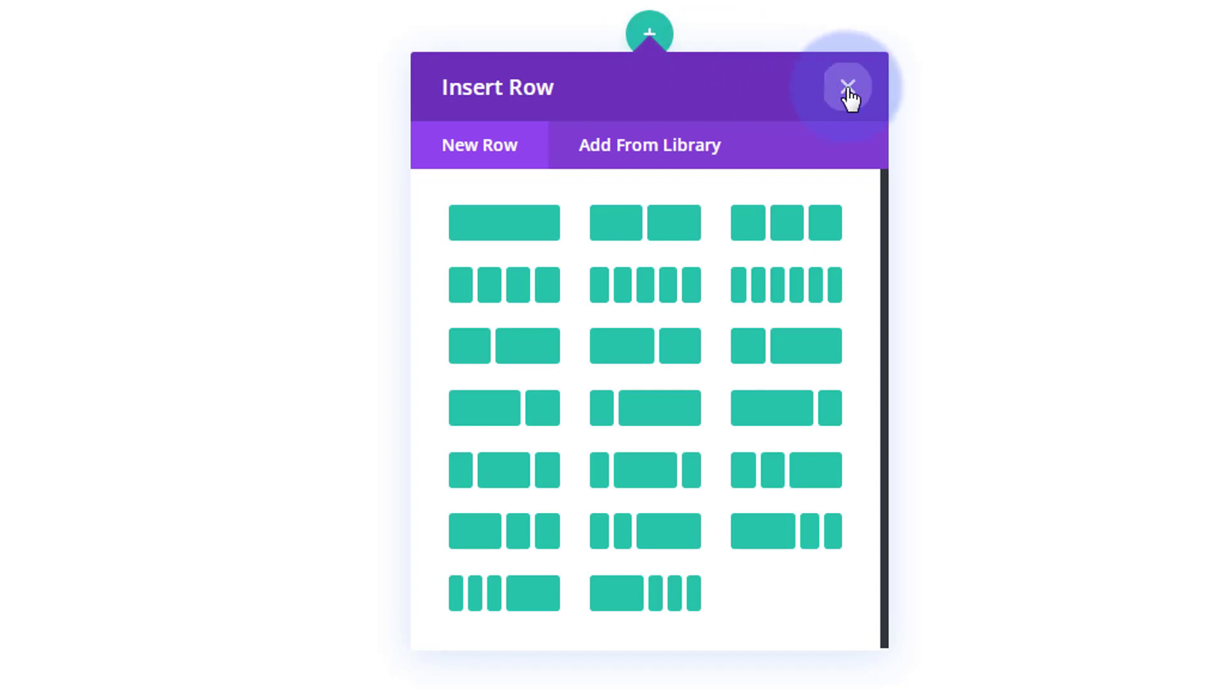
{"action": "left_click", "coordinate": [848, 84]}
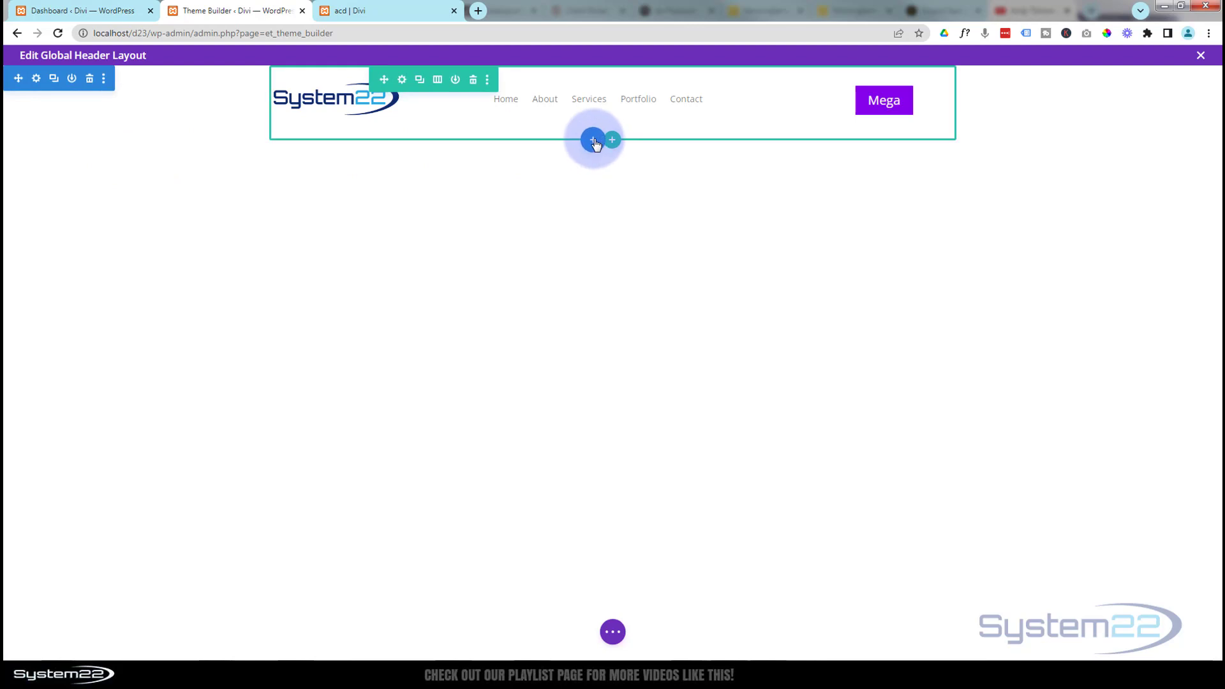
{"action": "left_click", "coordinate": [592, 141]}
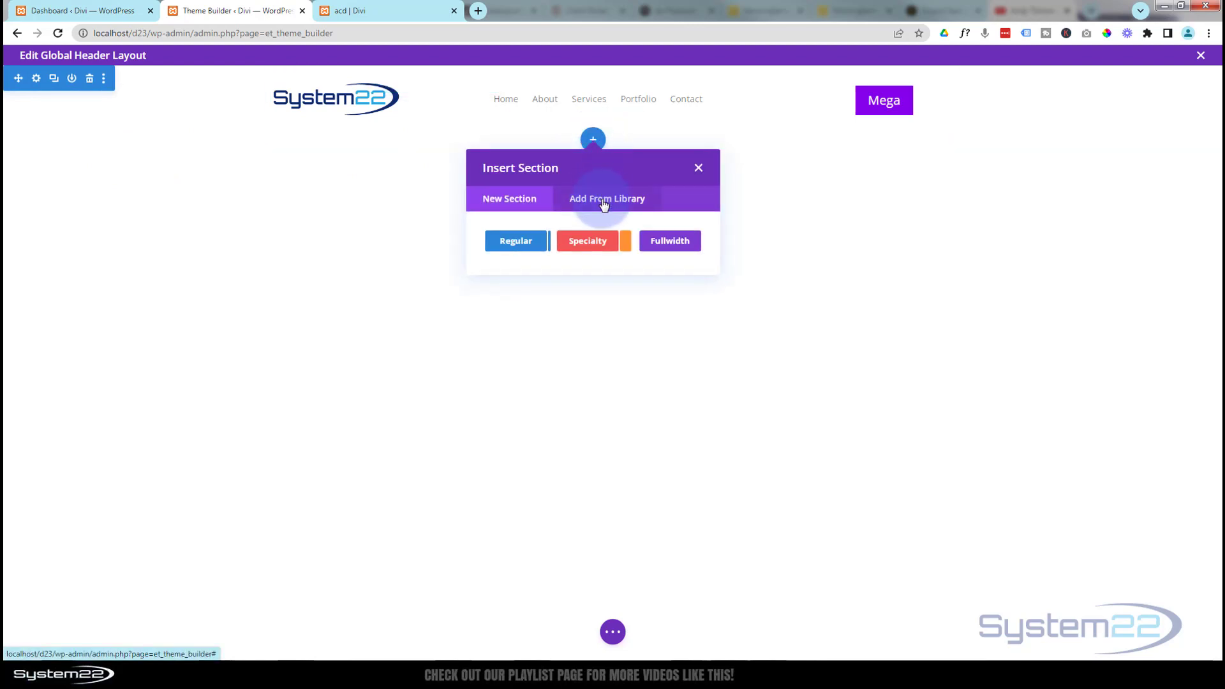
Insert the saved dark mega menu section from the library beneath the header.
{"action": "left_click", "coordinate": [608, 198]}
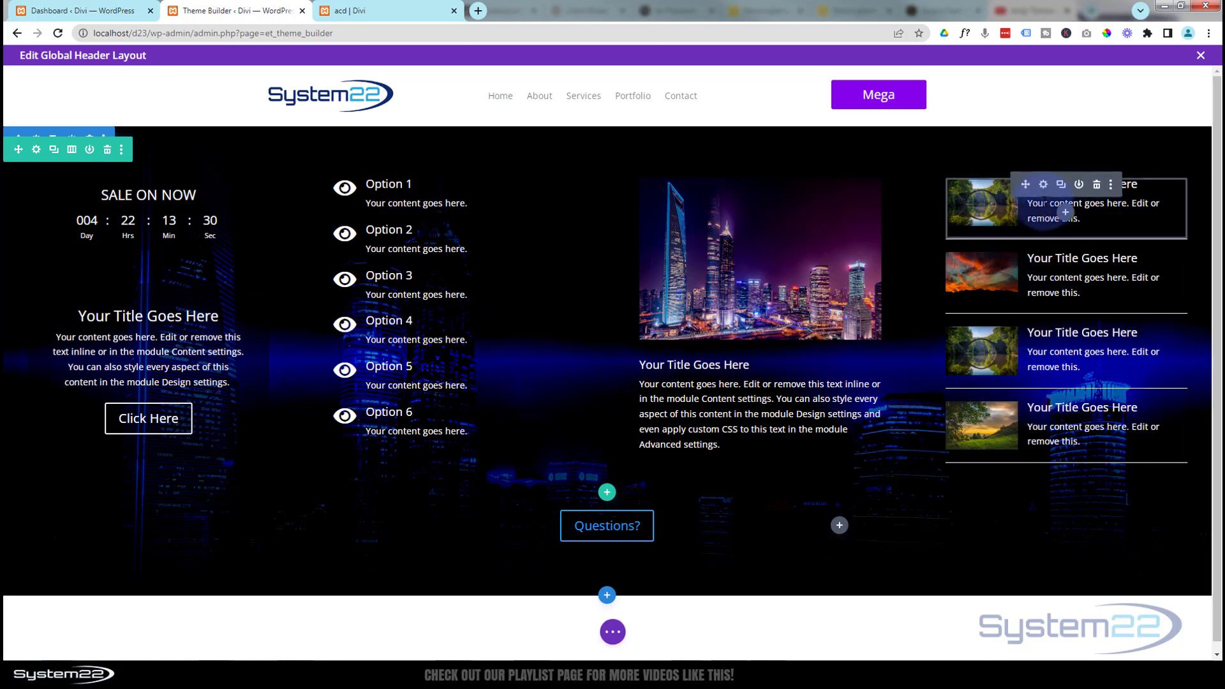
{"action": "mouse_move", "coordinate": [460, 320]}
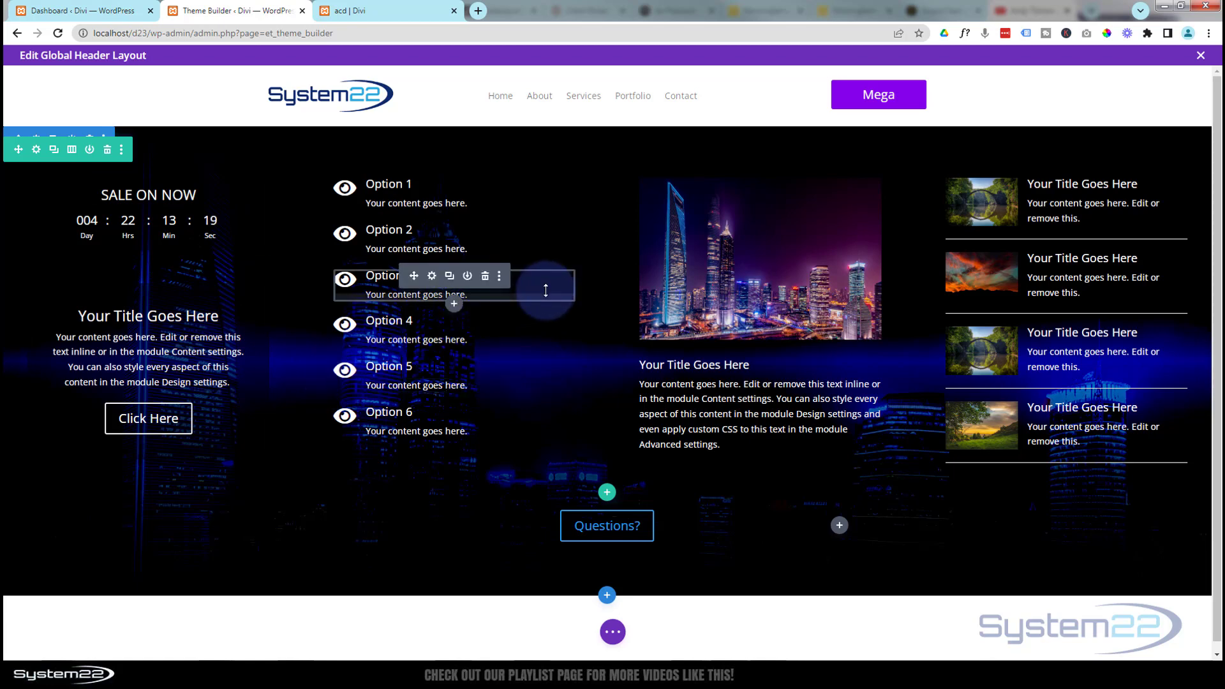
{"action": "mouse_move", "coordinate": [468, 496]}
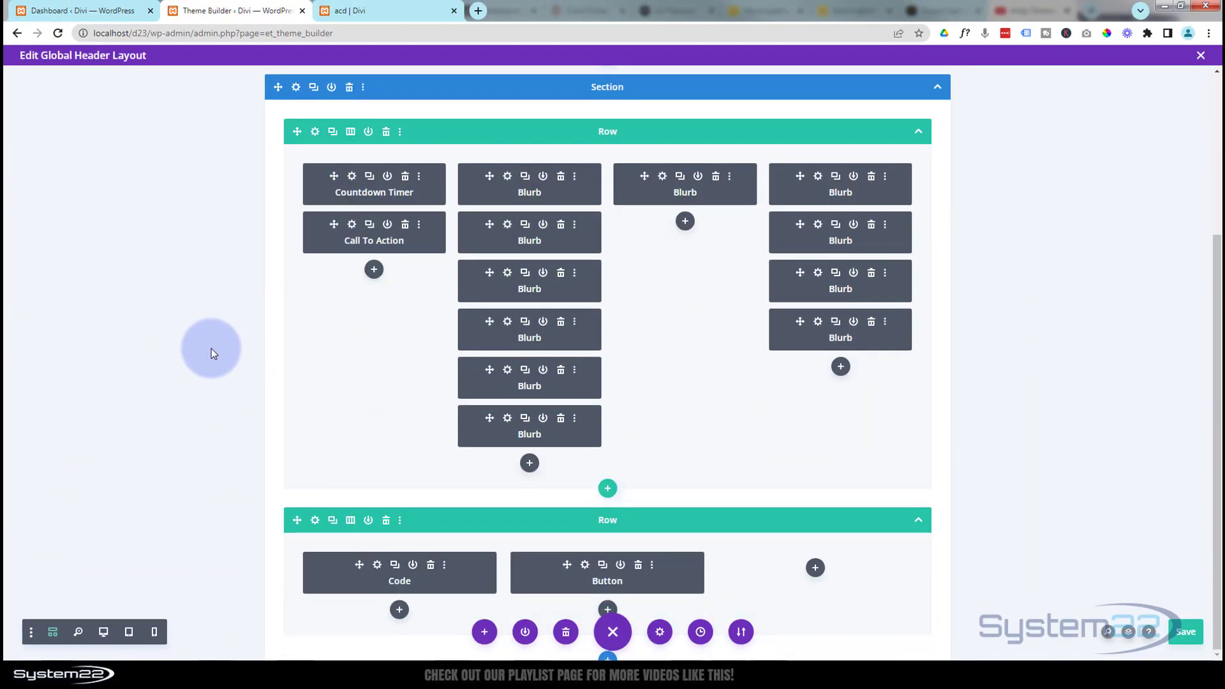
{"action": "mouse_move", "coordinate": [329, 340]}
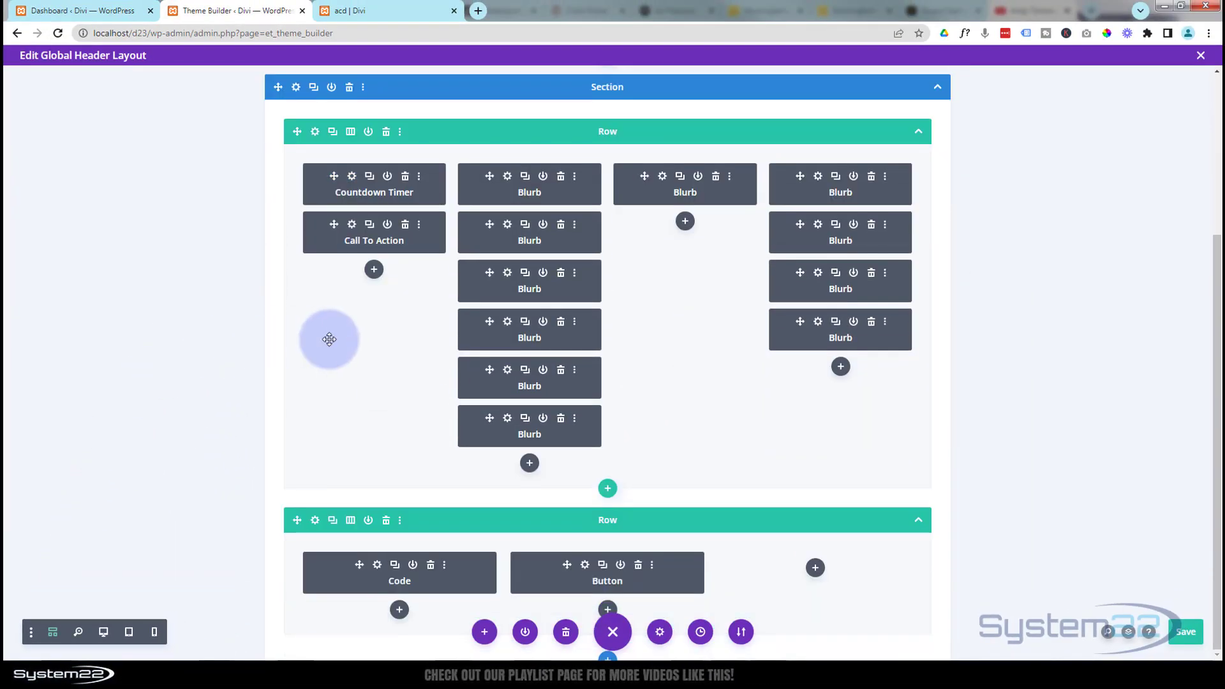
{"action": "mouse_move", "coordinate": [421, 582]}
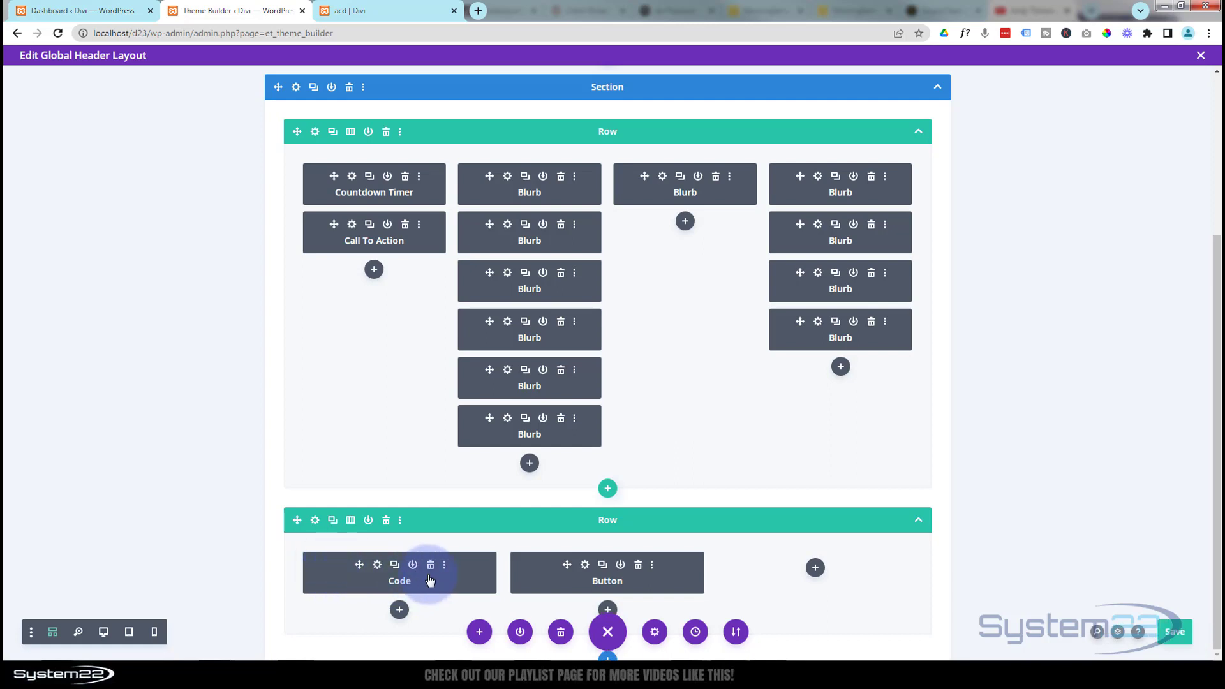
{"action": "mouse_move", "coordinate": [418, 575]}
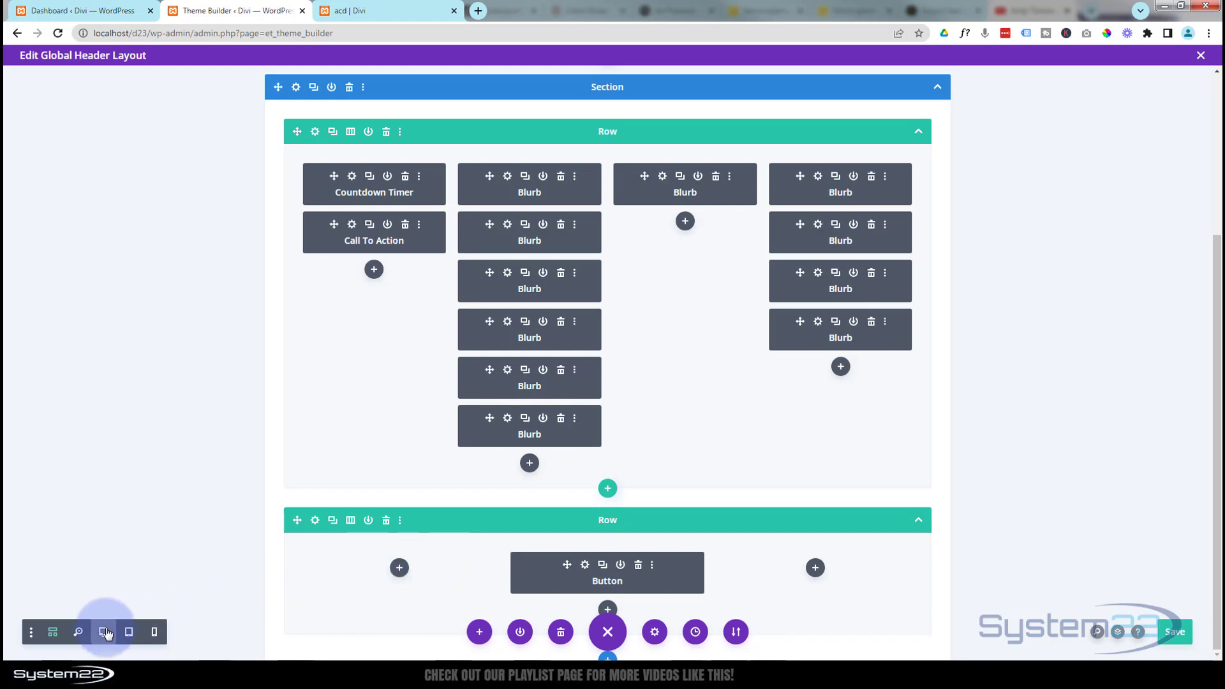
In Desktop view, add a new Code module to the bottom row's first column.
{"action": "left_click", "coordinate": [102, 632]}
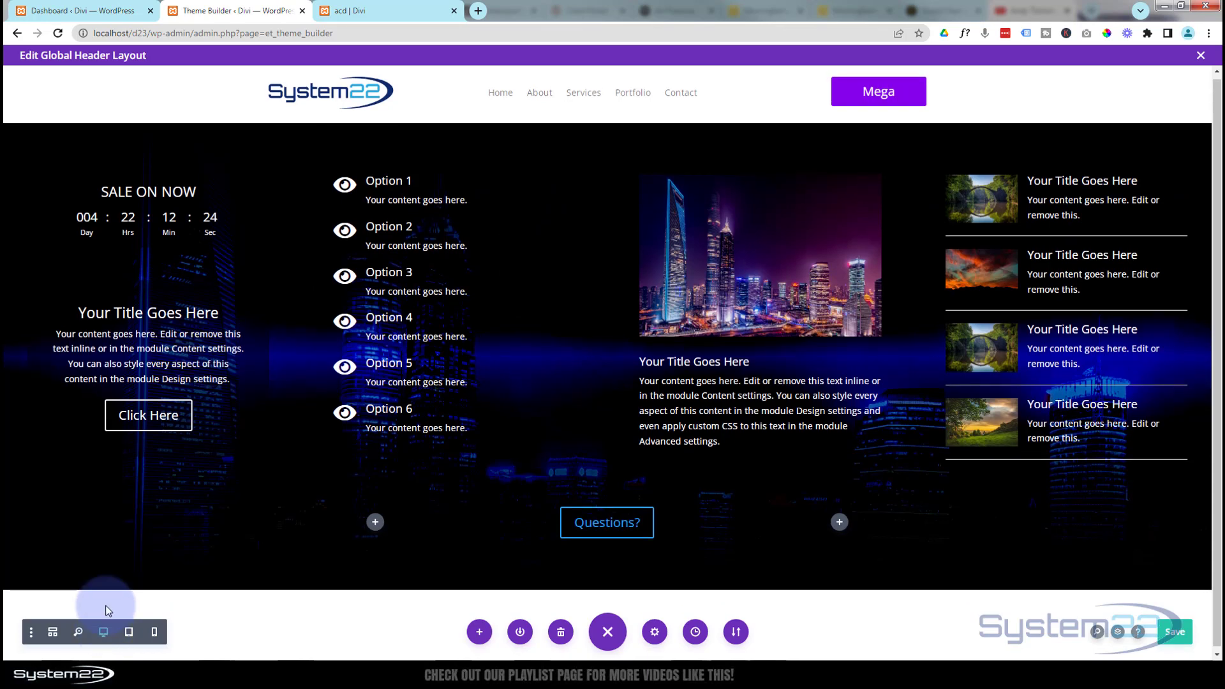
{"action": "mouse_move", "coordinate": [419, 329]}
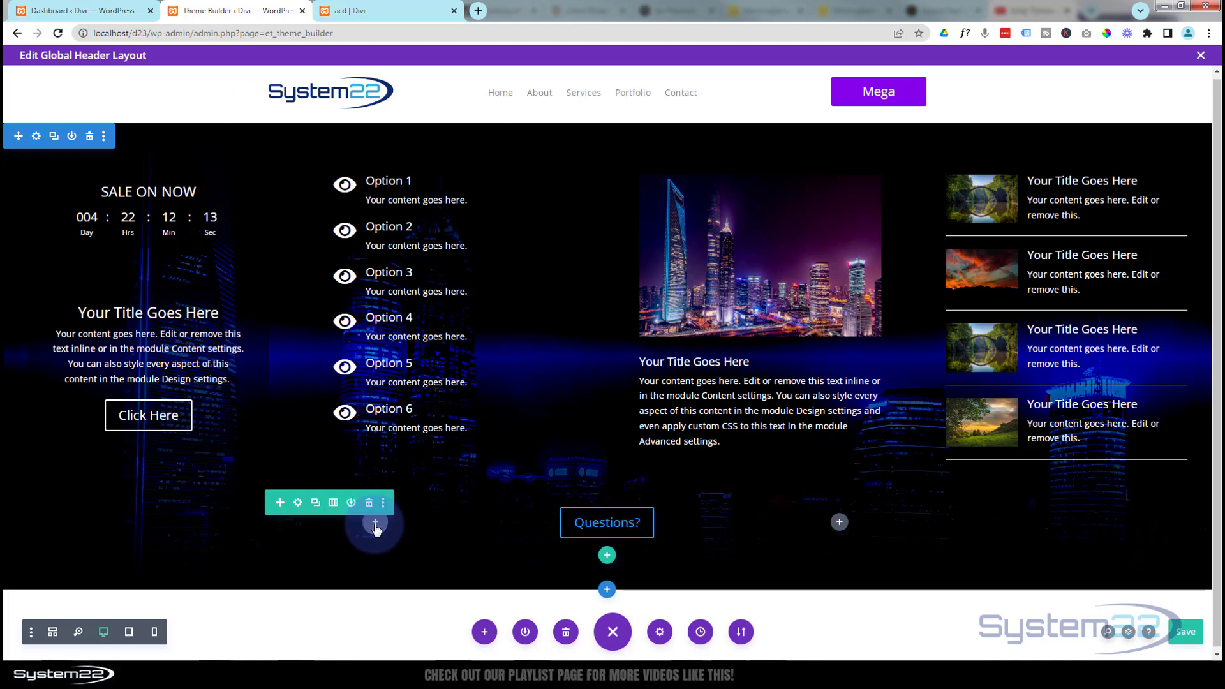
{"action": "left_click", "coordinate": [375, 522]}
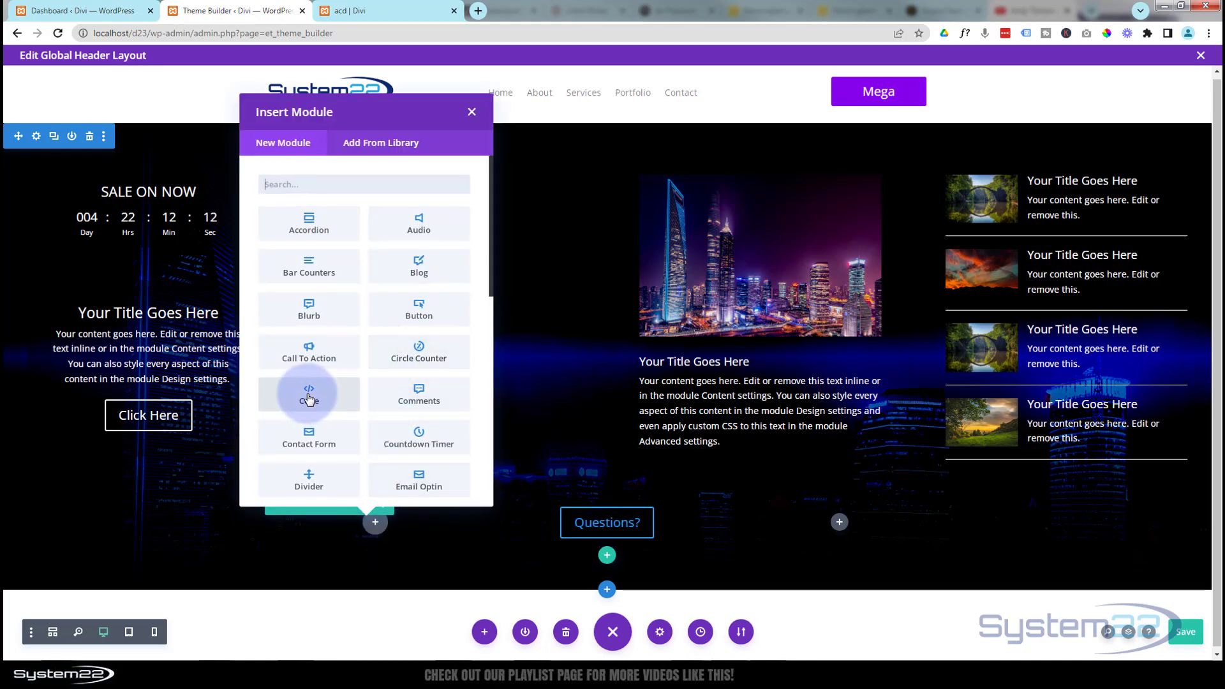
{"action": "left_click", "coordinate": [309, 394]}
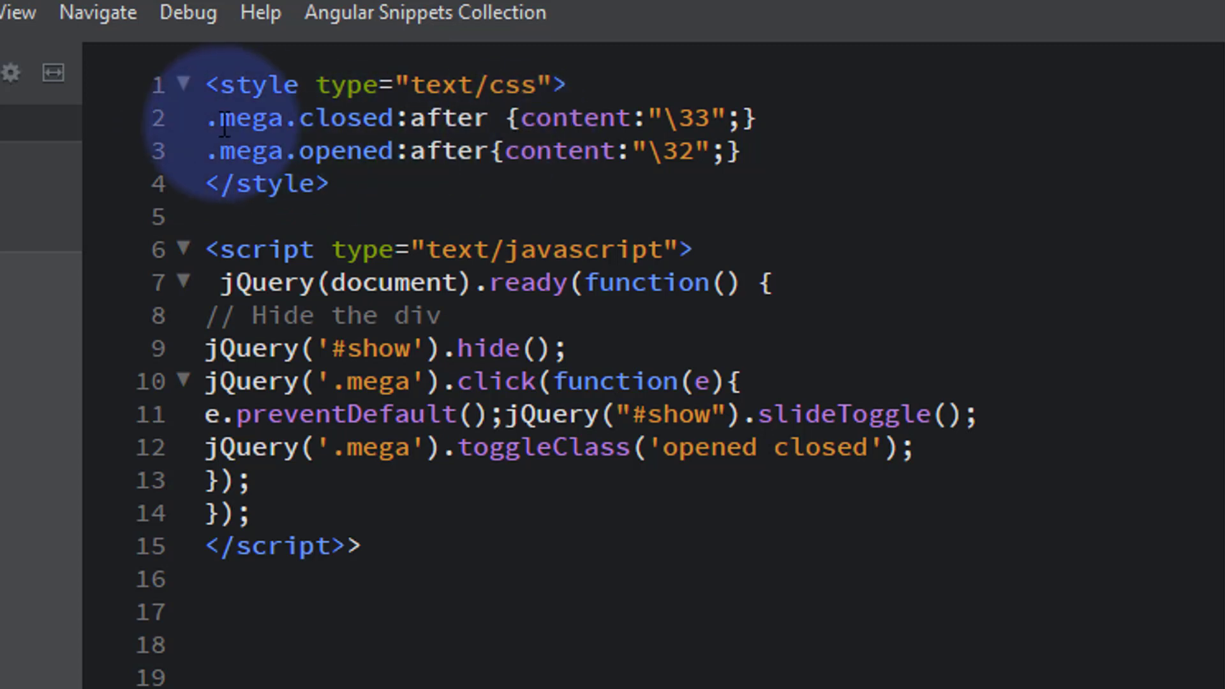
{"action": "mouse_move", "coordinate": [189, 163]}
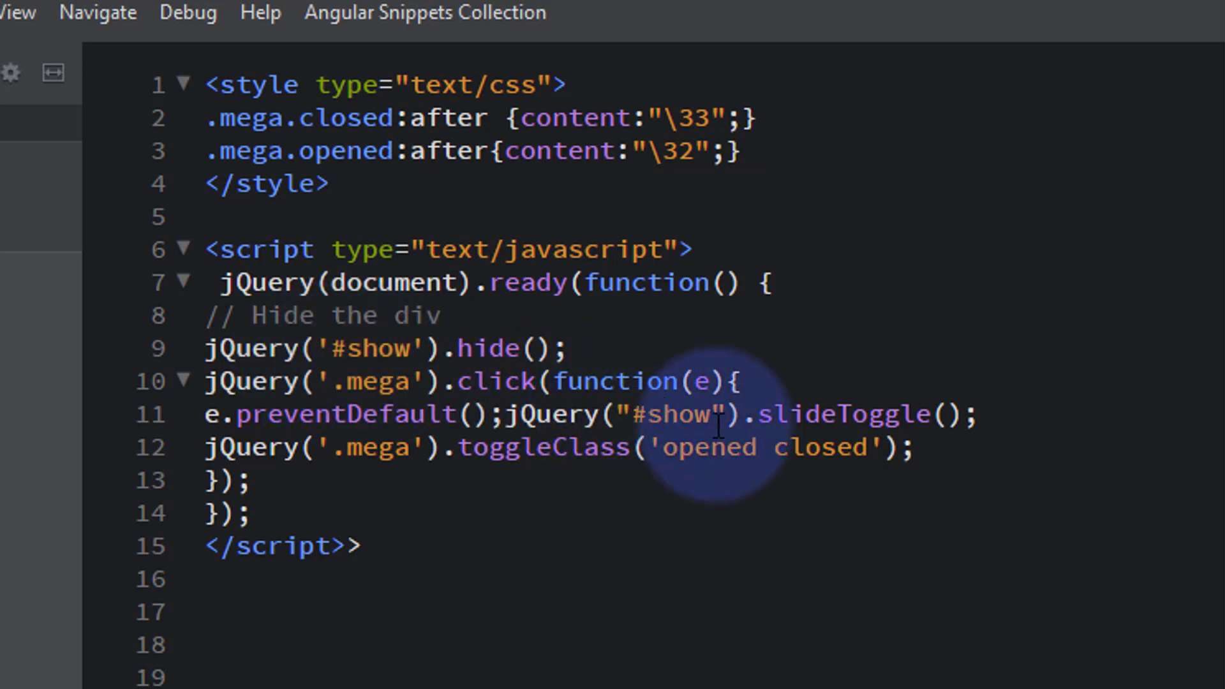
{"action": "mouse_move", "coordinate": [500, 360]}
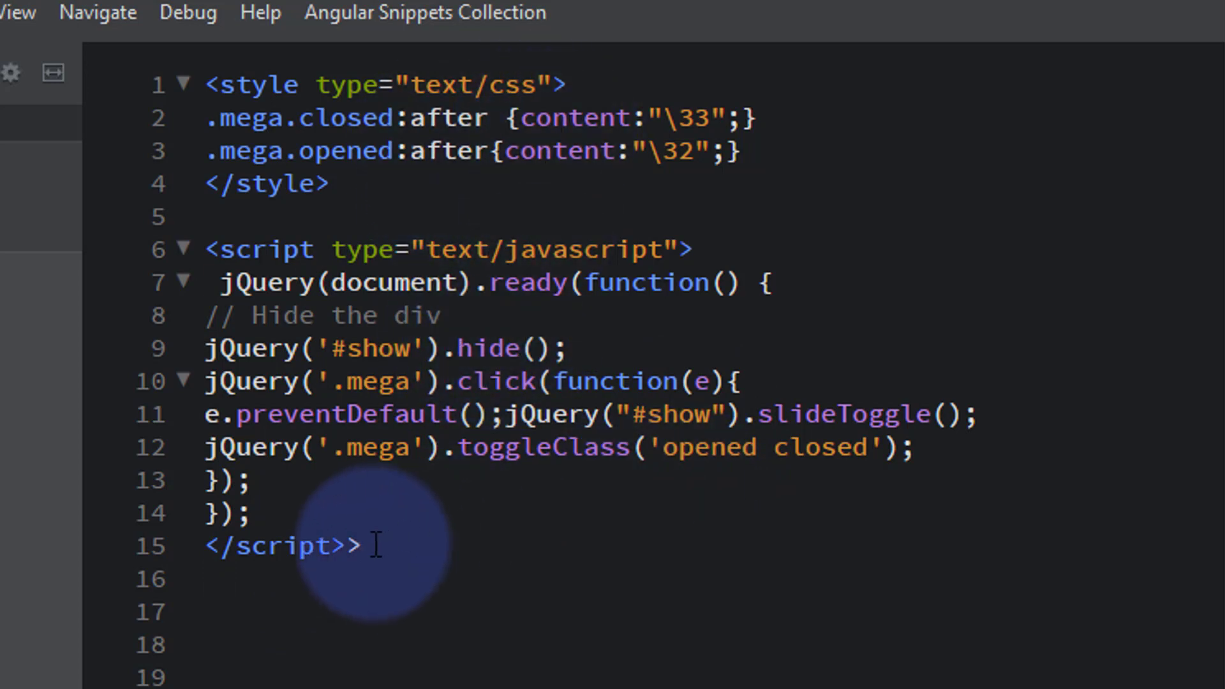
Select the whole CSS-and-jQuery toggle snippet in Brackets for copying.
{"action": "left_click_drag", "start_coordinate": [380, 545], "coordinate": [203, 447]}
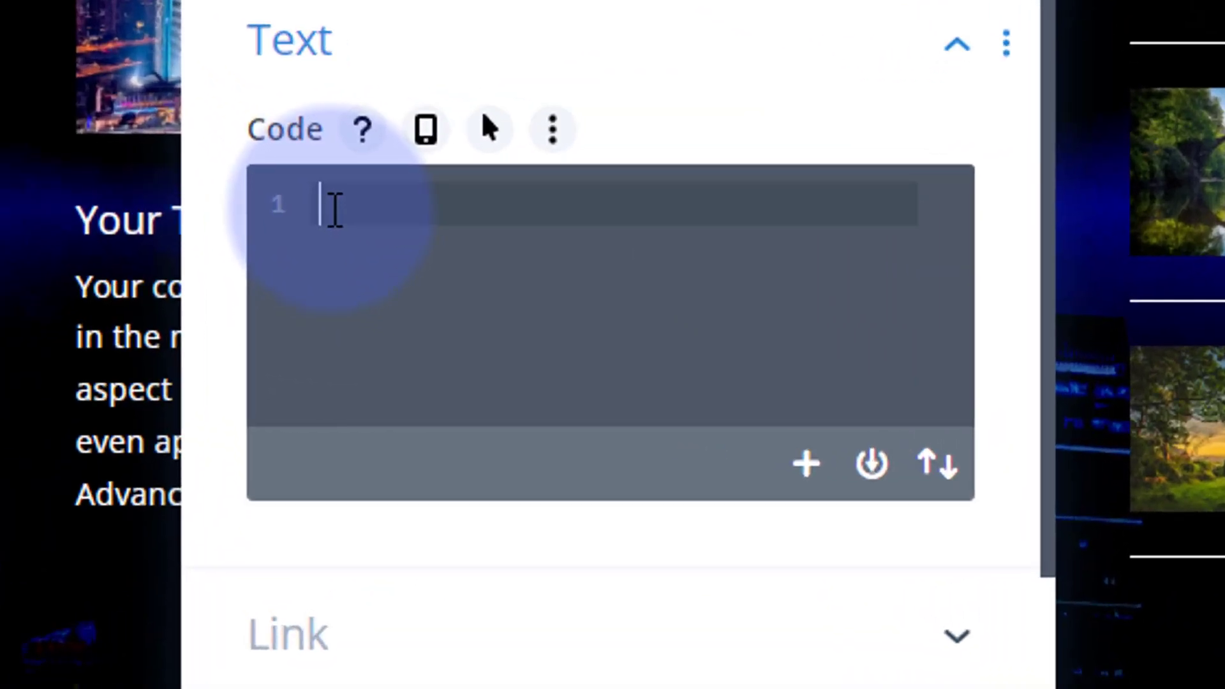
Paste the style and jQuery toggle snippet into the Code module's Code field.
{"action": "type", "text": "<style type=\"text/css\">"}
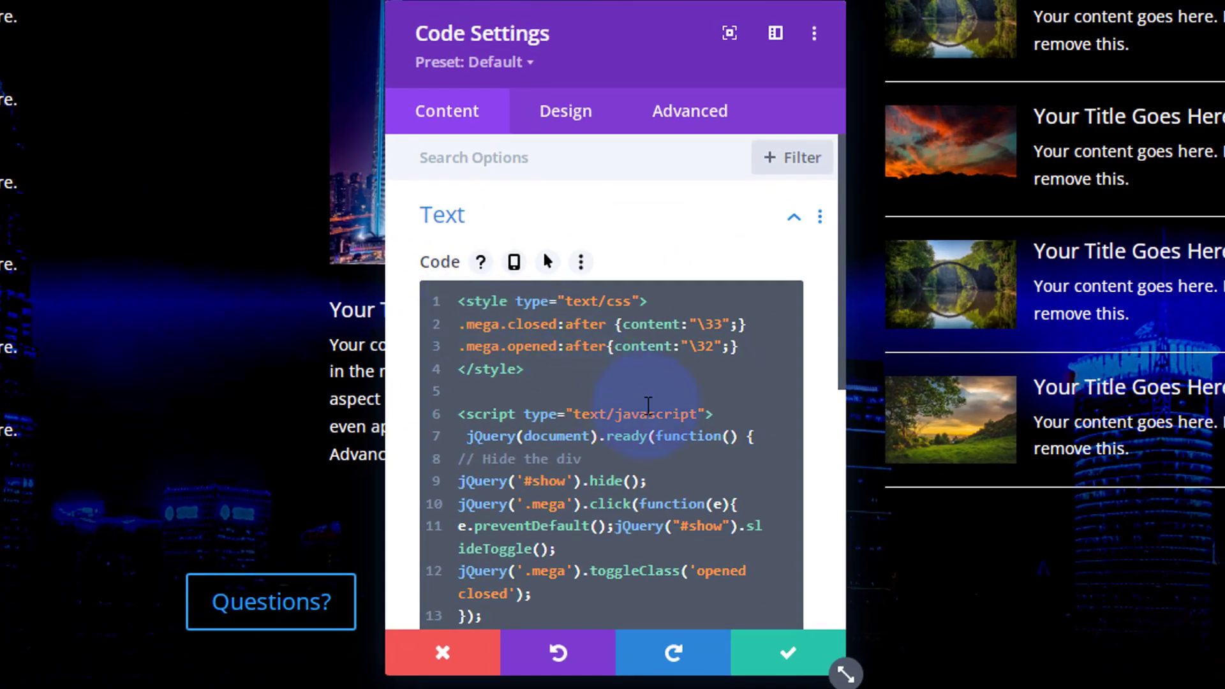
{"action": "scroll", "scroll_direction": "down", "scroll_amount": 3}
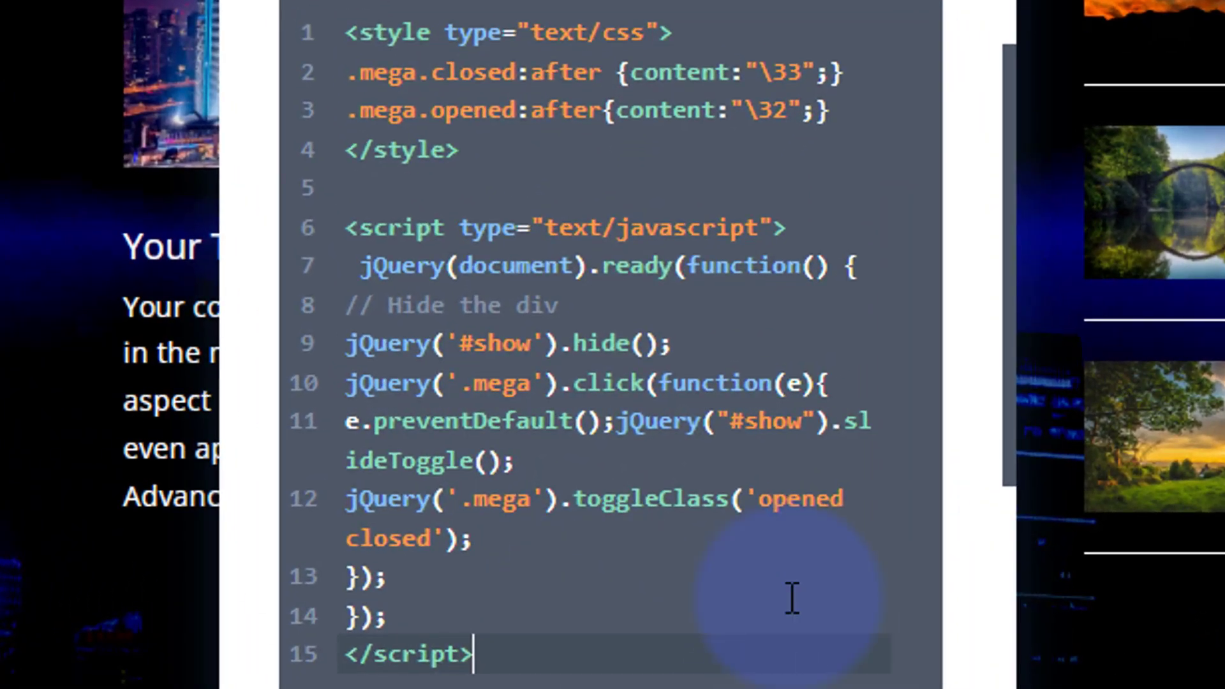
{"action": "mouse_move", "coordinate": [731, 590]}
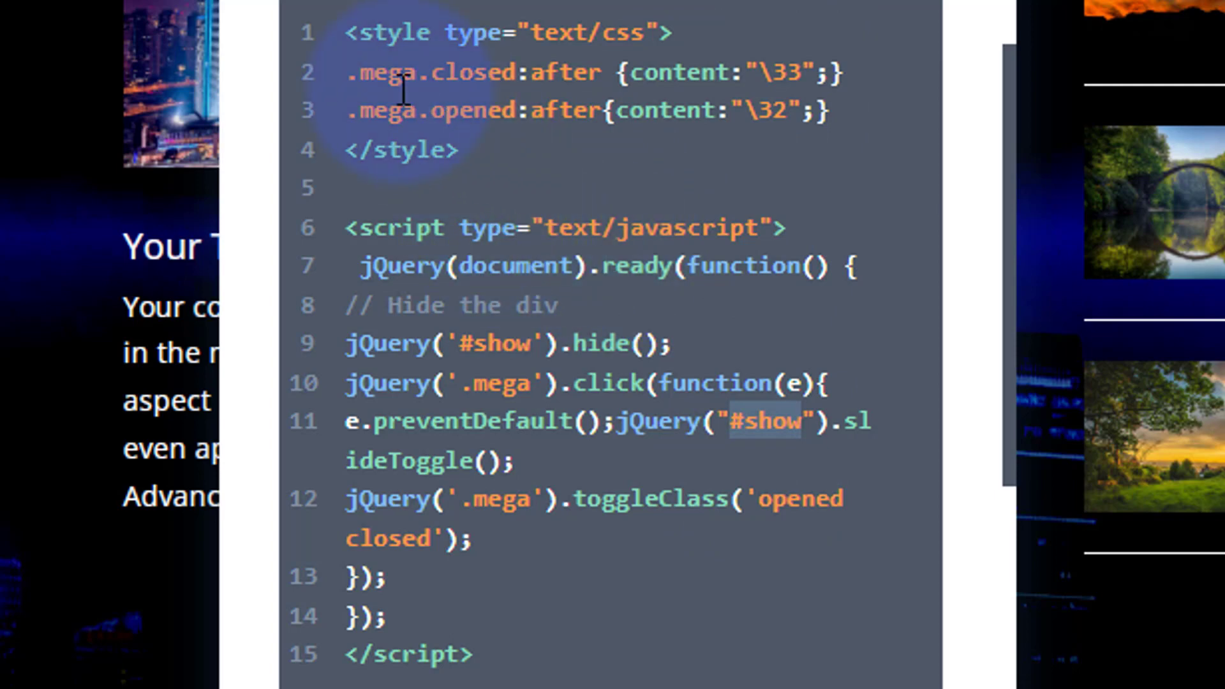
{"action": "mouse_move", "coordinate": [364, 70]}
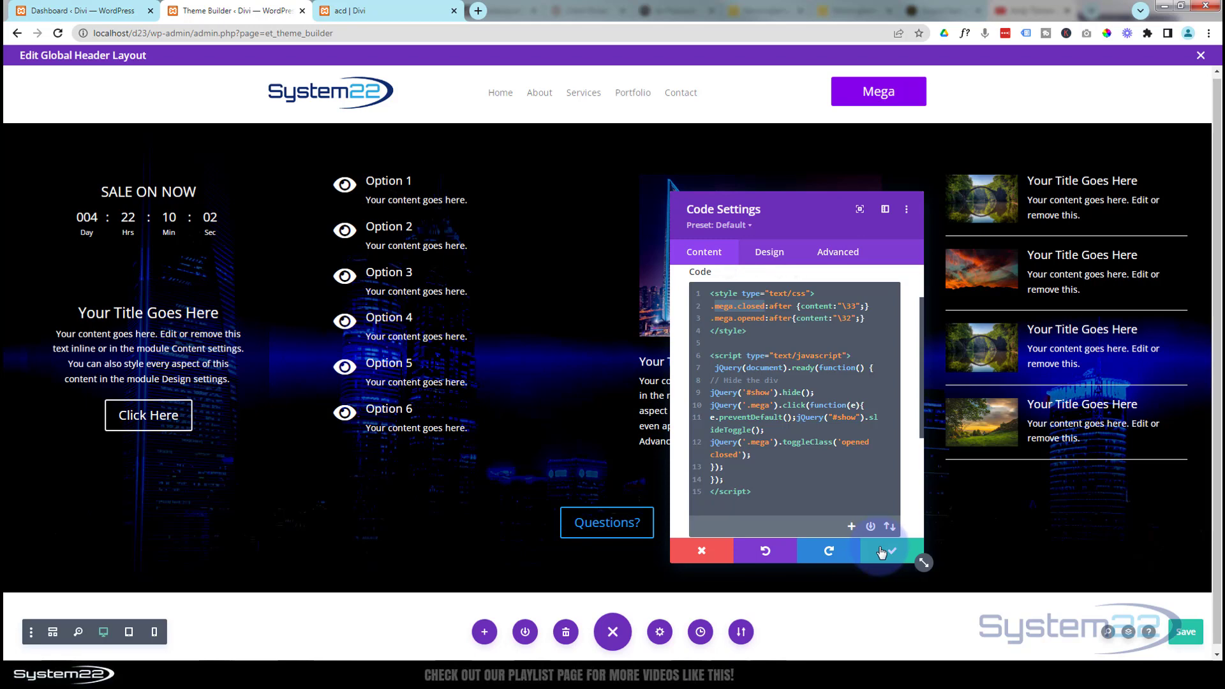
Save the code module, then give the Mega button the CSS class mega.closed and save it.
{"action": "left_click", "coordinate": [888, 550]}
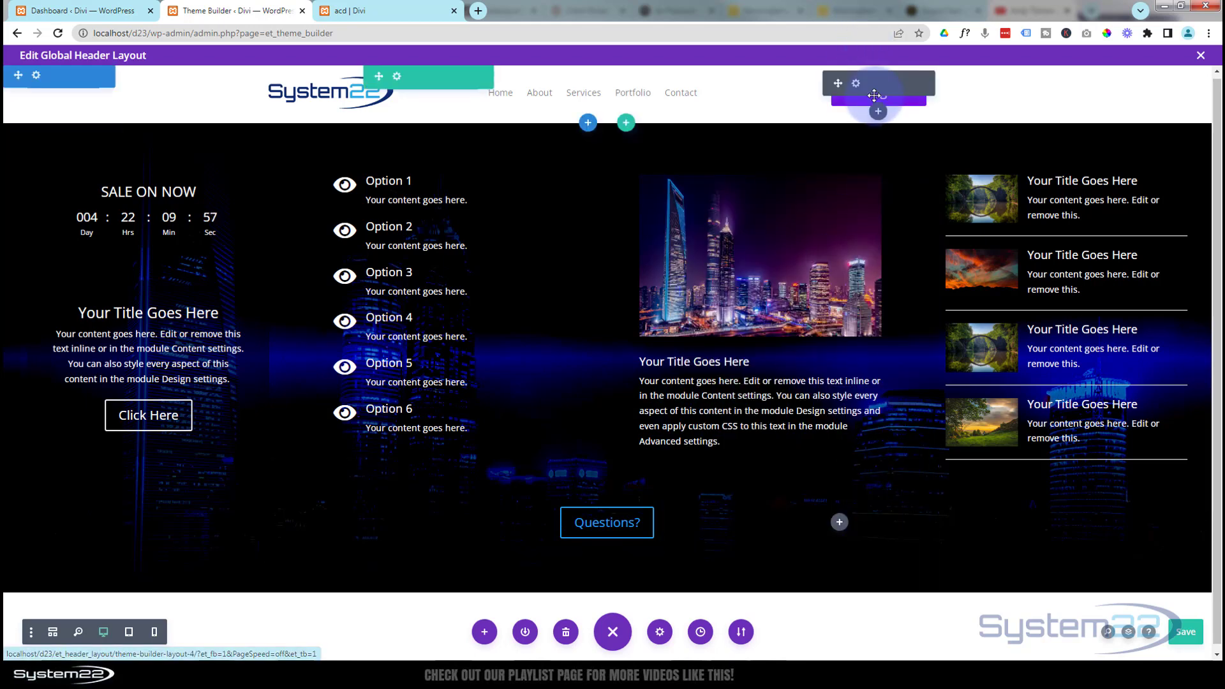
{"action": "left_click", "coordinate": [855, 83]}
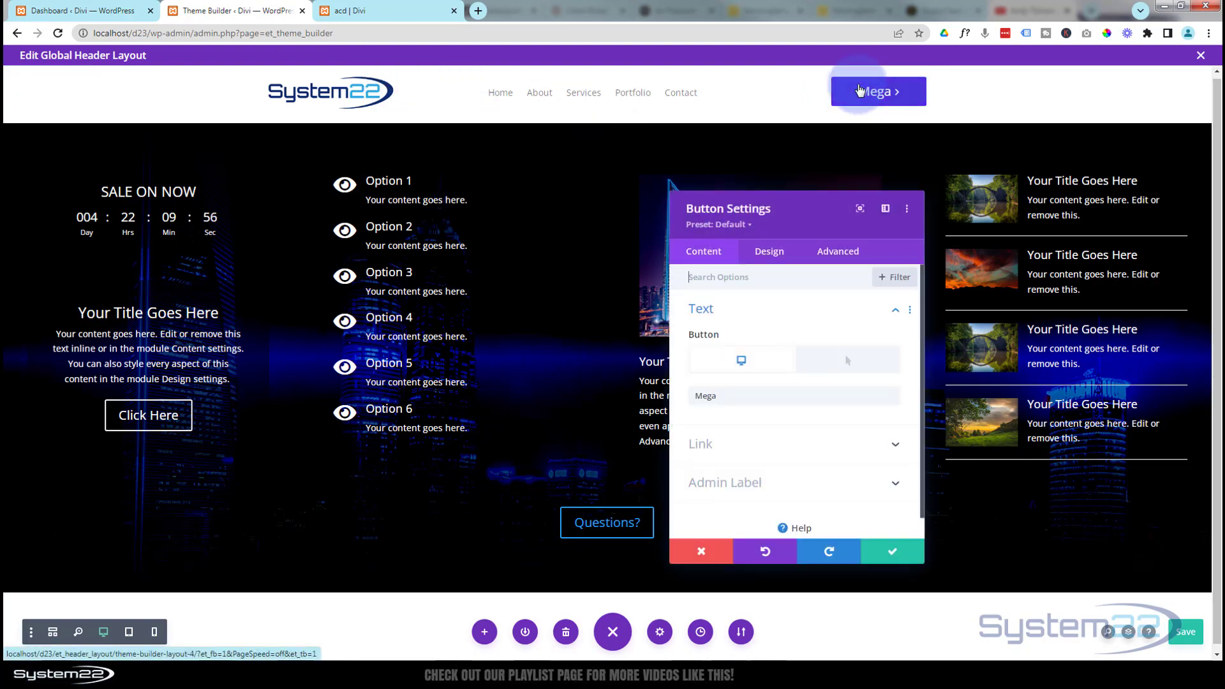
{"action": "left_click", "coordinate": [837, 252]}
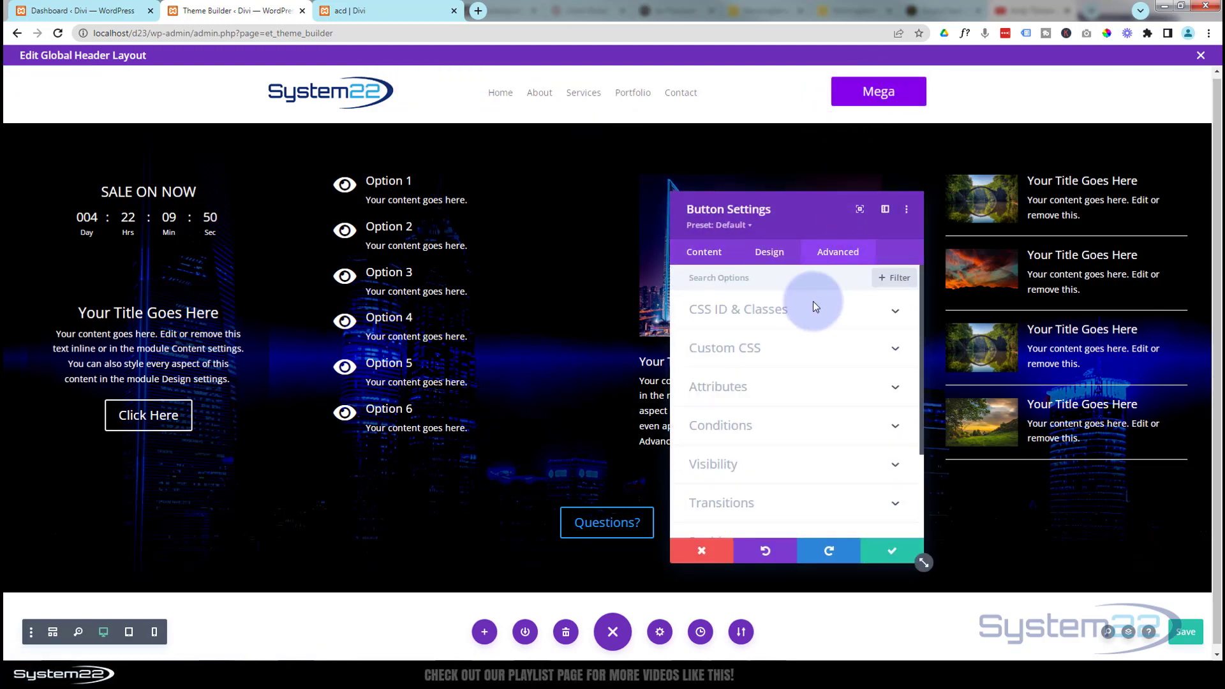
{"action": "left_click", "coordinate": [738, 309]}
{"action": "type", "text": "mega.closed"}
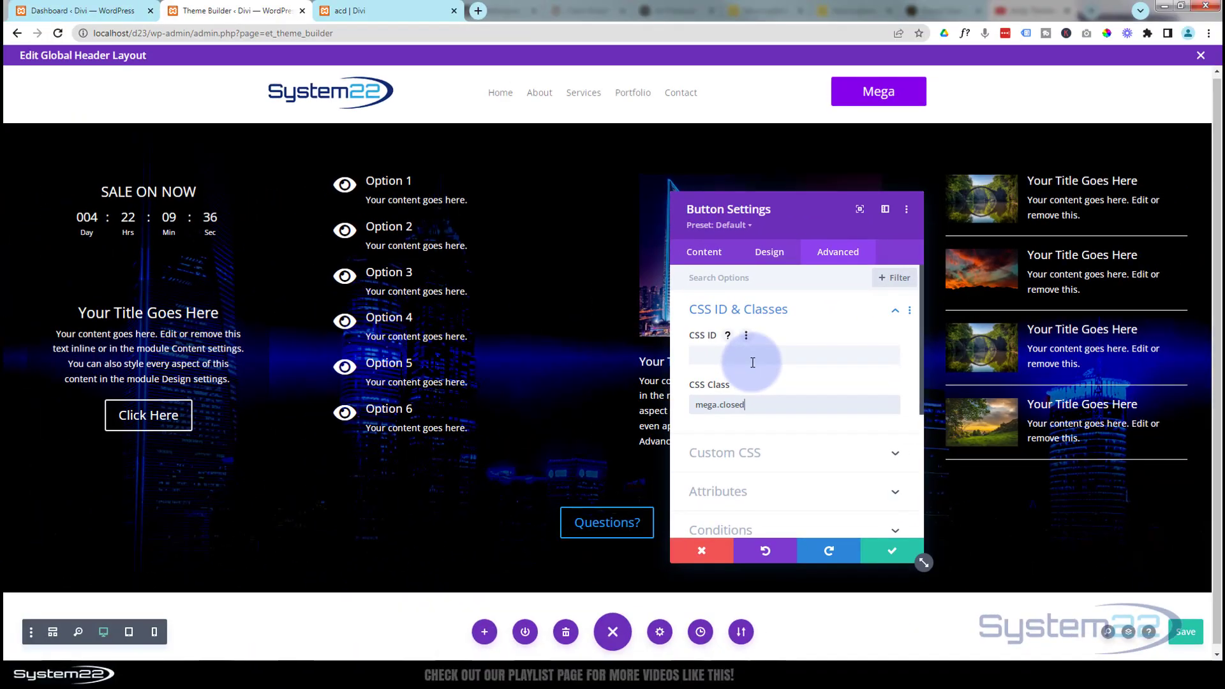
{"action": "mouse_move", "coordinate": [893, 559]}
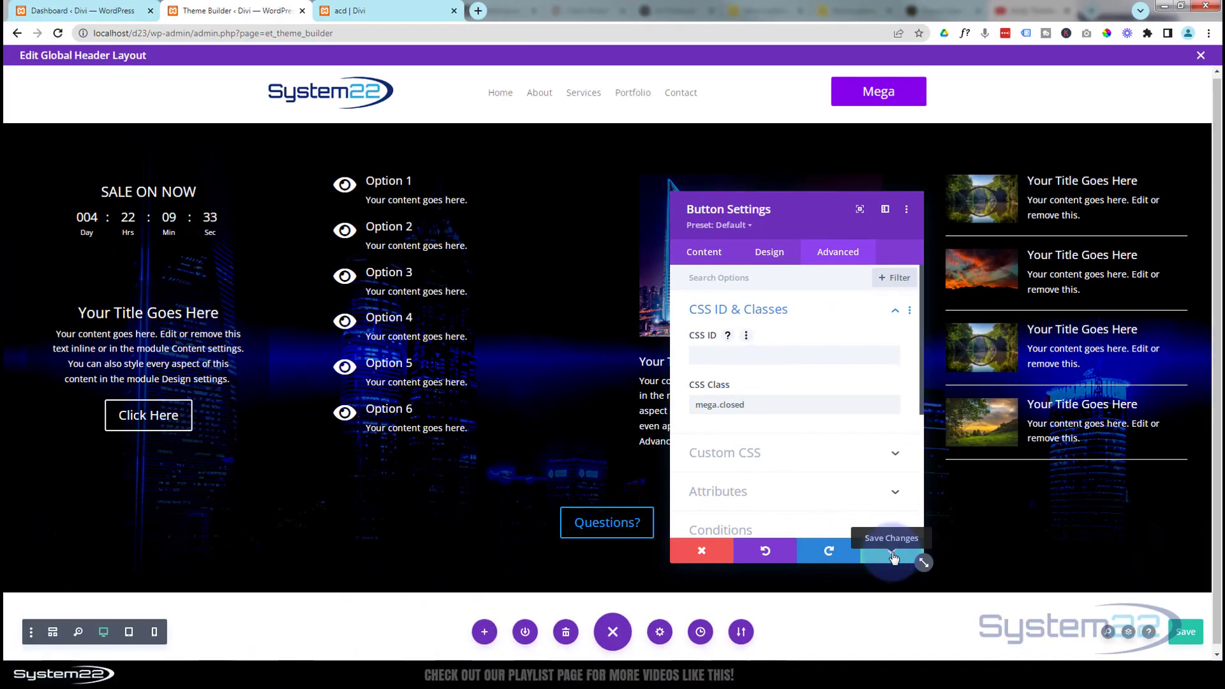
{"action": "left_click", "coordinate": [890, 551]}
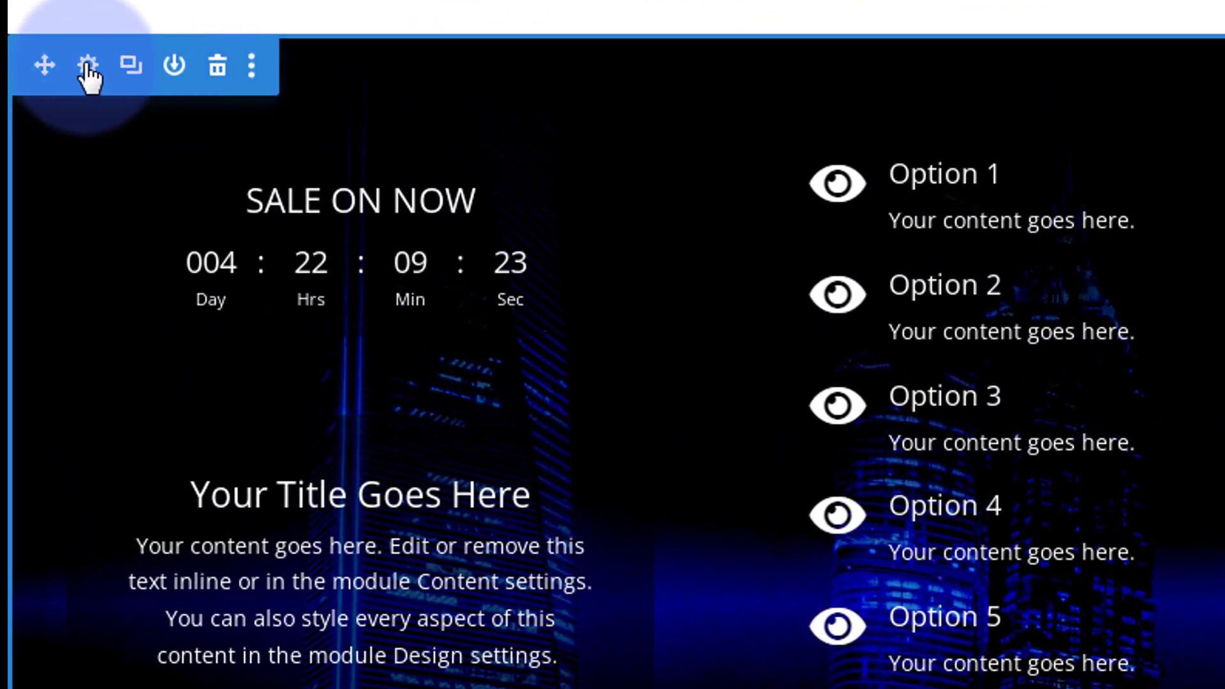
{"action": "mouse_move", "coordinate": [85, 66]}
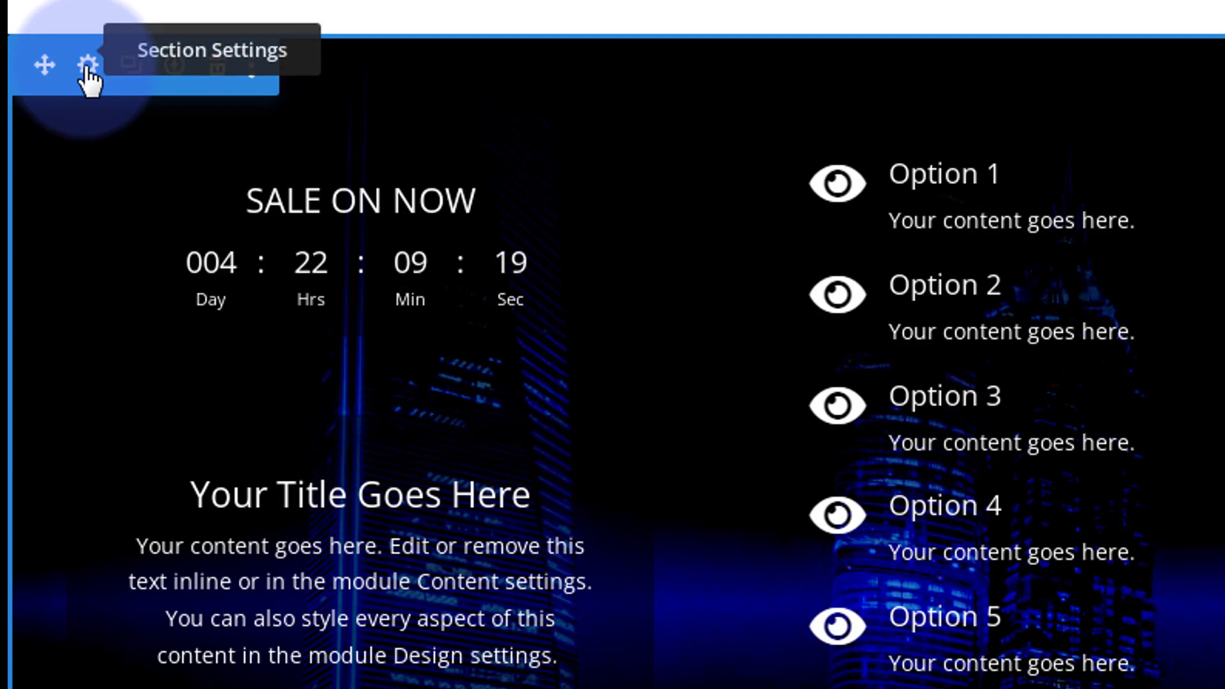
Set the dark mega menu section's CSS ID to show in its Advanced settings and save.
{"action": "left_click", "coordinate": [86, 63]}
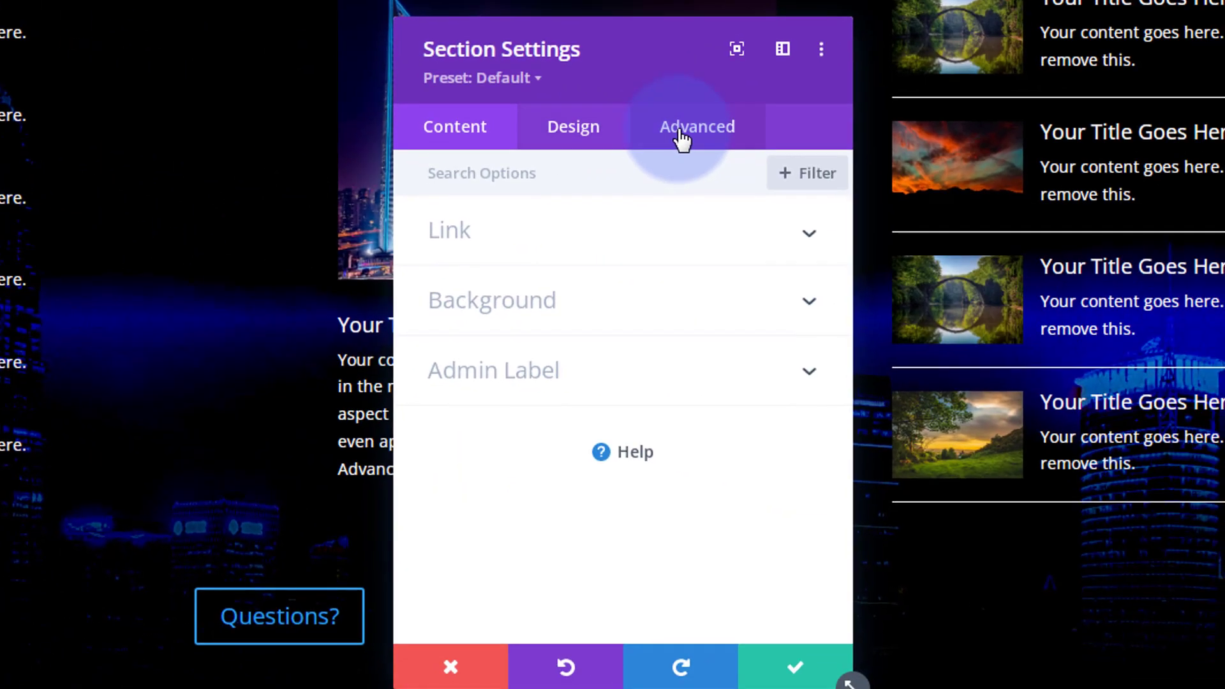
{"action": "left_click", "coordinate": [696, 127]}
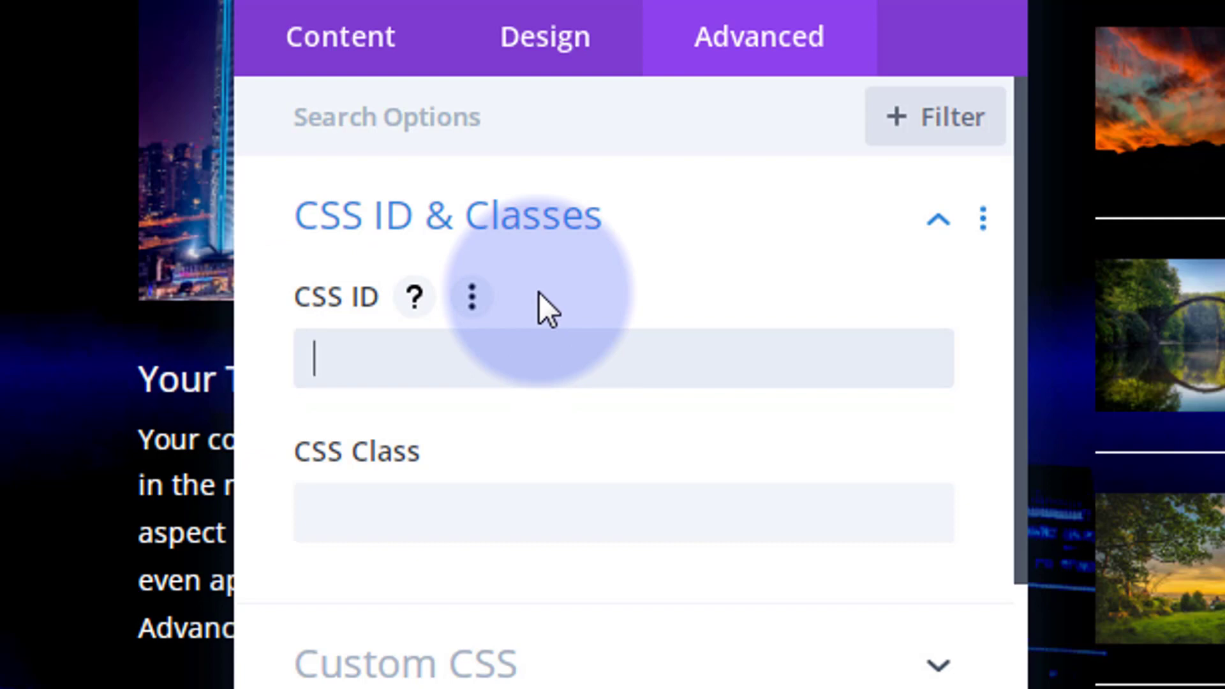
{"action": "type", "text": "show"}
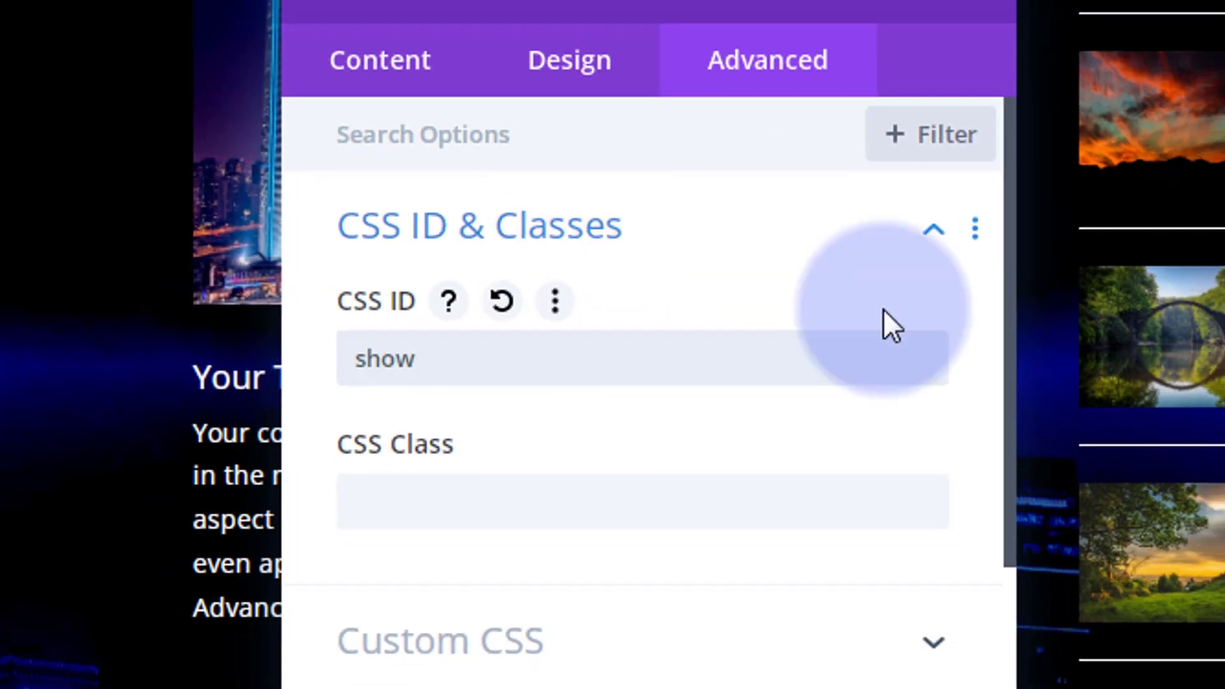
{"action": "left_click", "coordinate": [612, 632]}
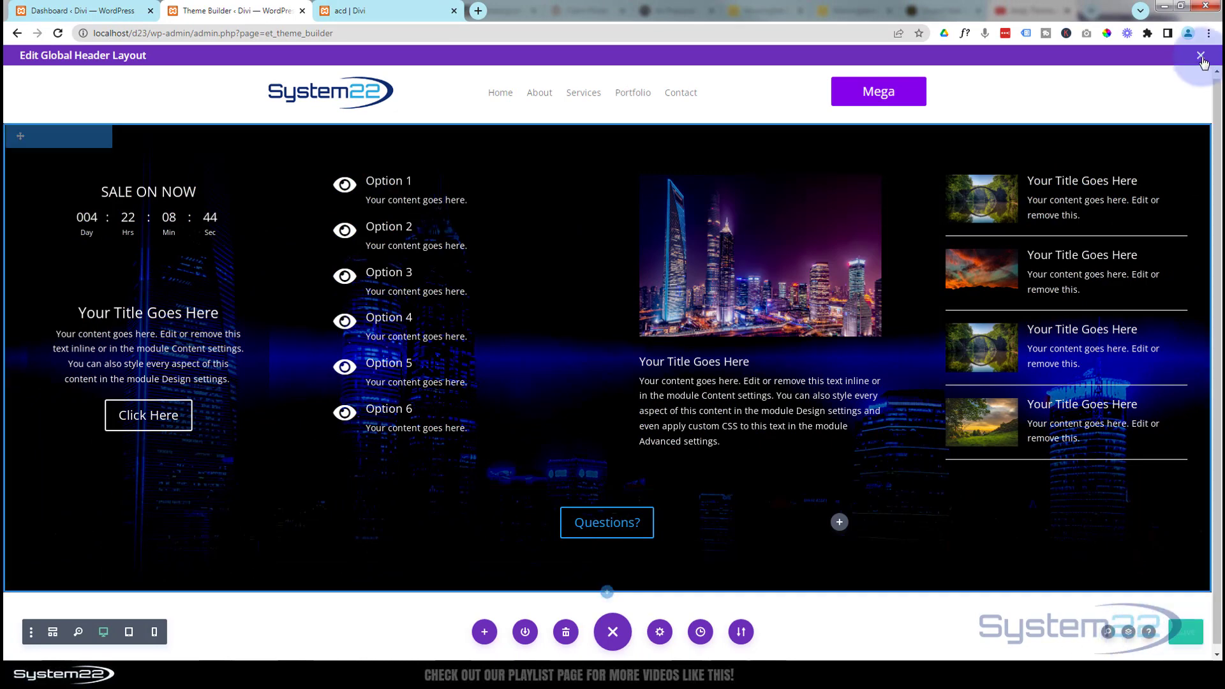
Close the header layout editor and save the Global Header template changes.
{"action": "left_click", "coordinate": [1200, 55]}
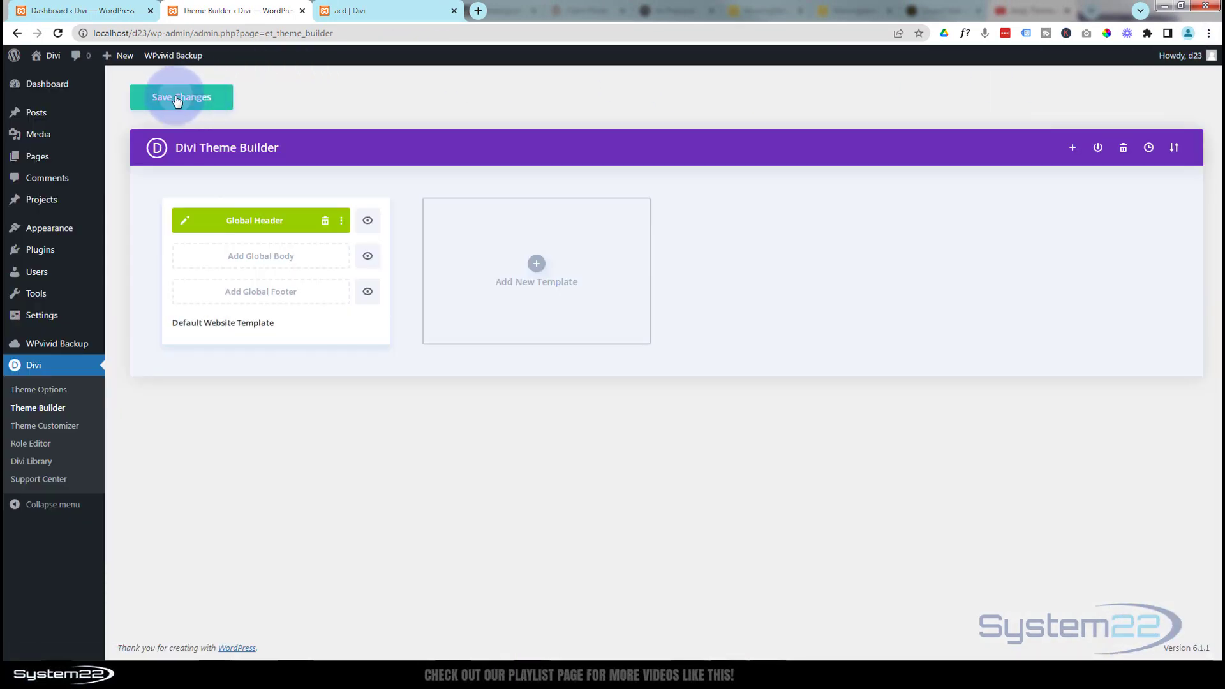
{"action": "left_click", "coordinate": [181, 97]}
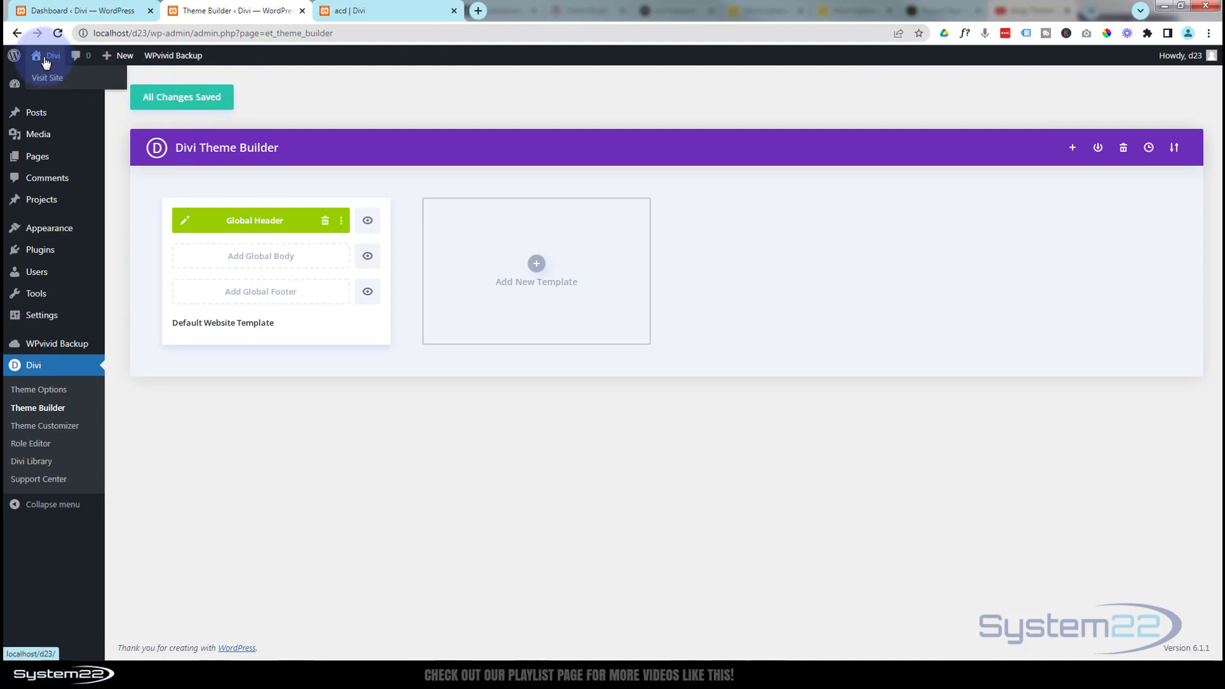
{"action": "left_click", "coordinate": [46, 76]}
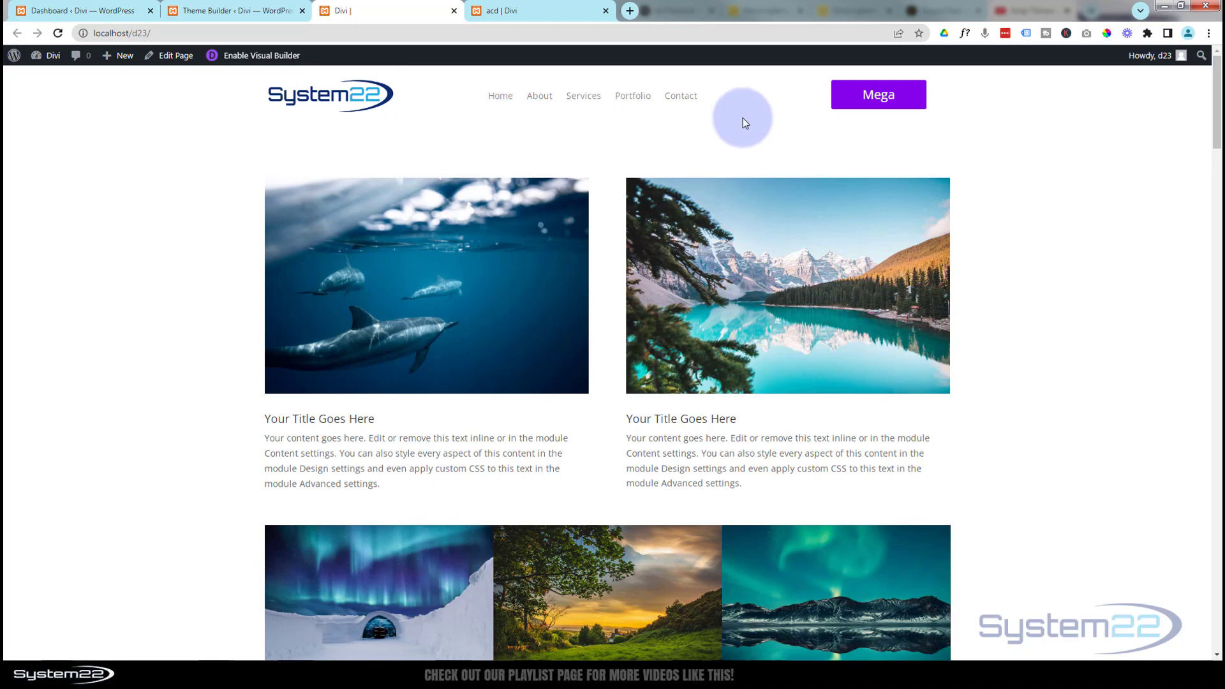
{"action": "mouse_move", "coordinate": [865, 99]}
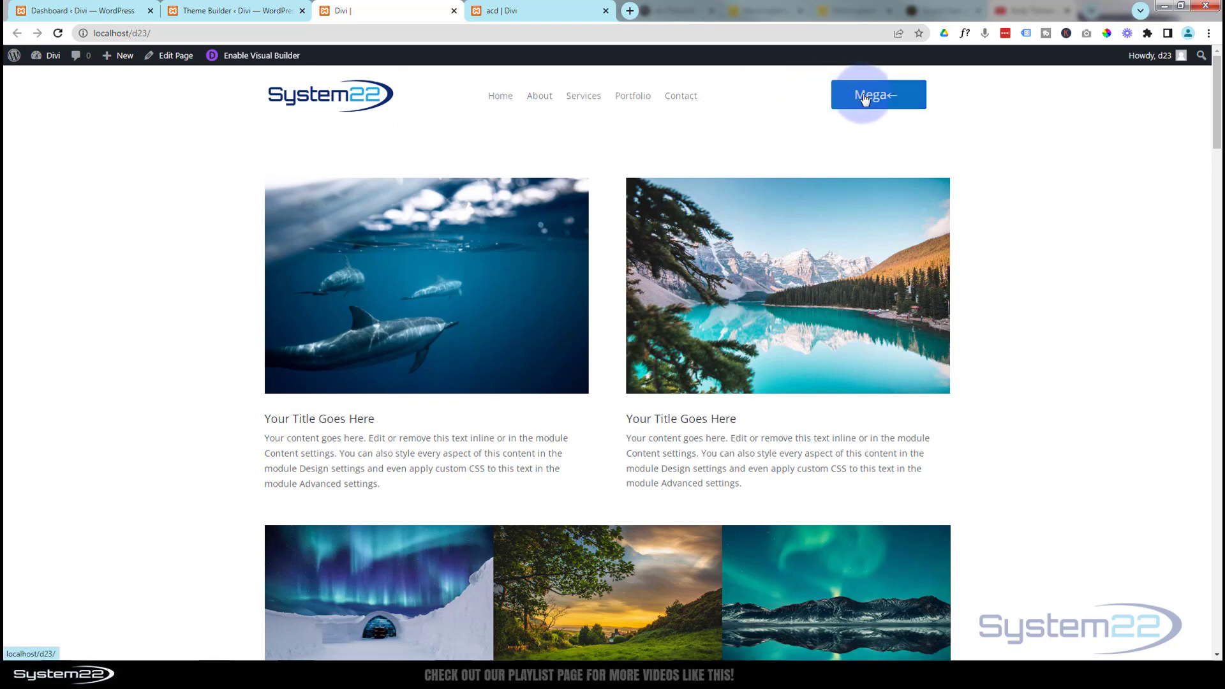
{"action": "left_click", "coordinate": [877, 94]}
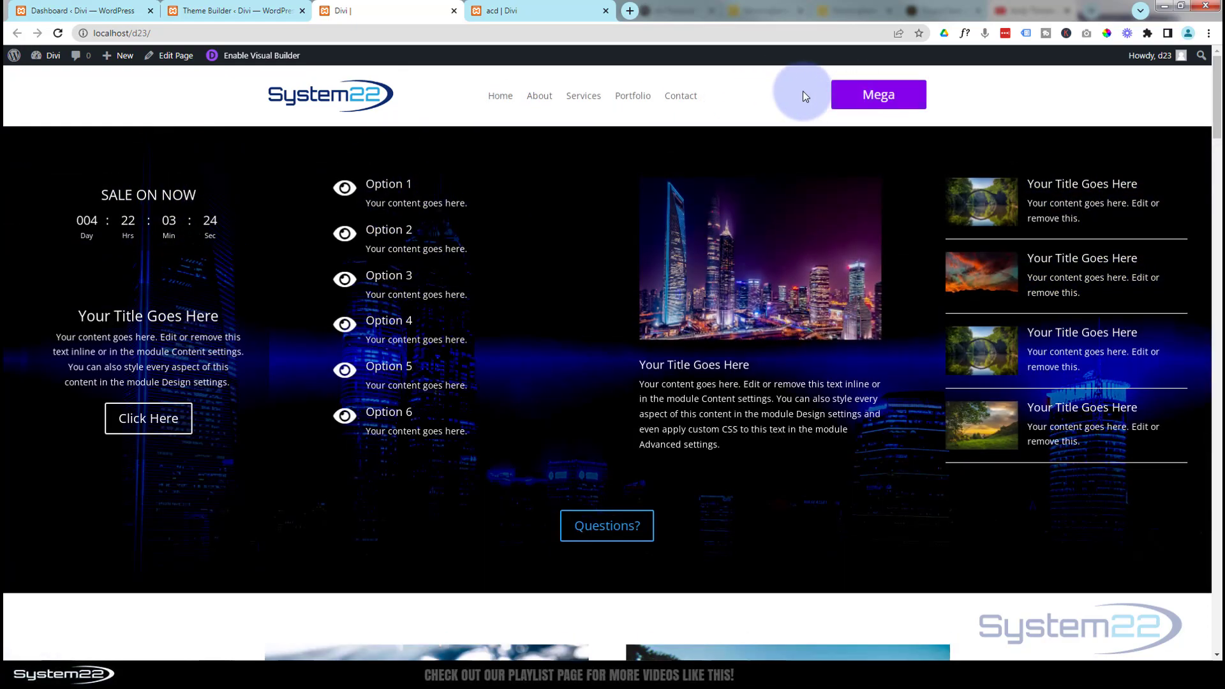
{"action": "mouse_move", "coordinate": [400, 202]}
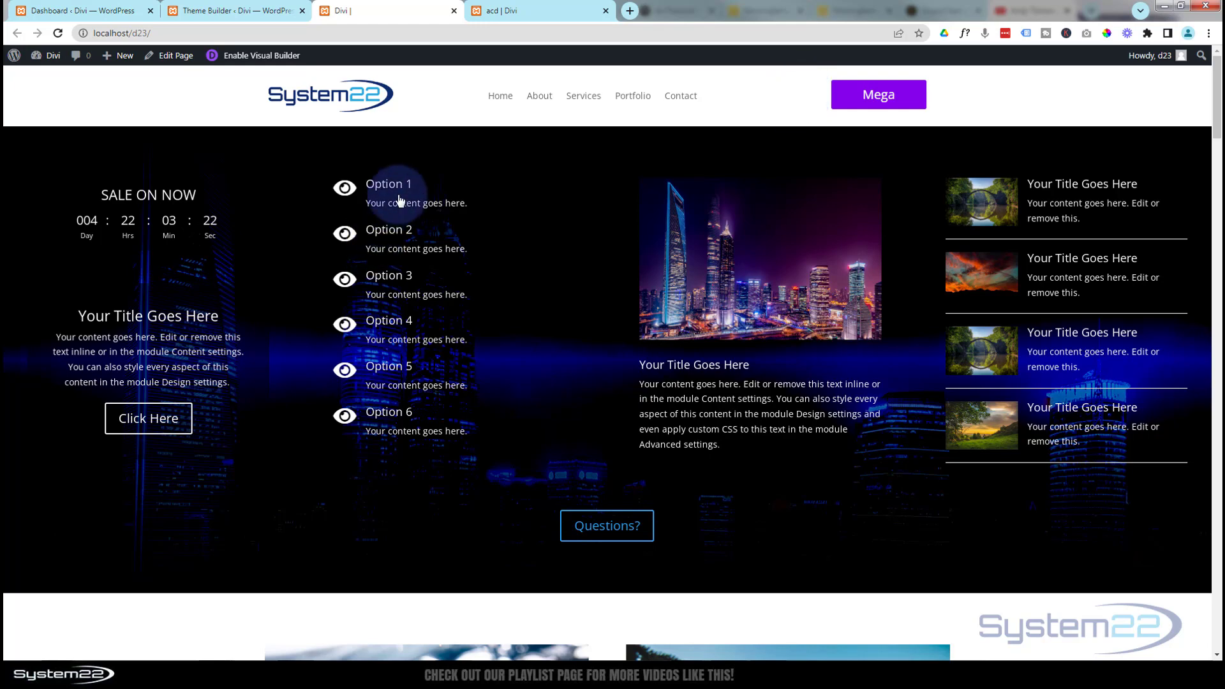
{"action": "mouse_move", "coordinate": [454, 107]}
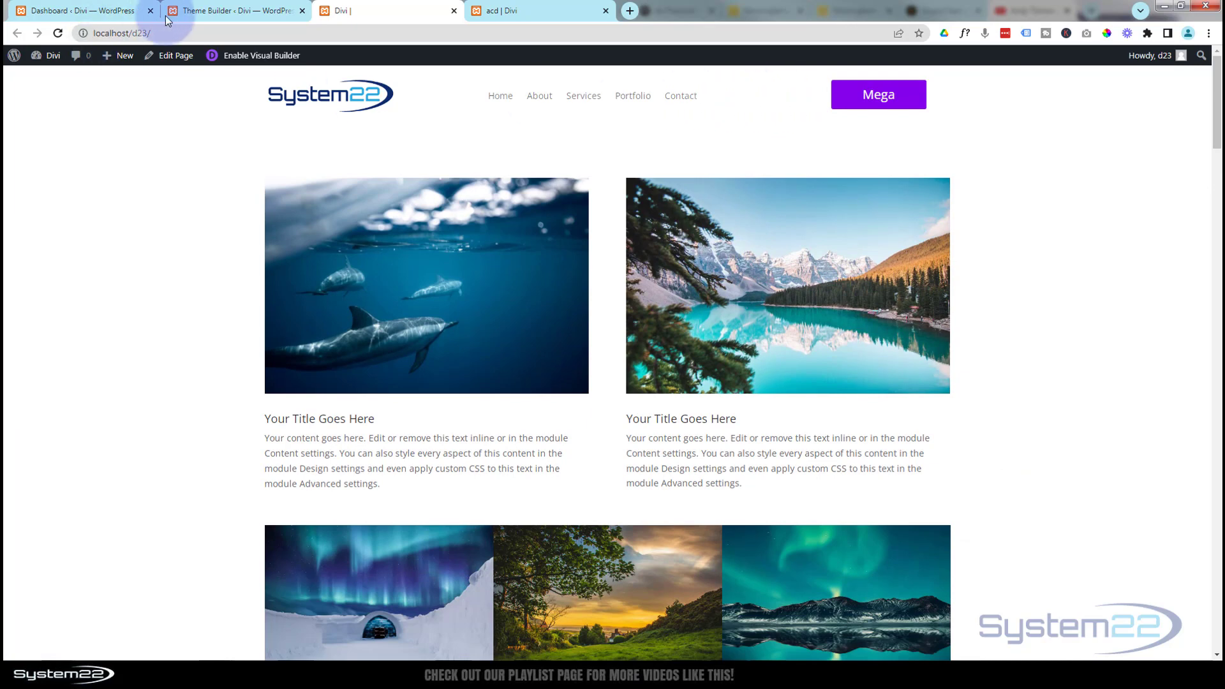
Export the Theme Builder templates as megamenu.json and close the export window.
{"action": "left_click", "coordinate": [222, 10]}
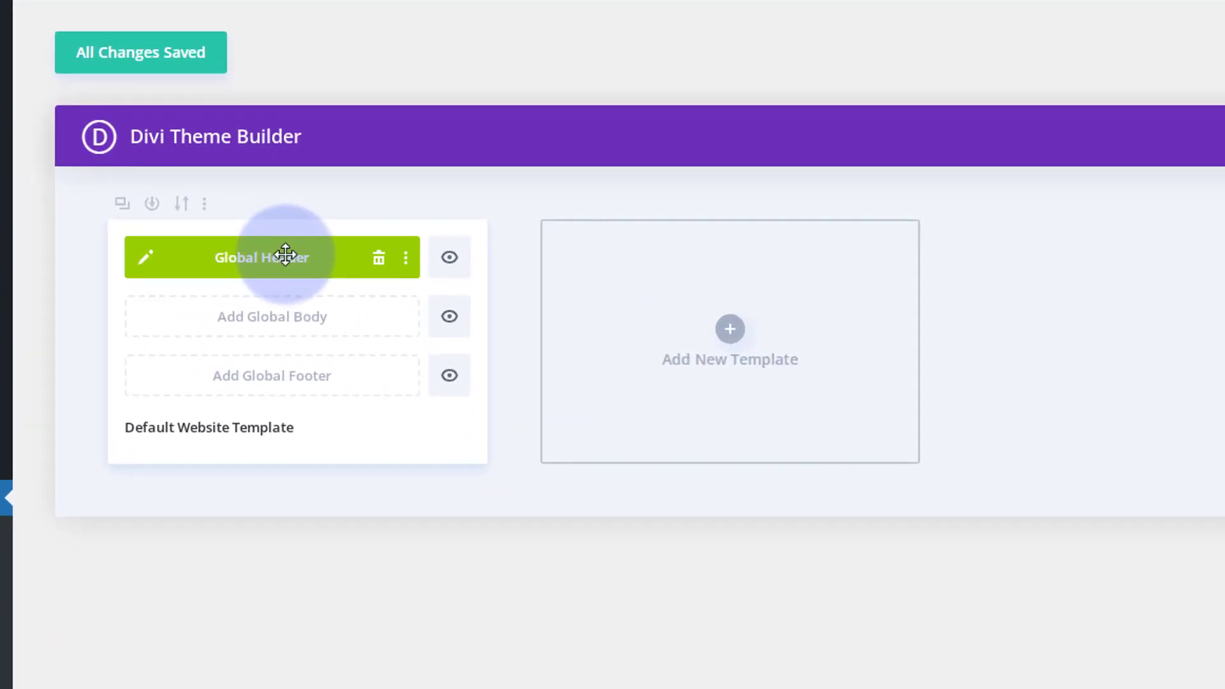
{"action": "mouse_move", "coordinate": [188, 211]}
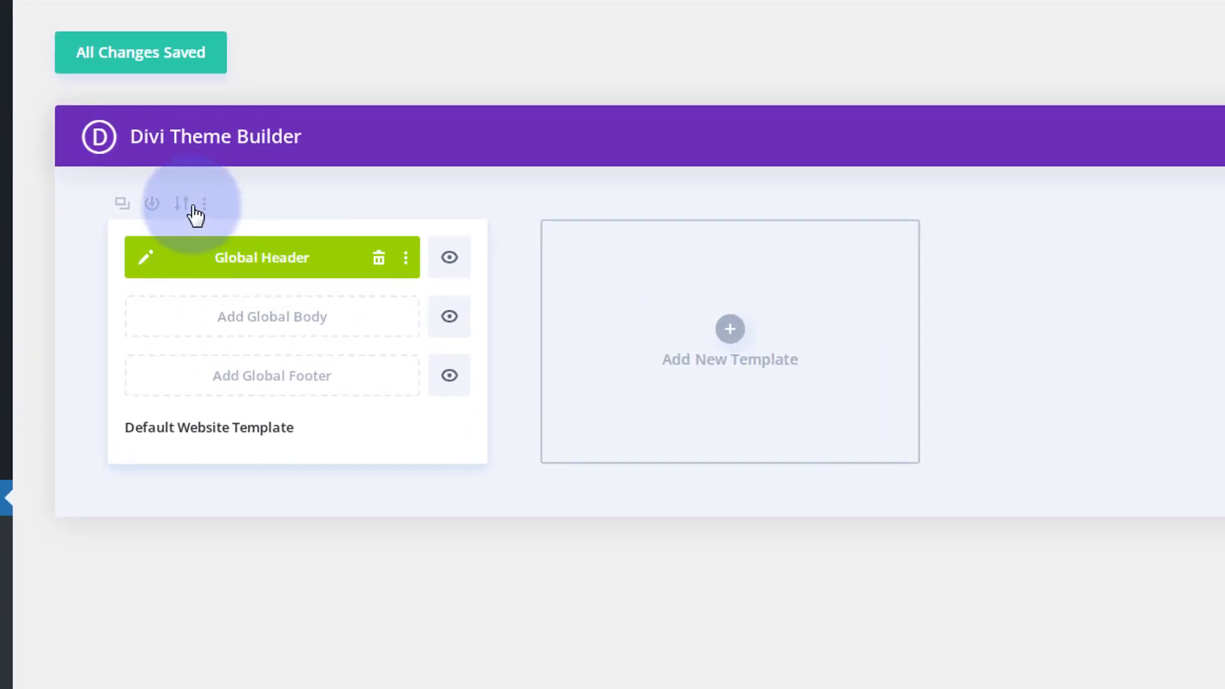
{"action": "left_click", "coordinate": [181, 202]}
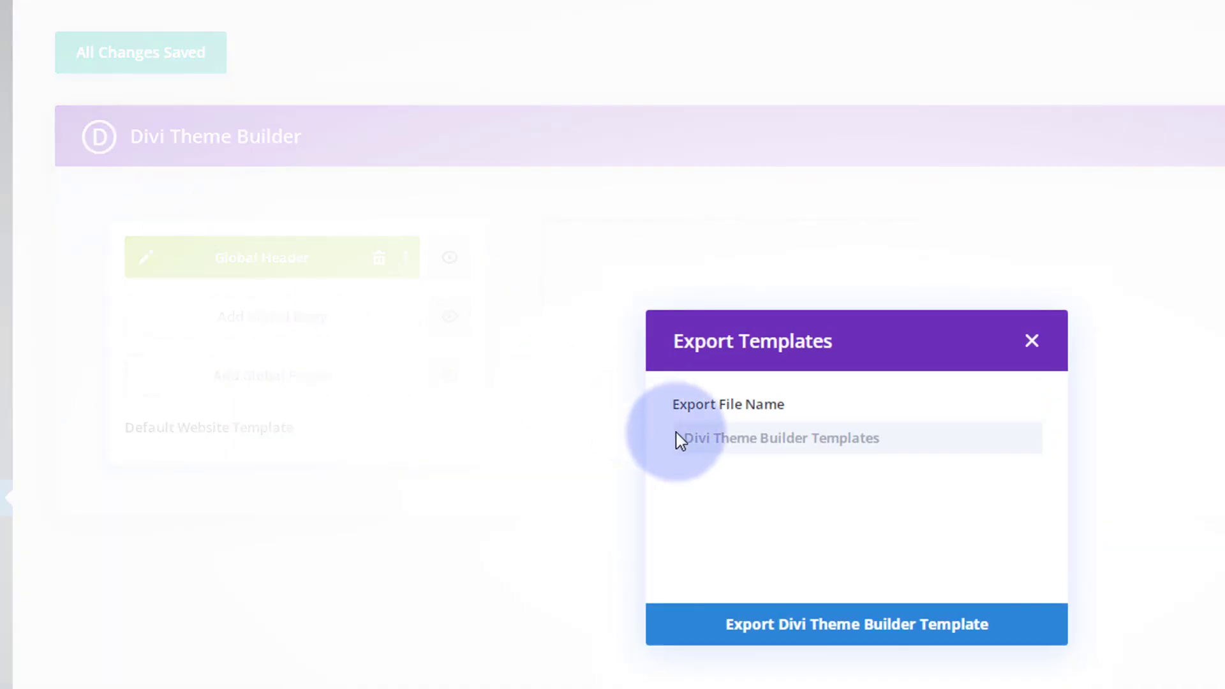
{"action": "type", "text": "me"}
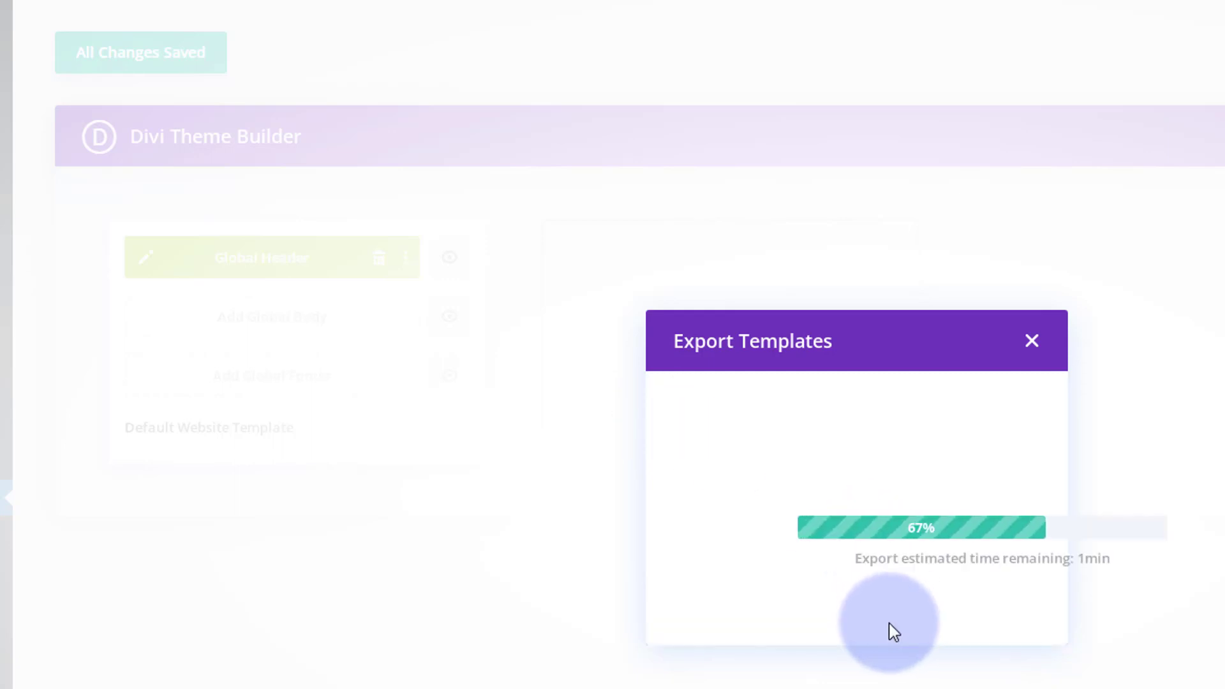
{"action": "left_click", "coordinate": [632, 442]}
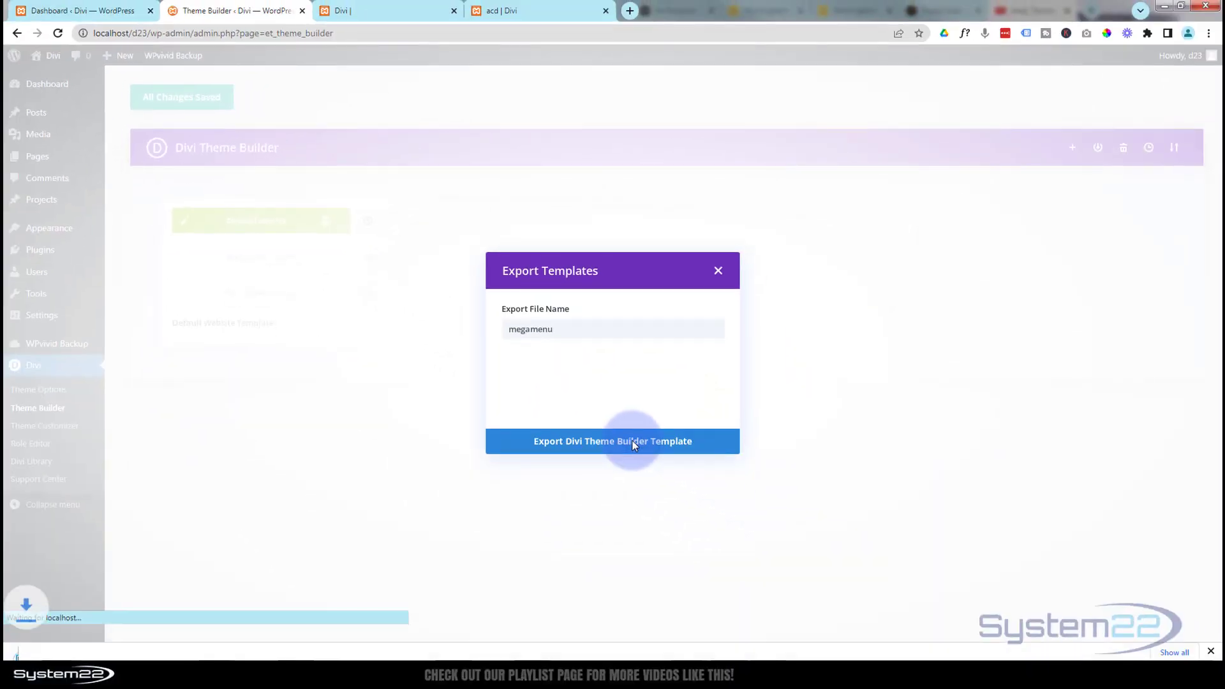
{"action": "left_click", "coordinate": [613, 440]}
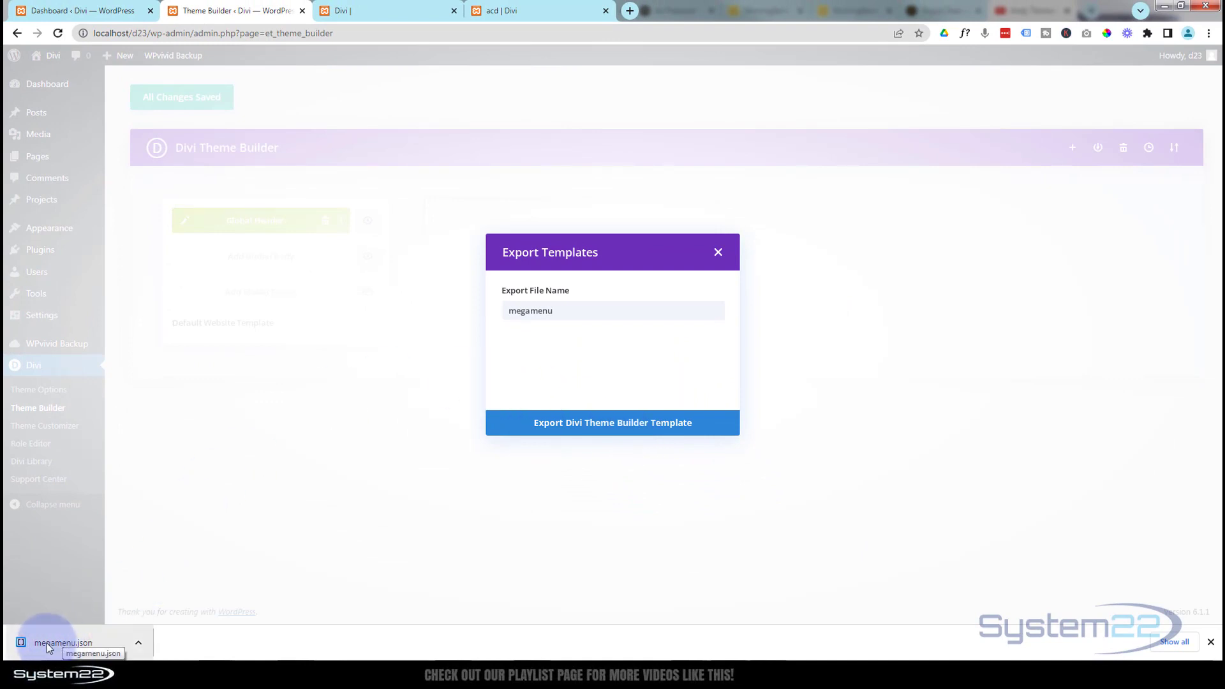
{"action": "mouse_move", "coordinate": [44, 643]}
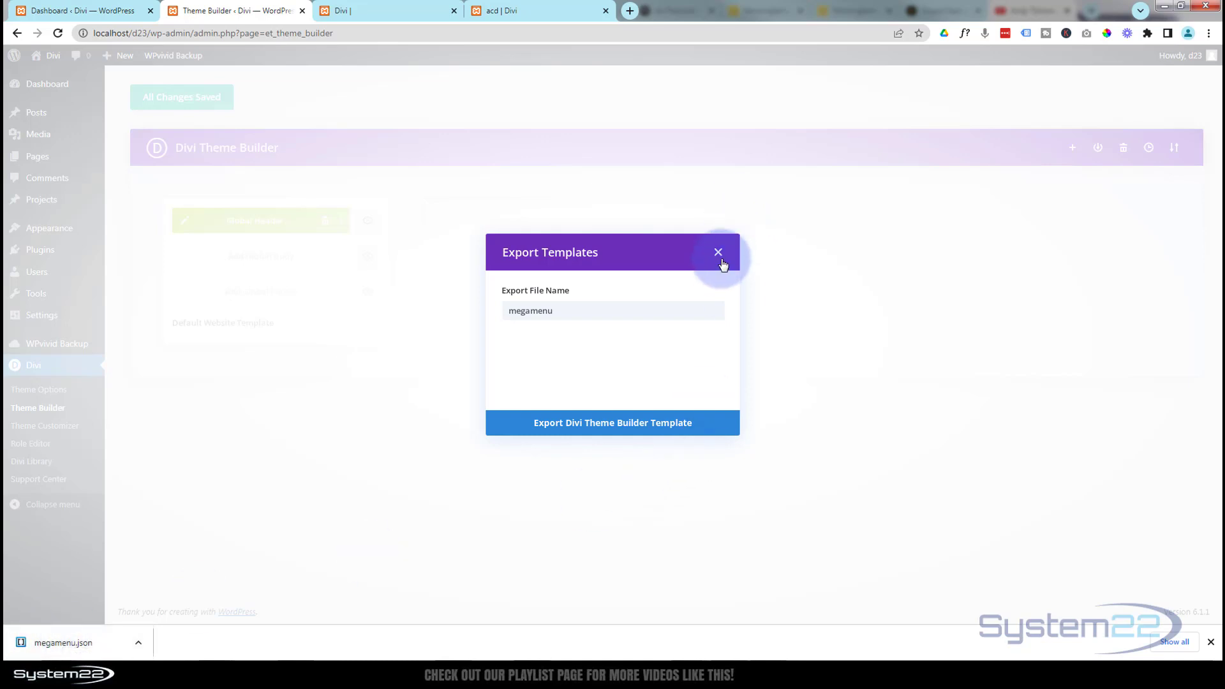
{"action": "left_click", "coordinate": [719, 251]}
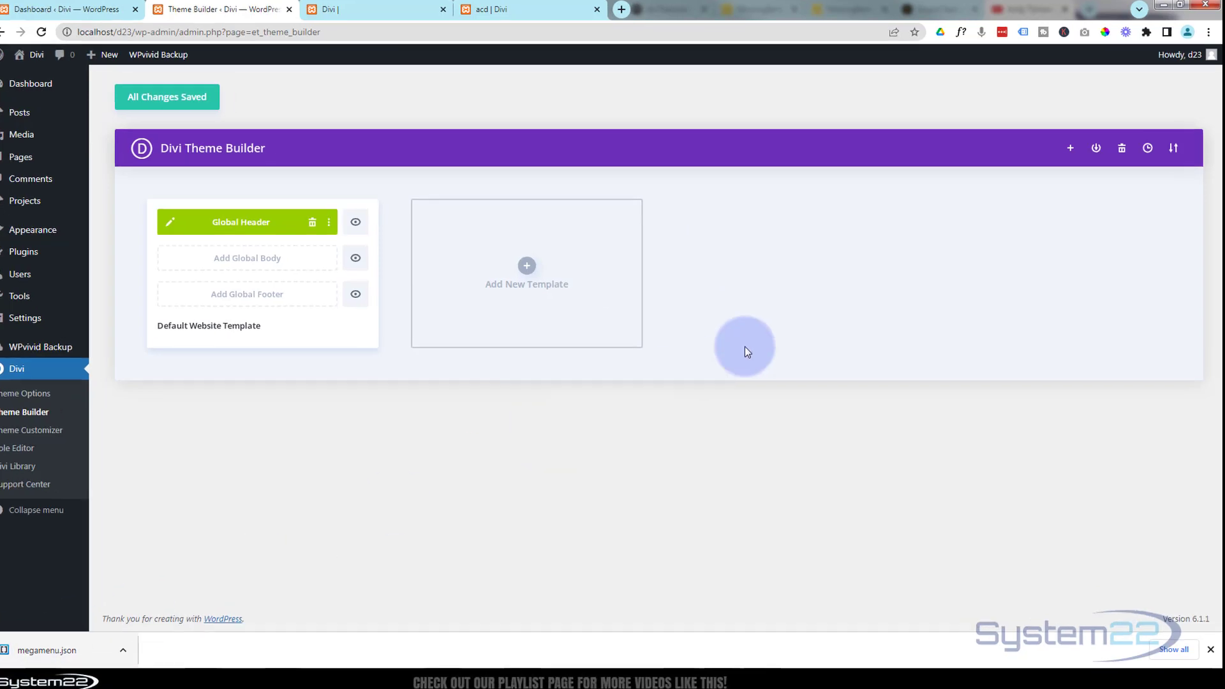
Start a template import with megamenu.json chosen as the file.
{"action": "left_click", "coordinate": [1174, 148]}
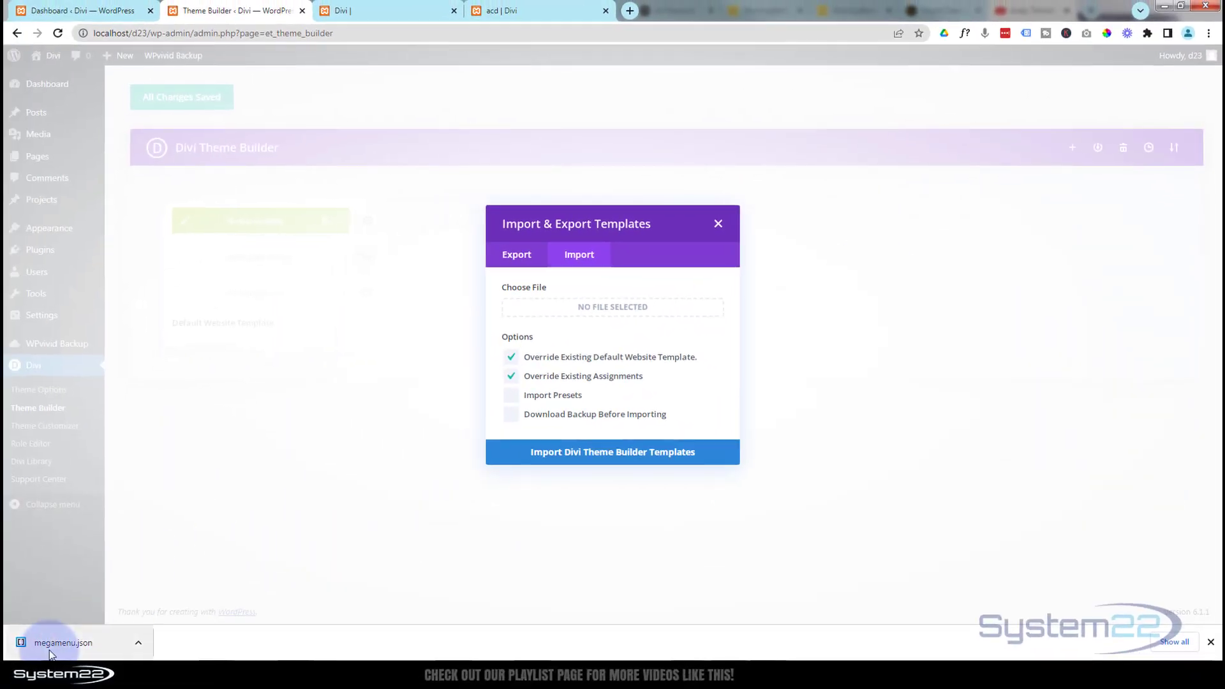
{"action": "left_click", "coordinate": [613, 306]}
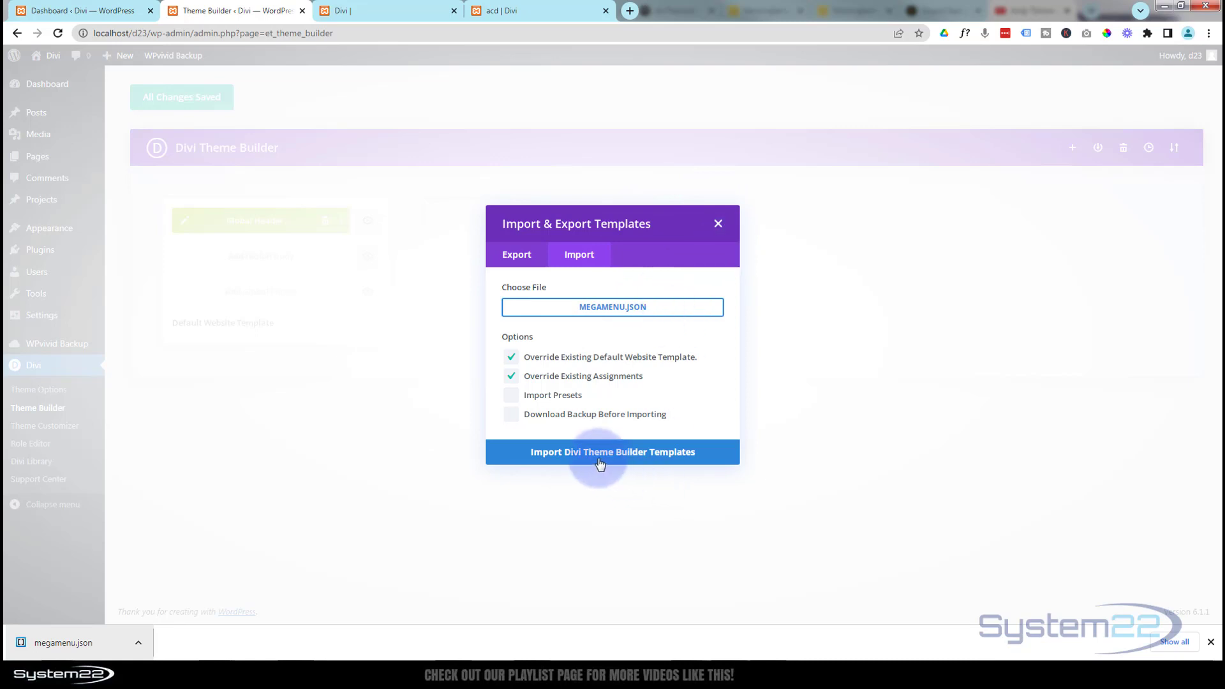
{"action": "mouse_move", "coordinate": [697, 454]}
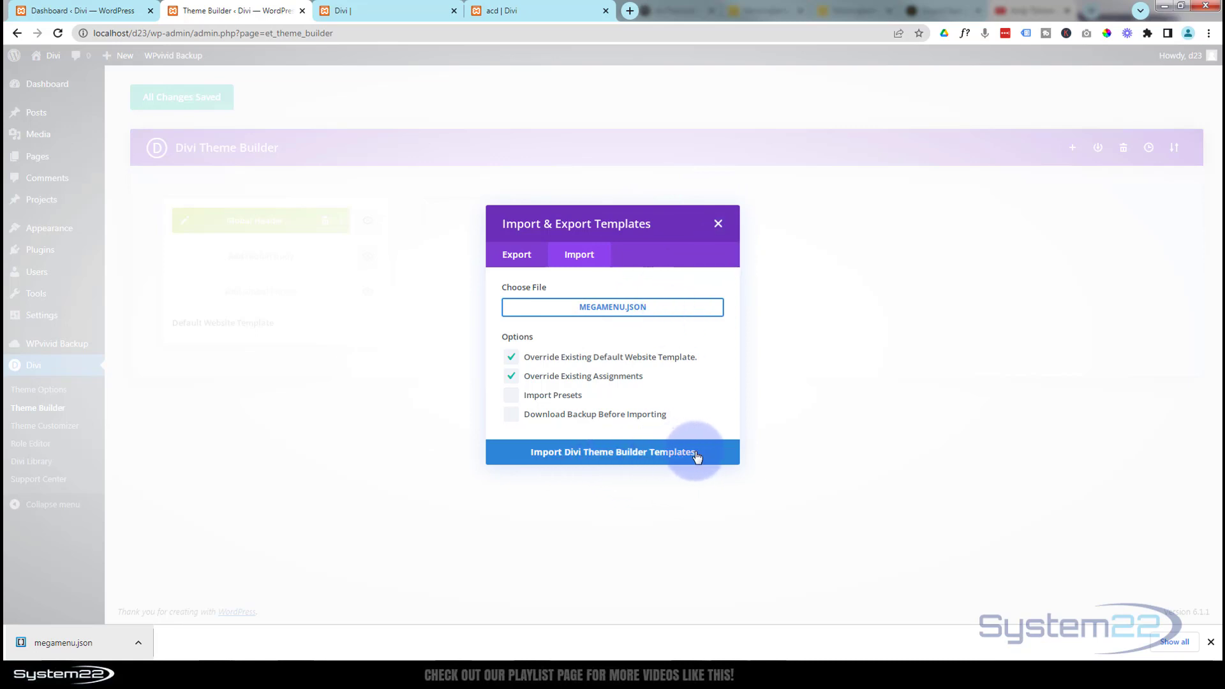
{"action": "mouse_move", "coordinate": [719, 224]}
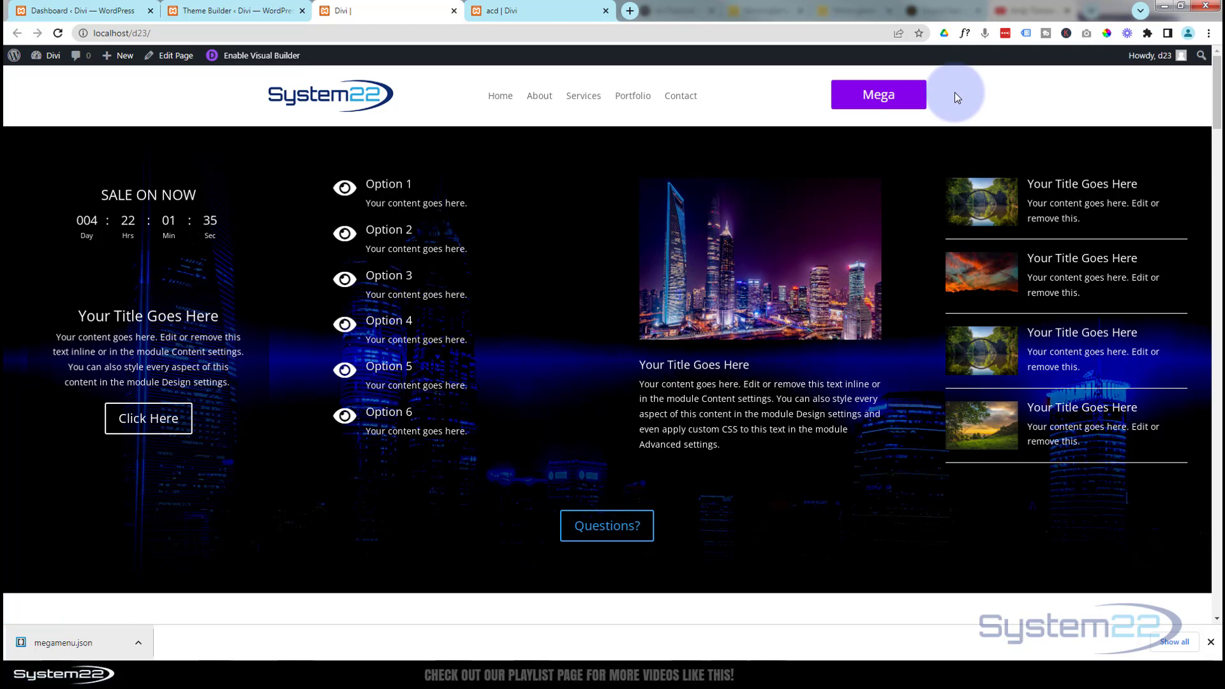
Toggle the mega menu section open and closed repeatedly with the Mega button on the live site.
{"action": "left_click", "coordinate": [878, 94]}
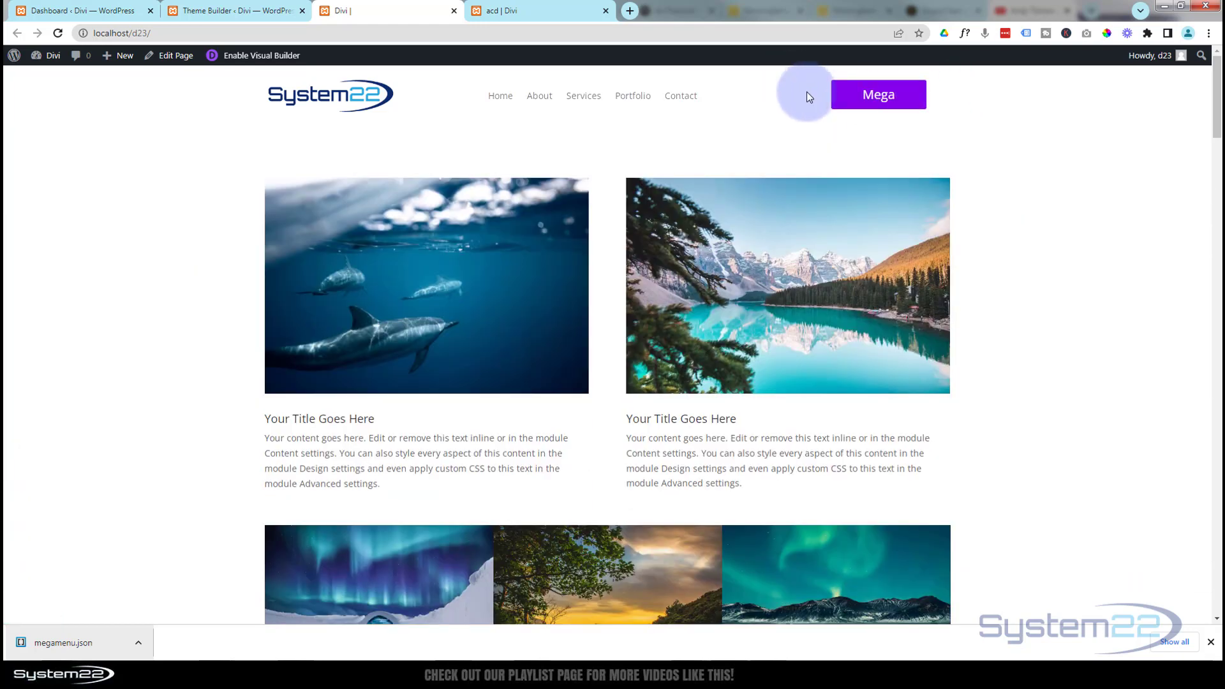
{"action": "left_click", "coordinate": [877, 94]}
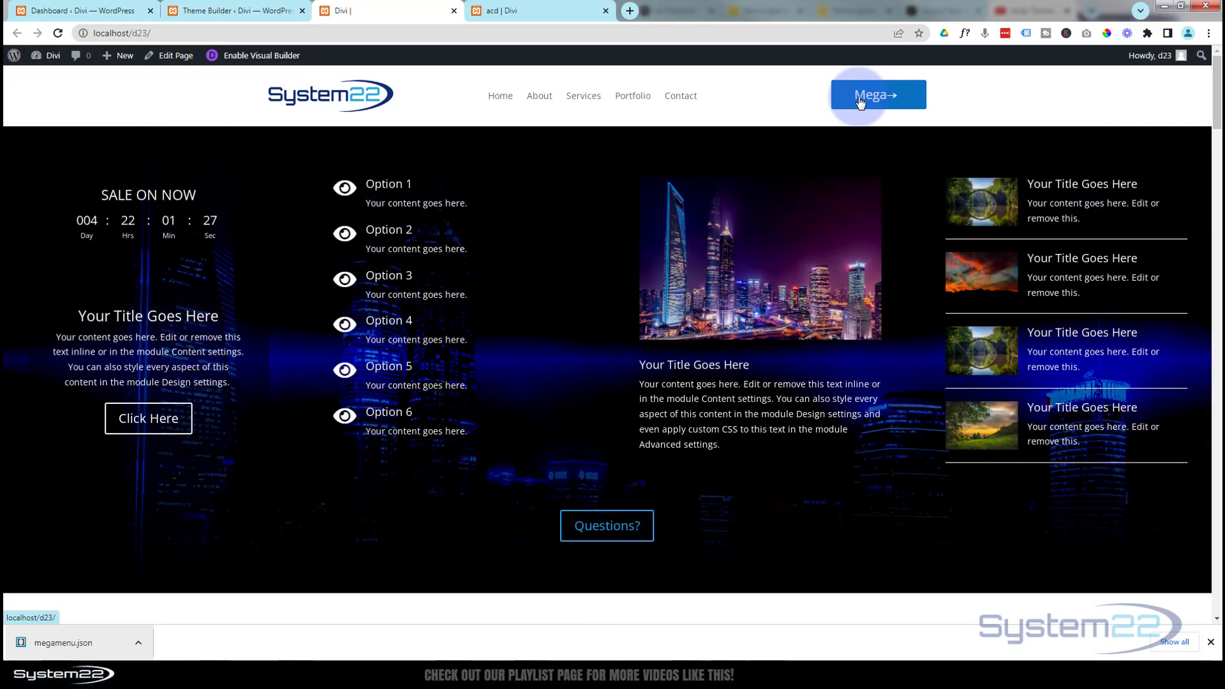
{"action": "left_click", "coordinate": [870, 94]}
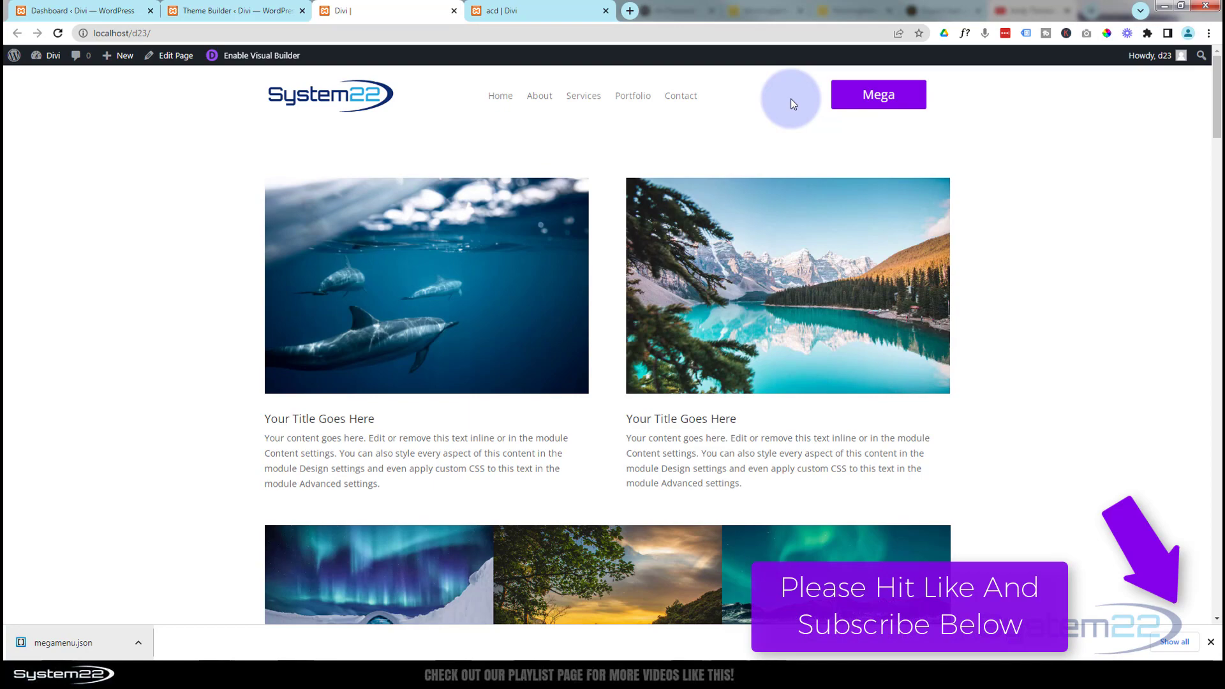
{"action": "mouse_move", "coordinate": [857, 102]}
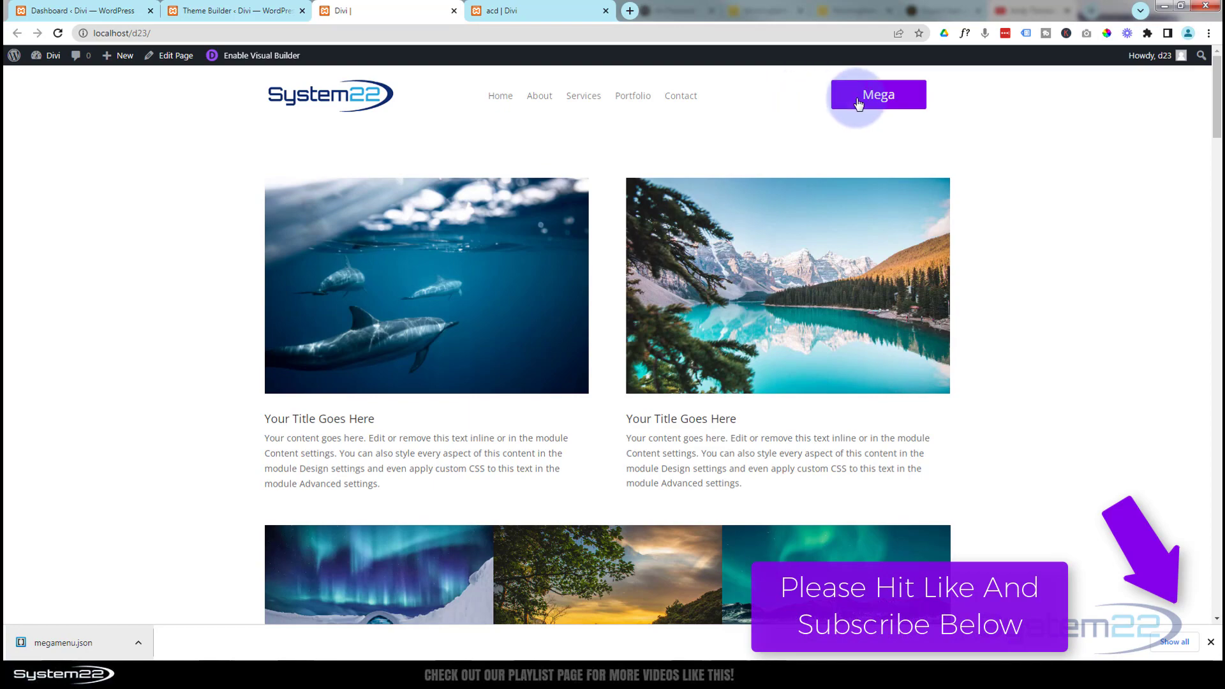
{"action": "left_click", "coordinate": [878, 94]}
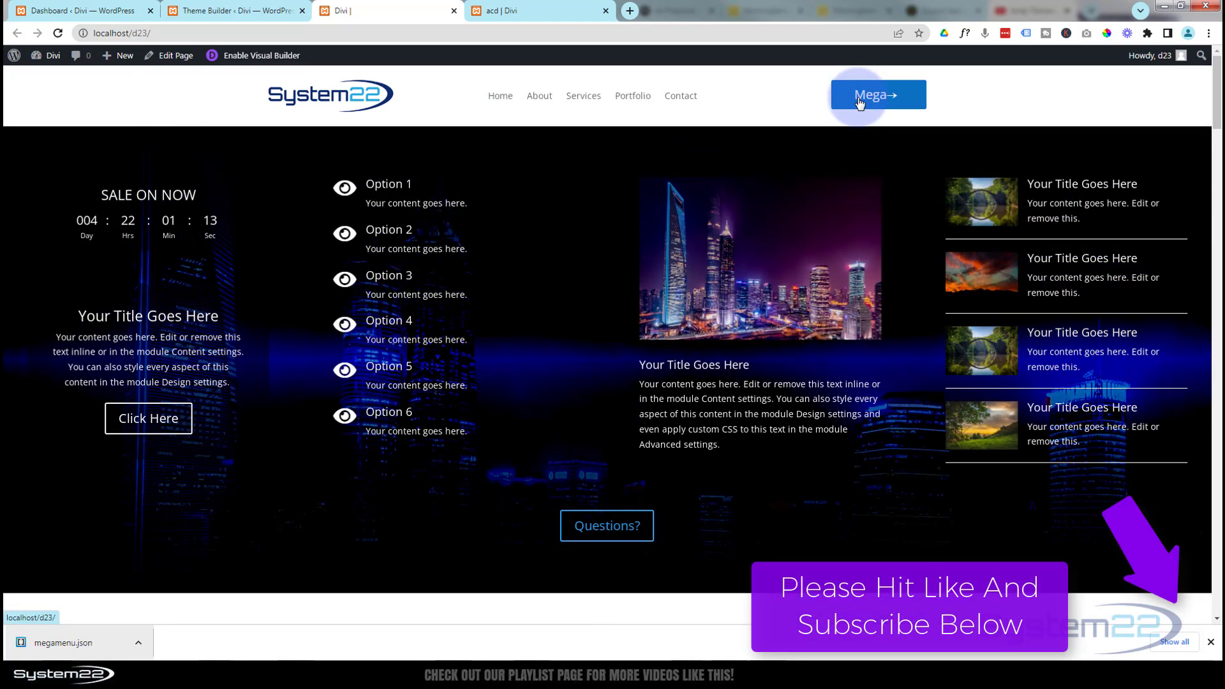
{"action": "mouse_move", "coordinate": [789, 103]}
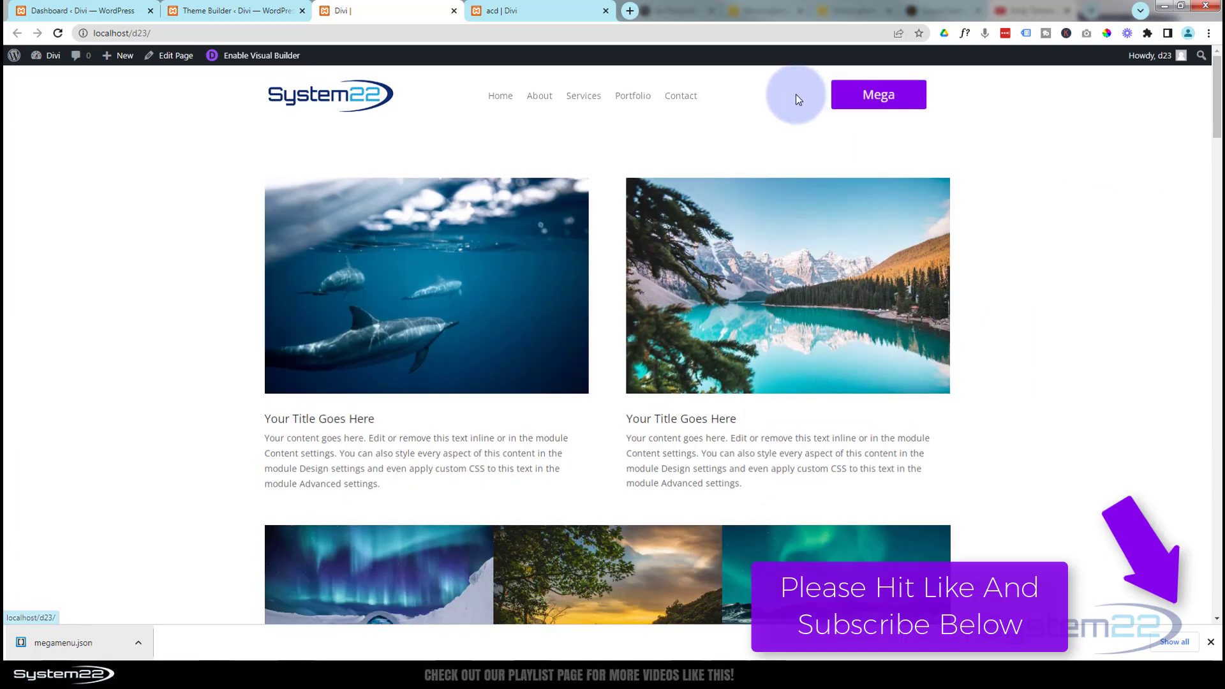
{"action": "mouse_move", "coordinate": [791, 100]}
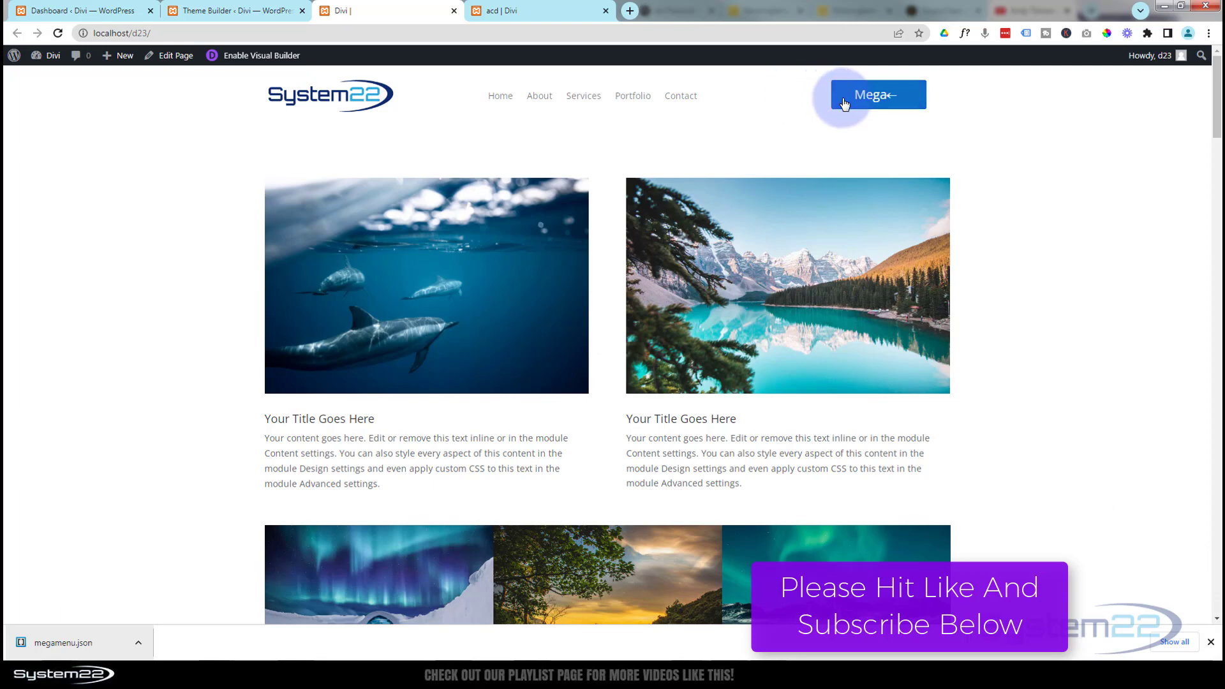
{"action": "left_click", "coordinate": [878, 94]}
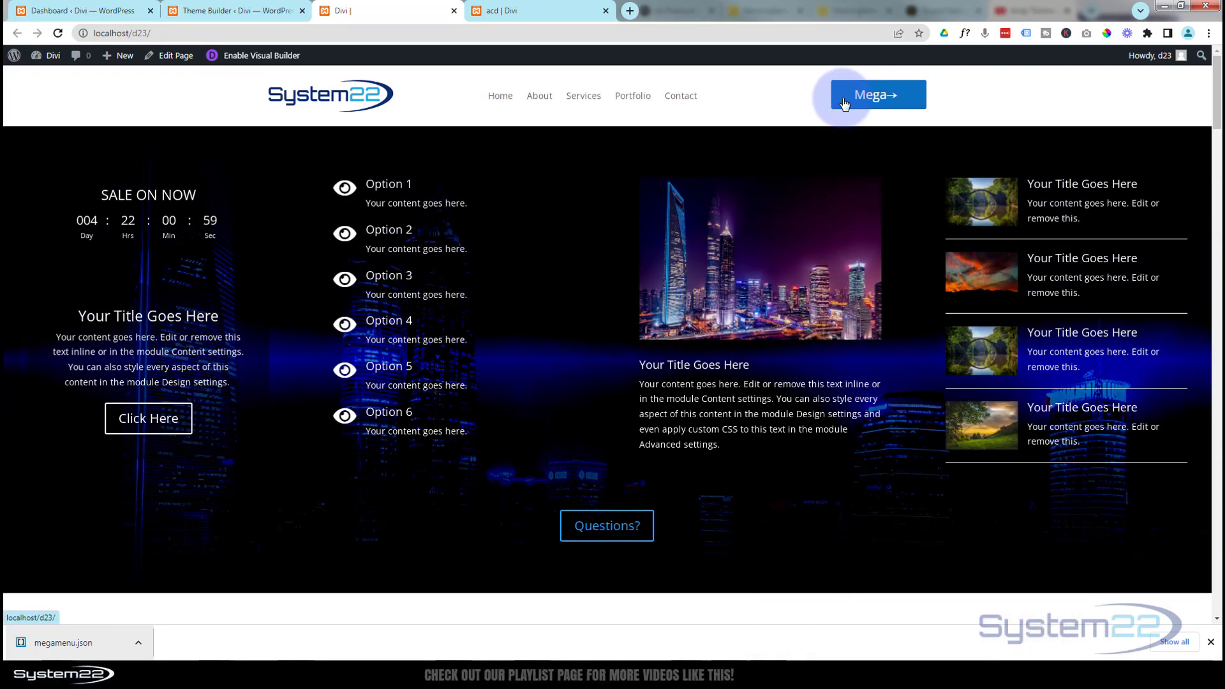